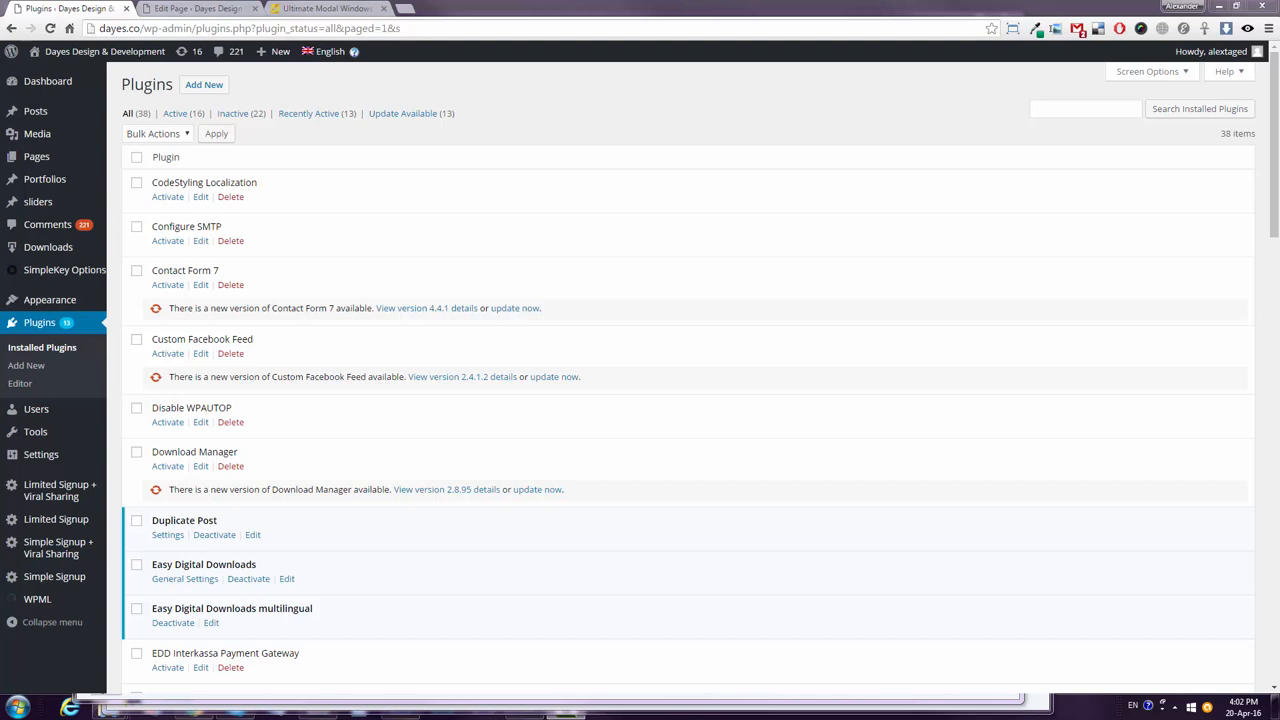
mouse_move(430, 276)
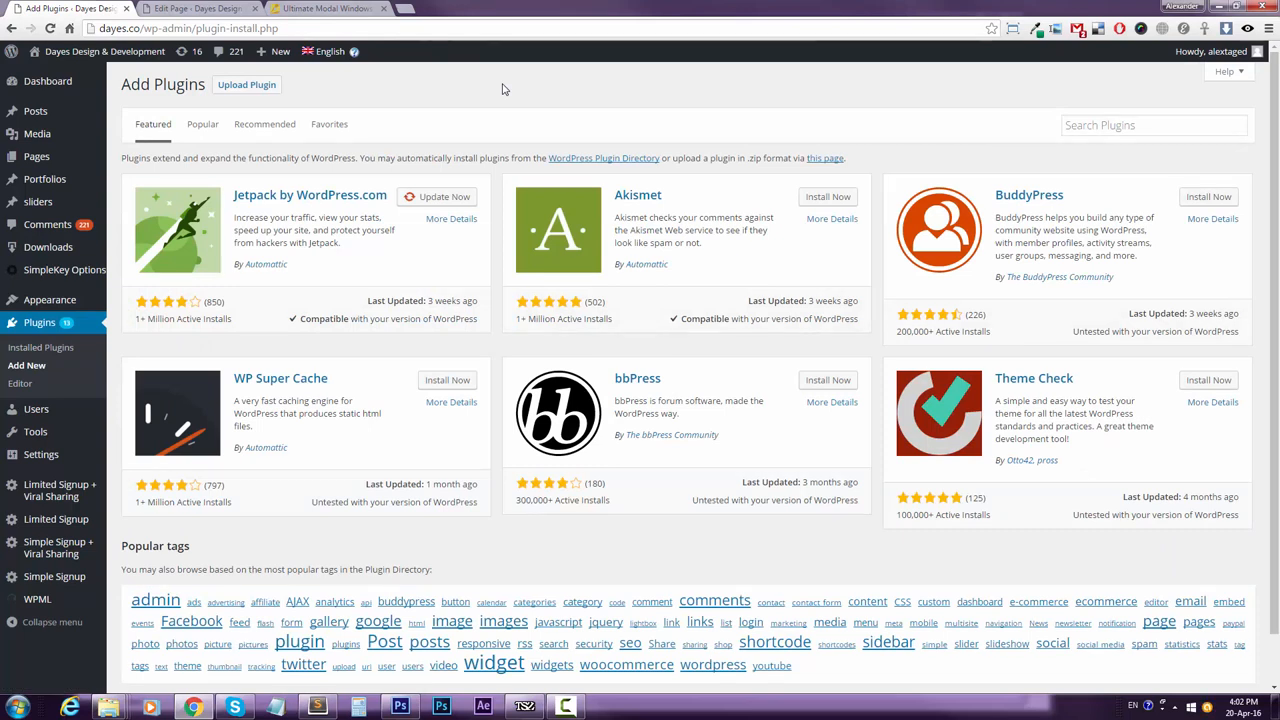
Step: Choose the ultimate-modal-windows.zip package for upload as a new plugin
left_click(246, 84)
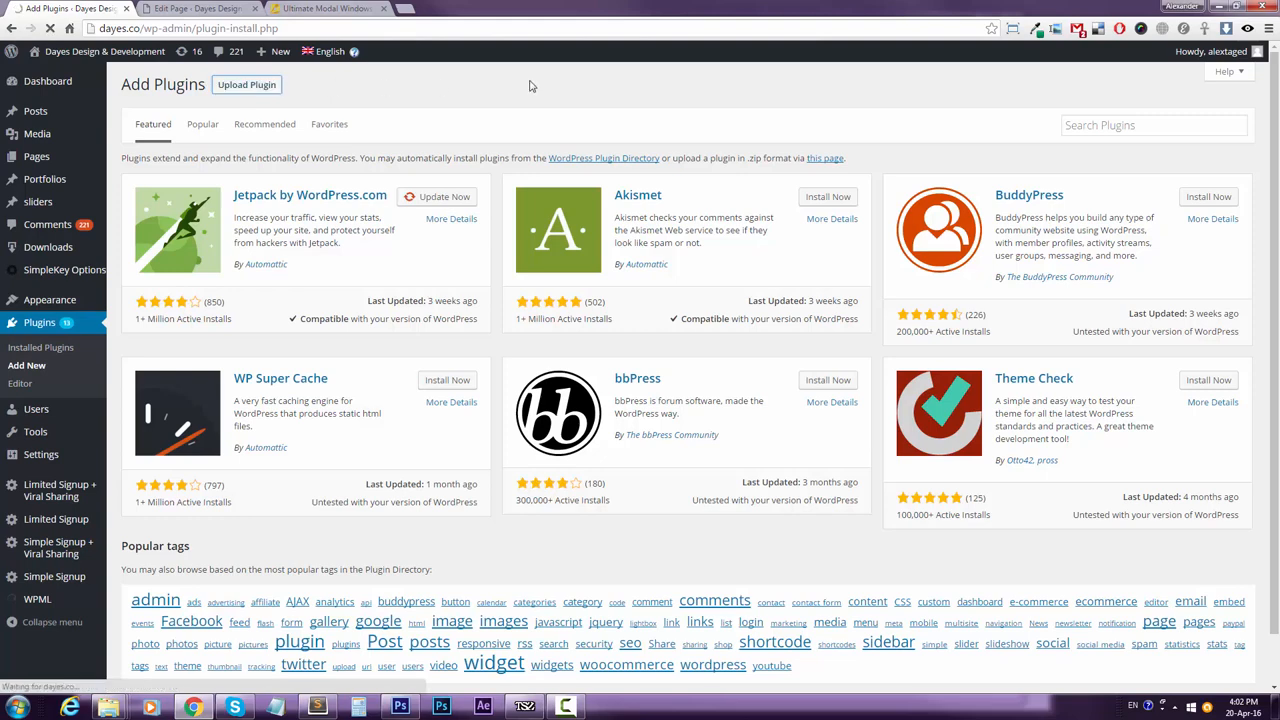
left_click(246, 84)
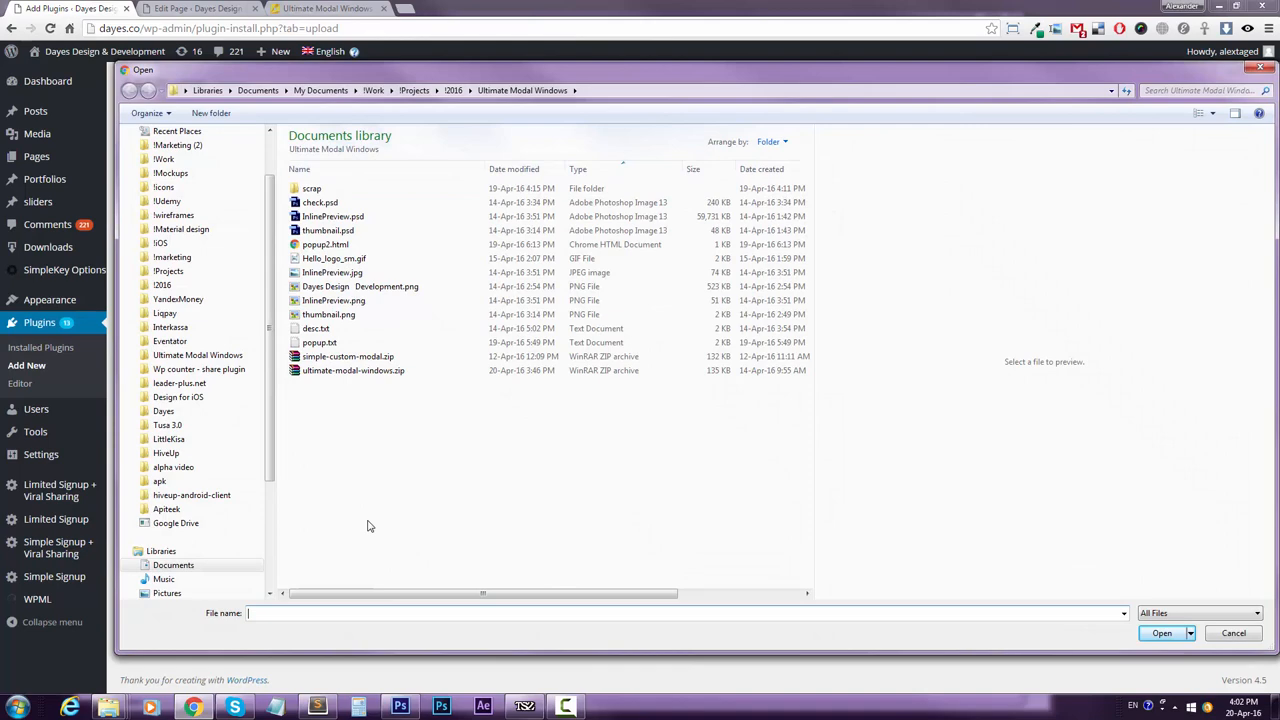
left_click(352, 370)
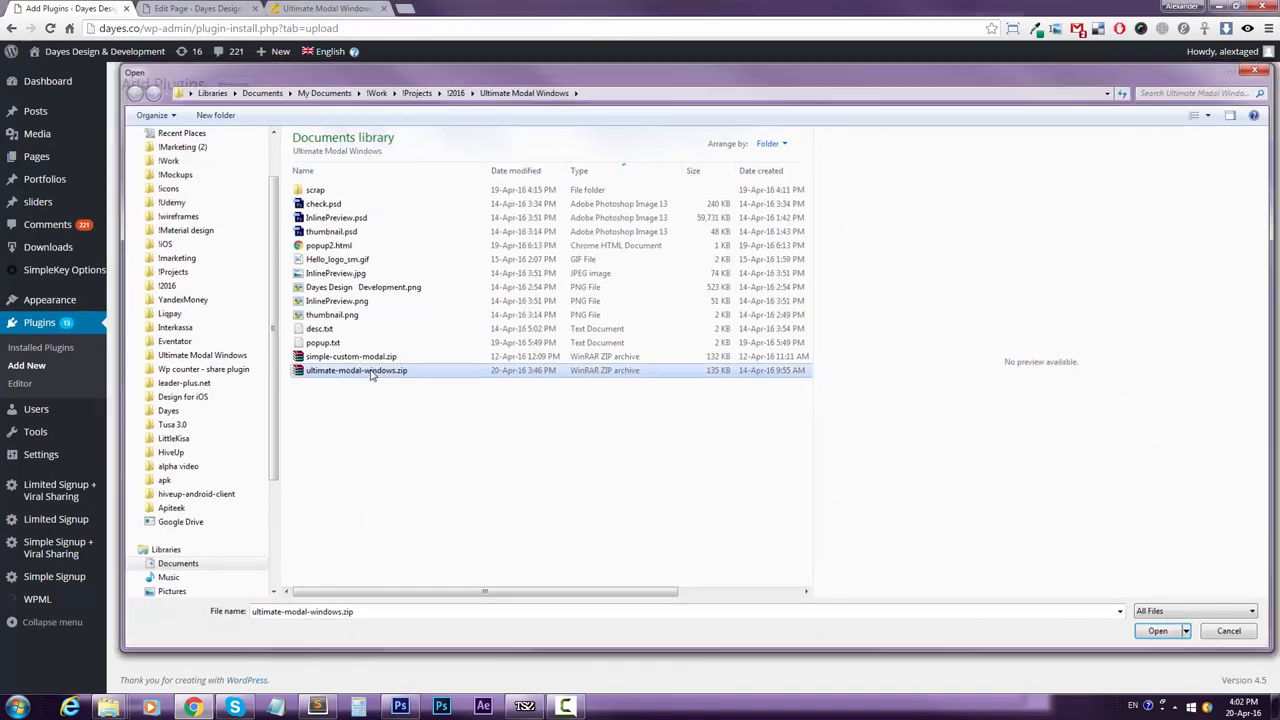
left_click(1156, 630)
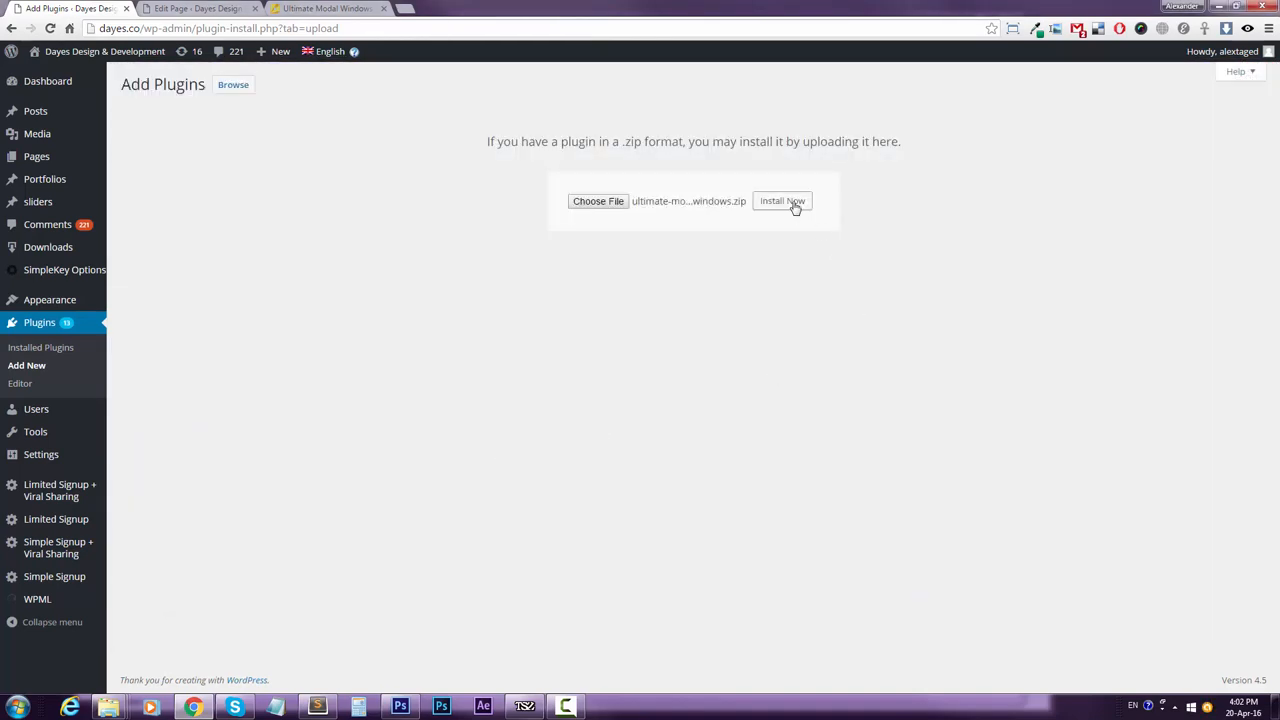
Step: Install the uploaded Ultimate Modal Windows plugin and activate it
left_click(782, 200)
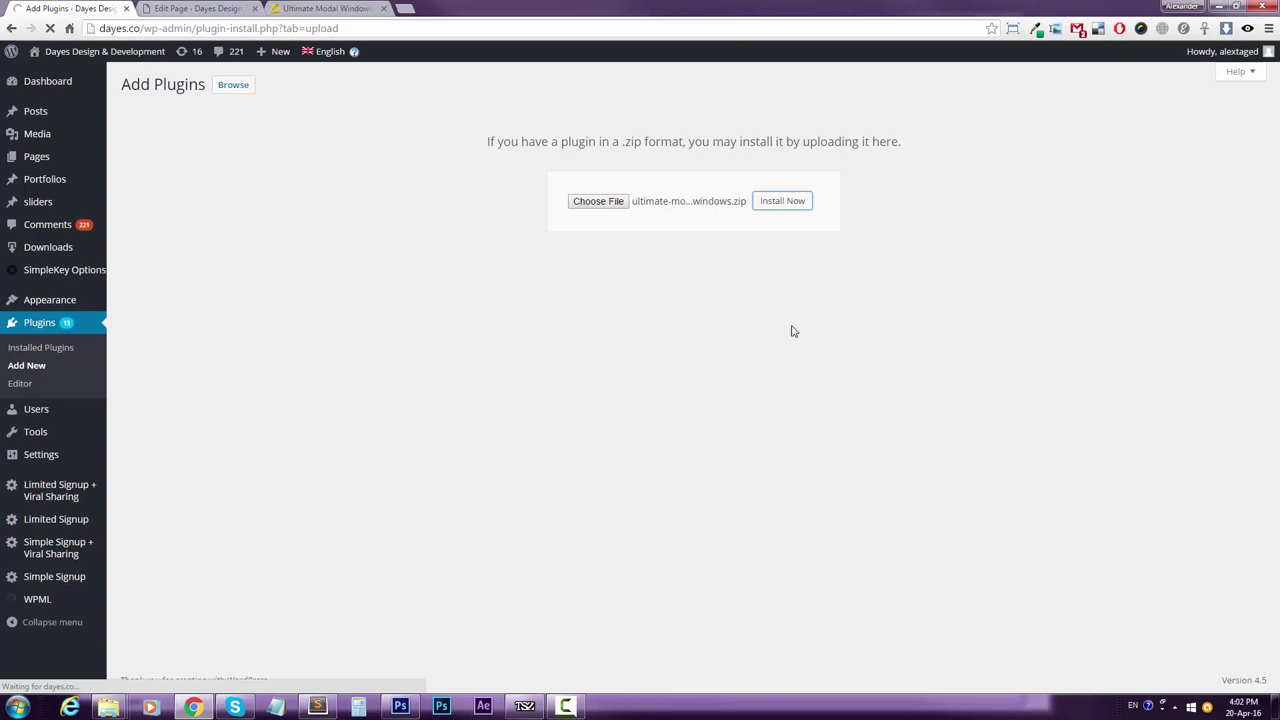
left_click(782, 200)
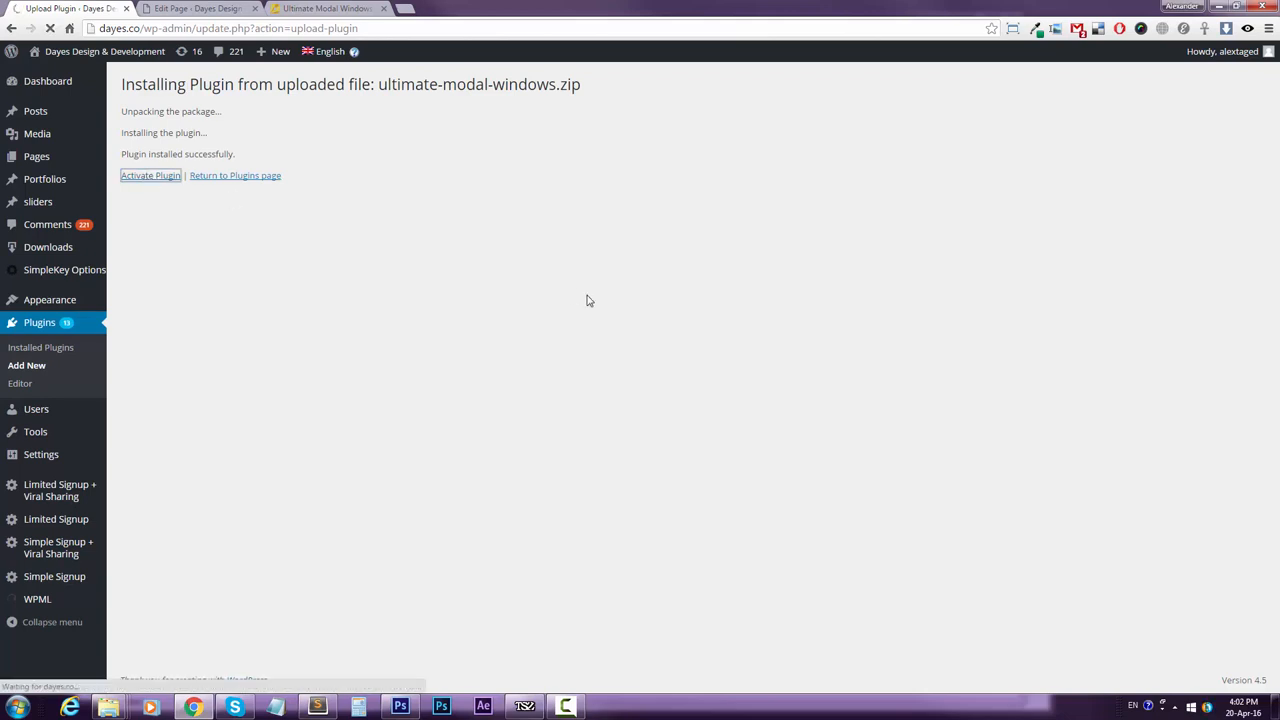
mouse_move(570, 304)
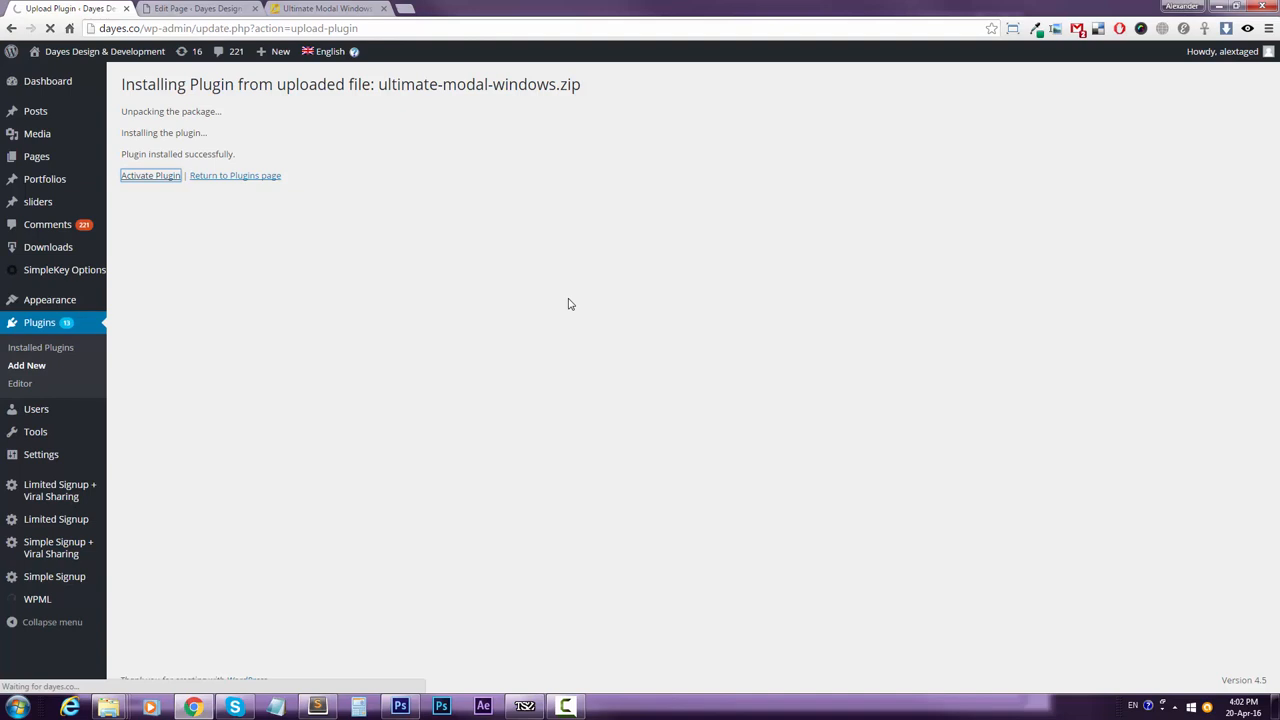
left_click(150, 176)
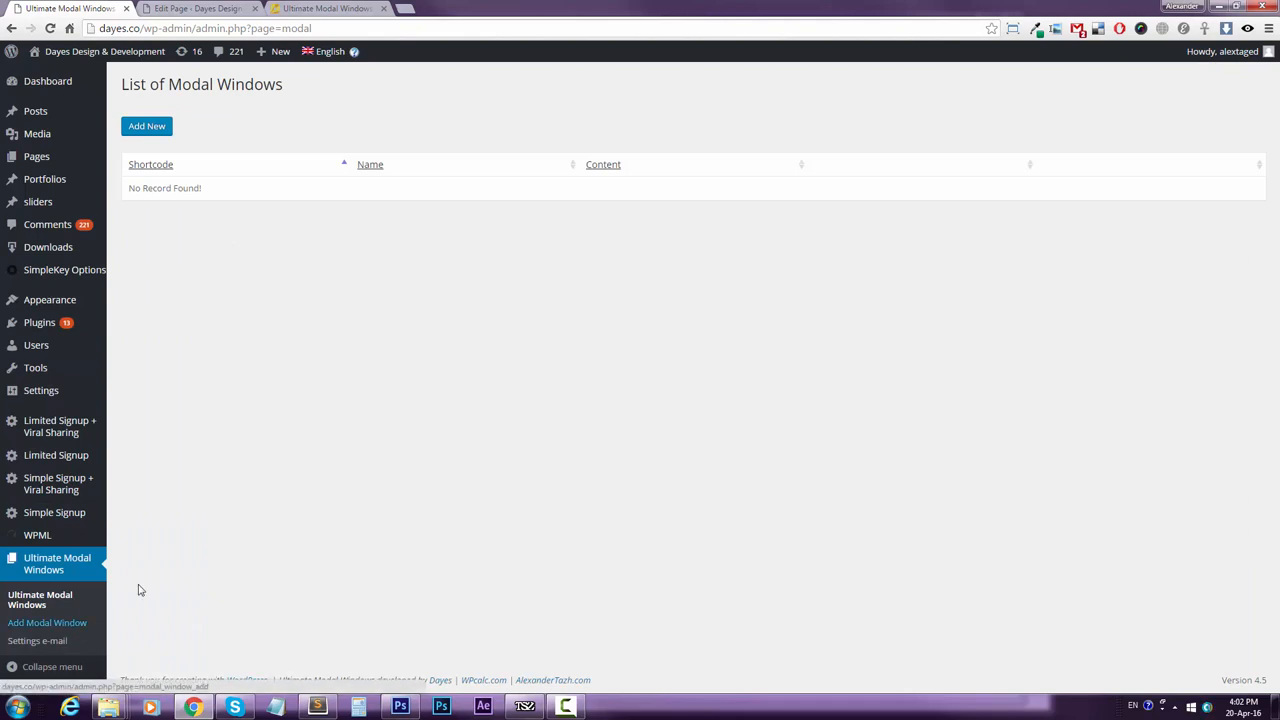
mouse_move(360, 236)
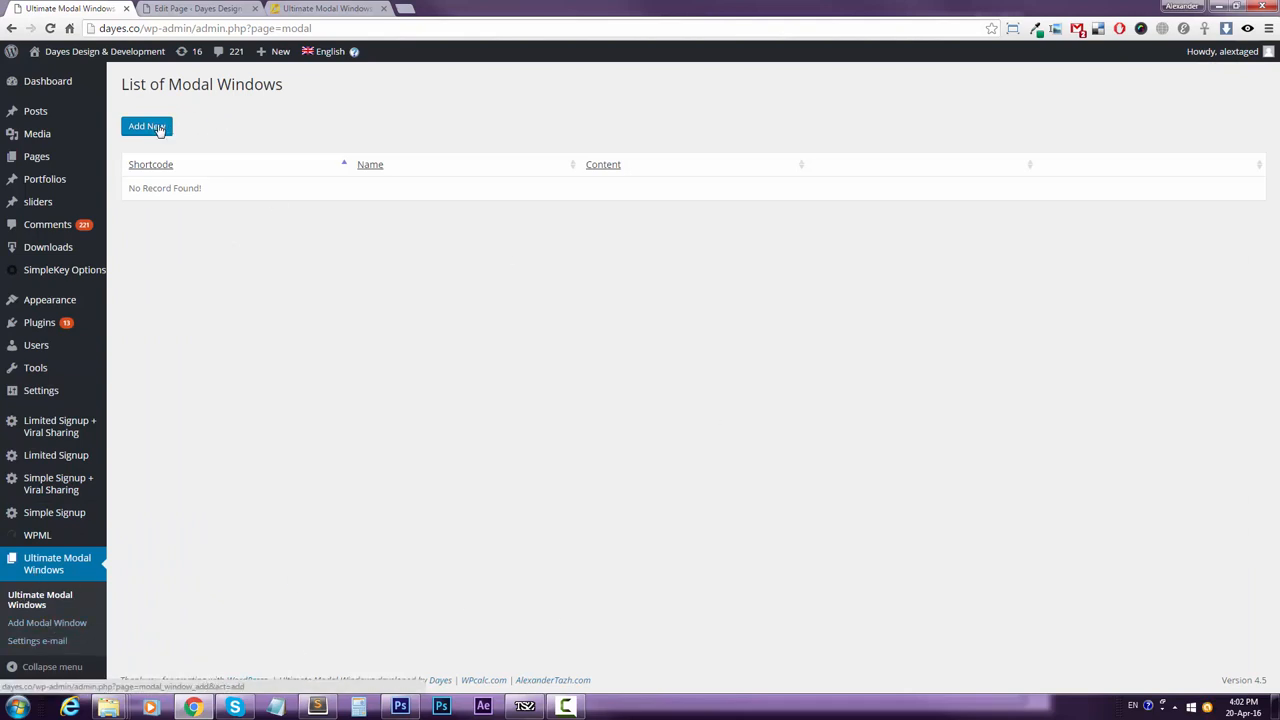
Step: Start a new modal window from the plugin's empty list
left_click(148, 124)
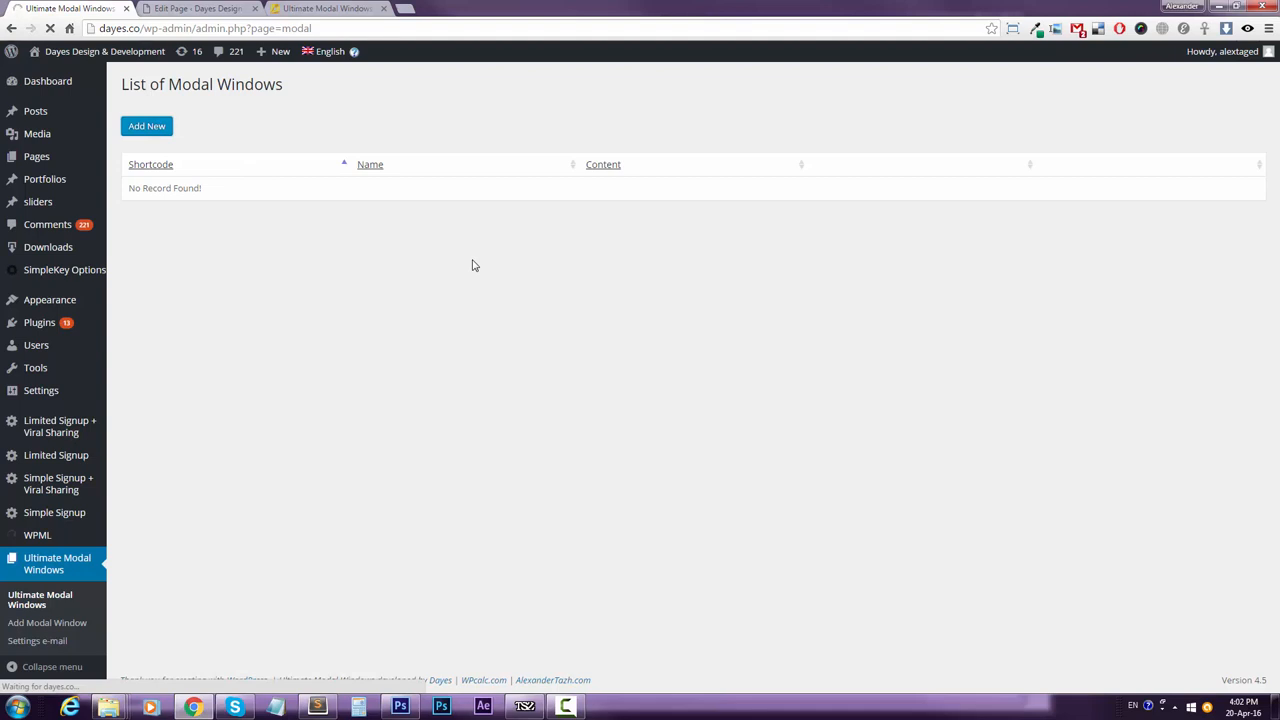
Step: Name the modal window 'demo' and paste the bulleted list and image HTML into its content
left_click(148, 124)
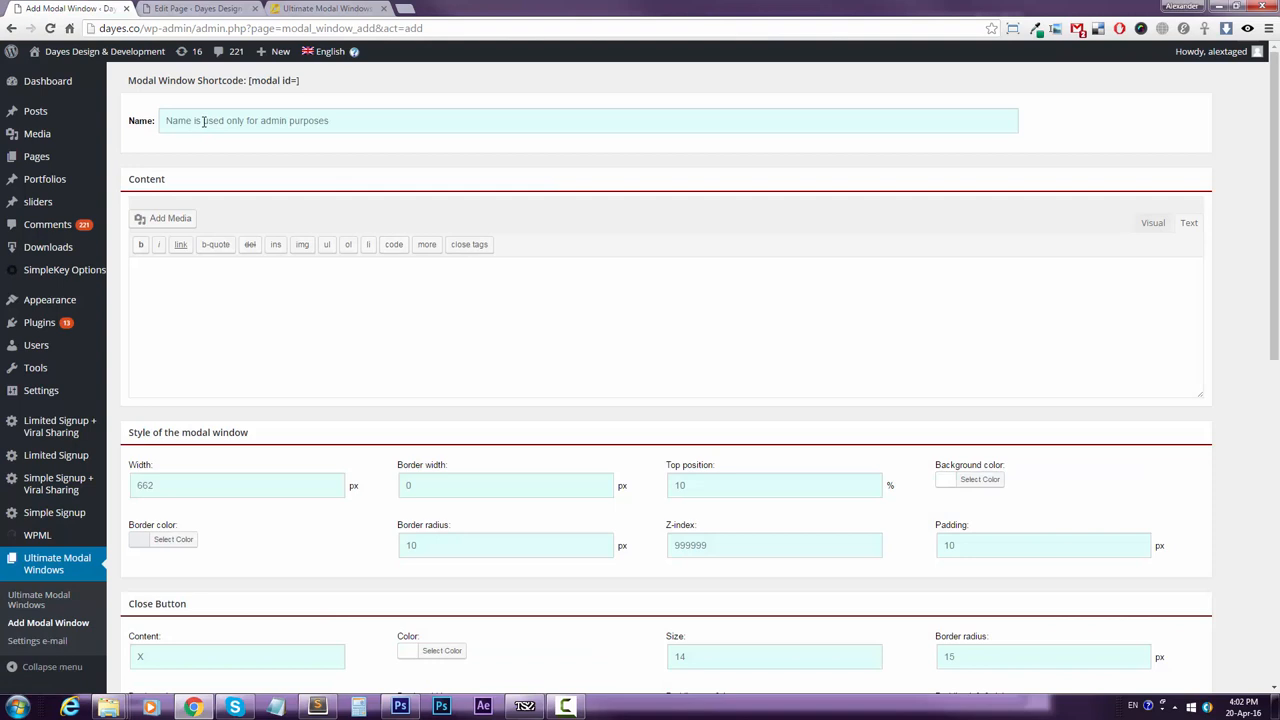
mouse_move(288, 128)
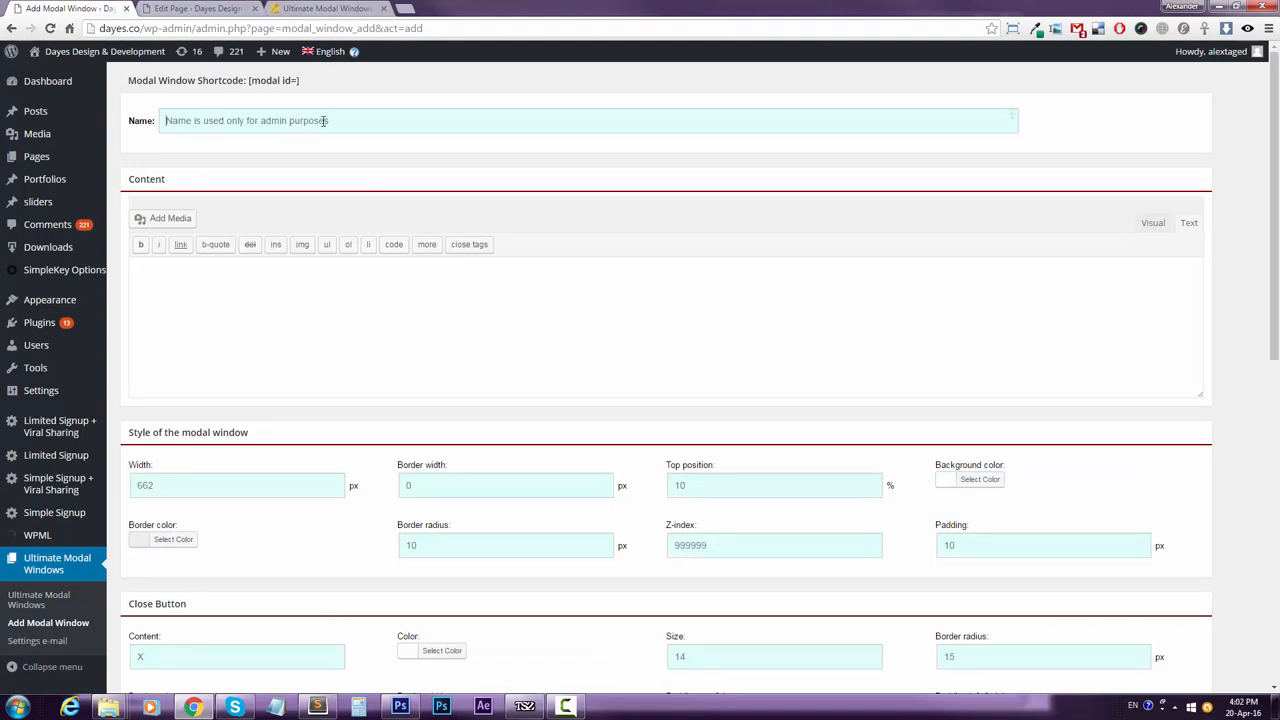
type("demo")
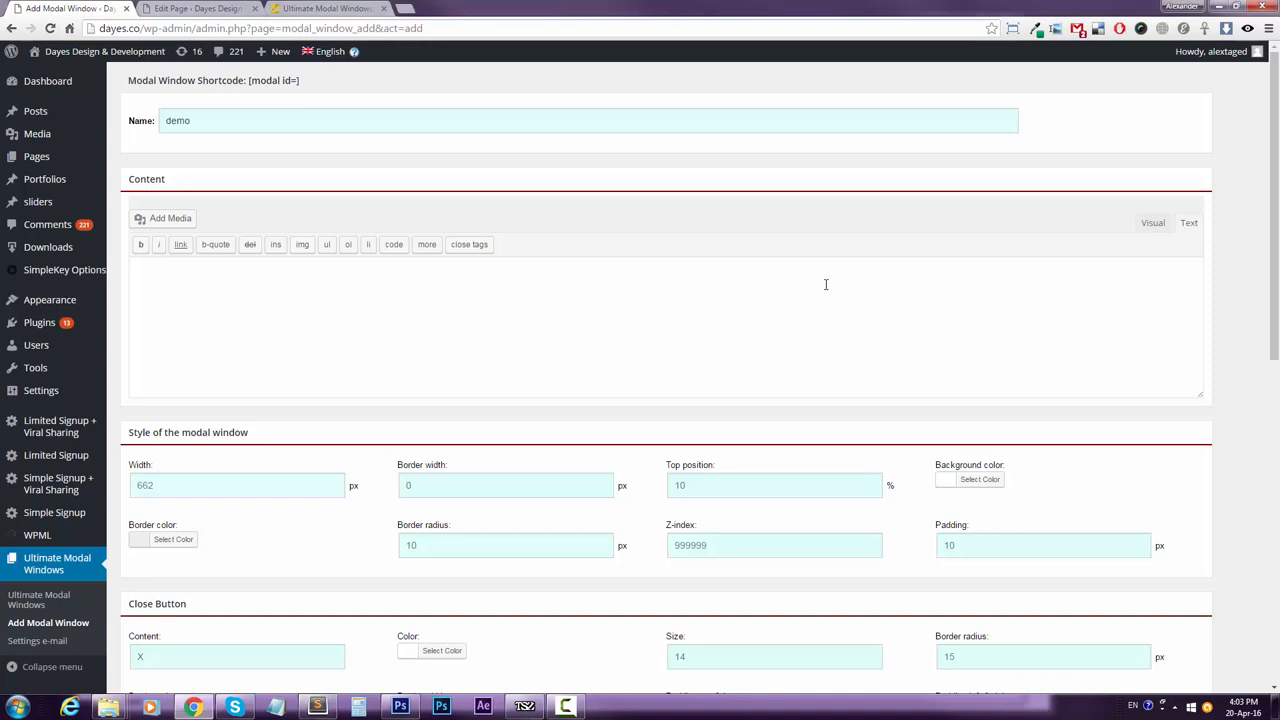
left_click(1188, 222)
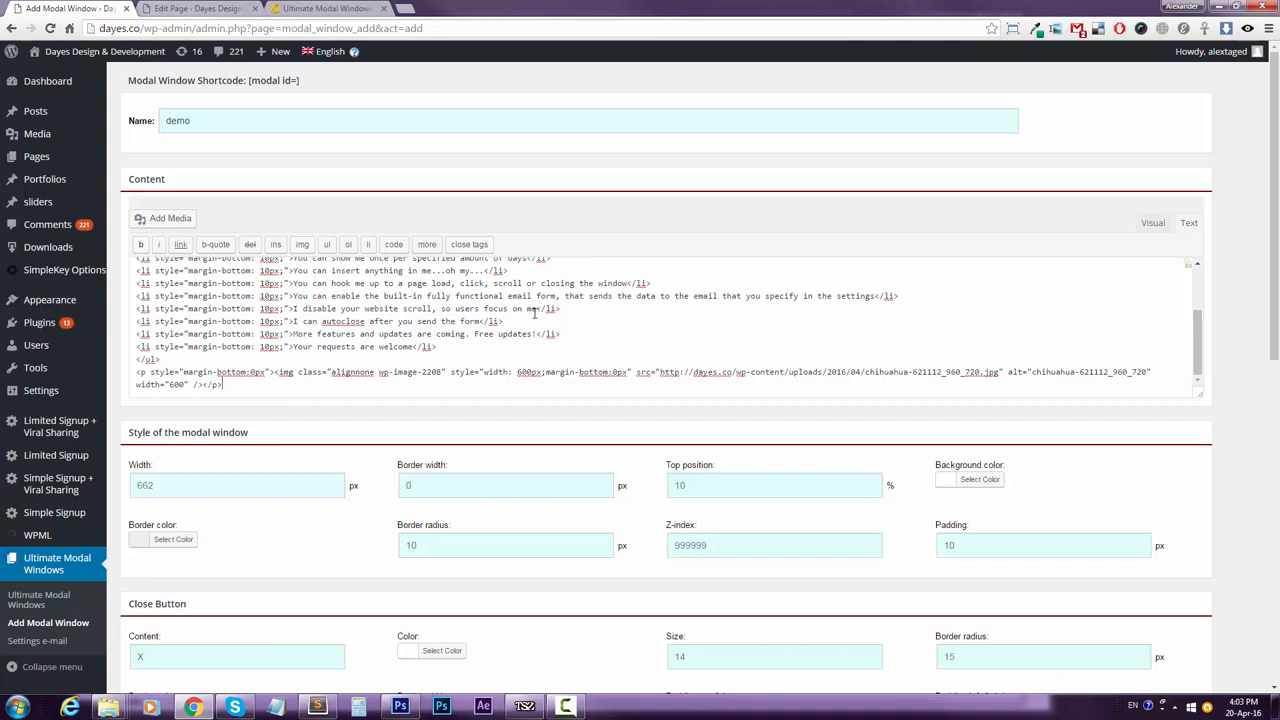
mouse_move(548, 436)
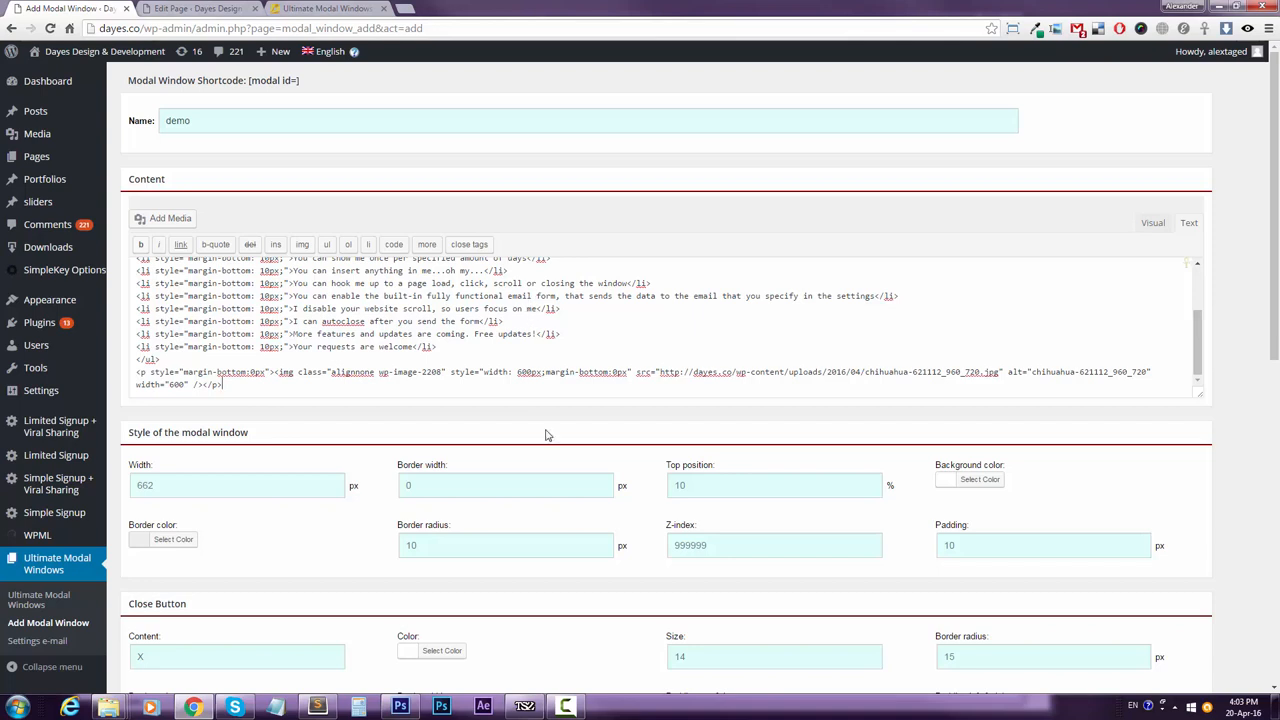
Step: Set the modal style to 600 px width and 20 px padding, reviewing the close button and form settings
scroll("down", 3)
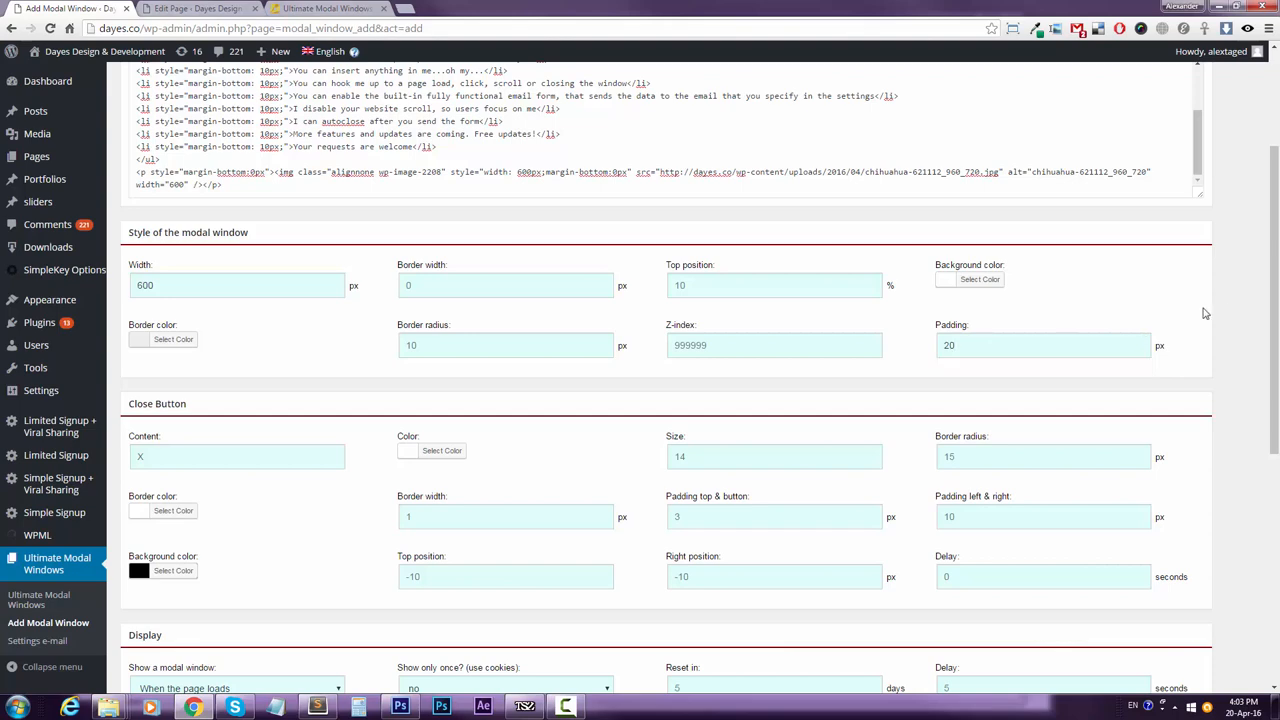
scroll("down", 3)
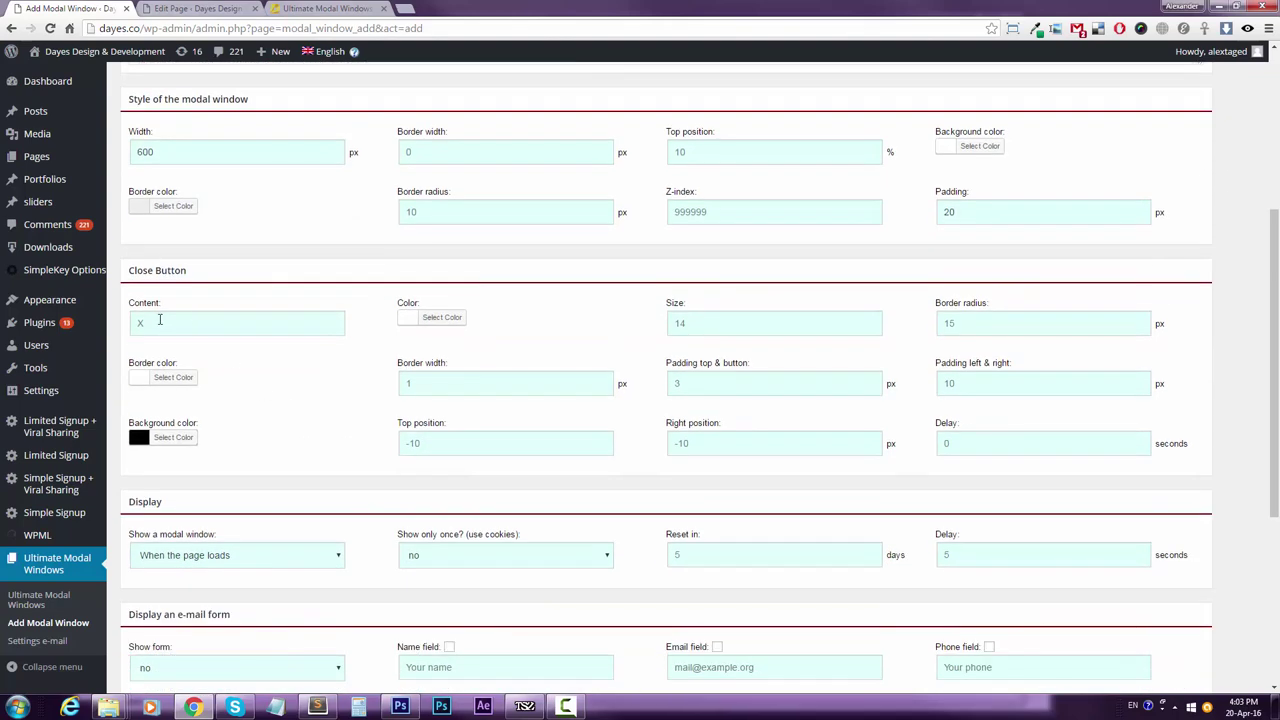
mouse_move(200, 470)
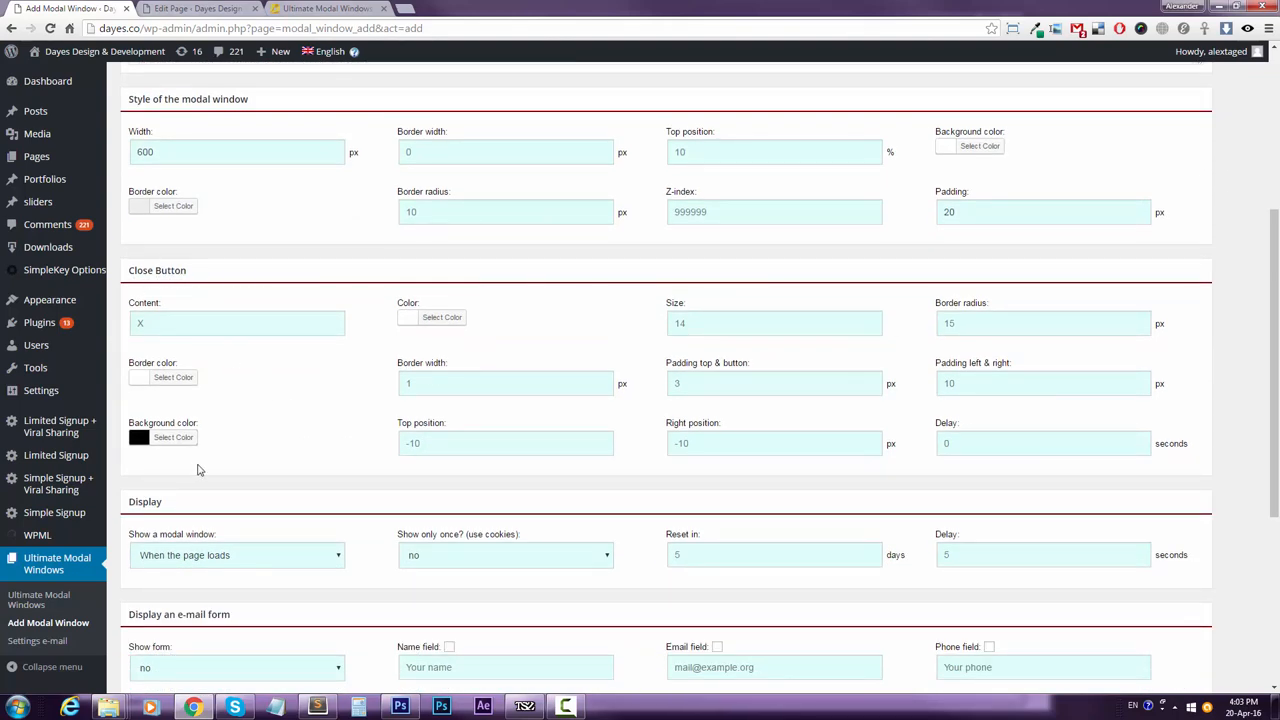
mouse_move(928, 324)
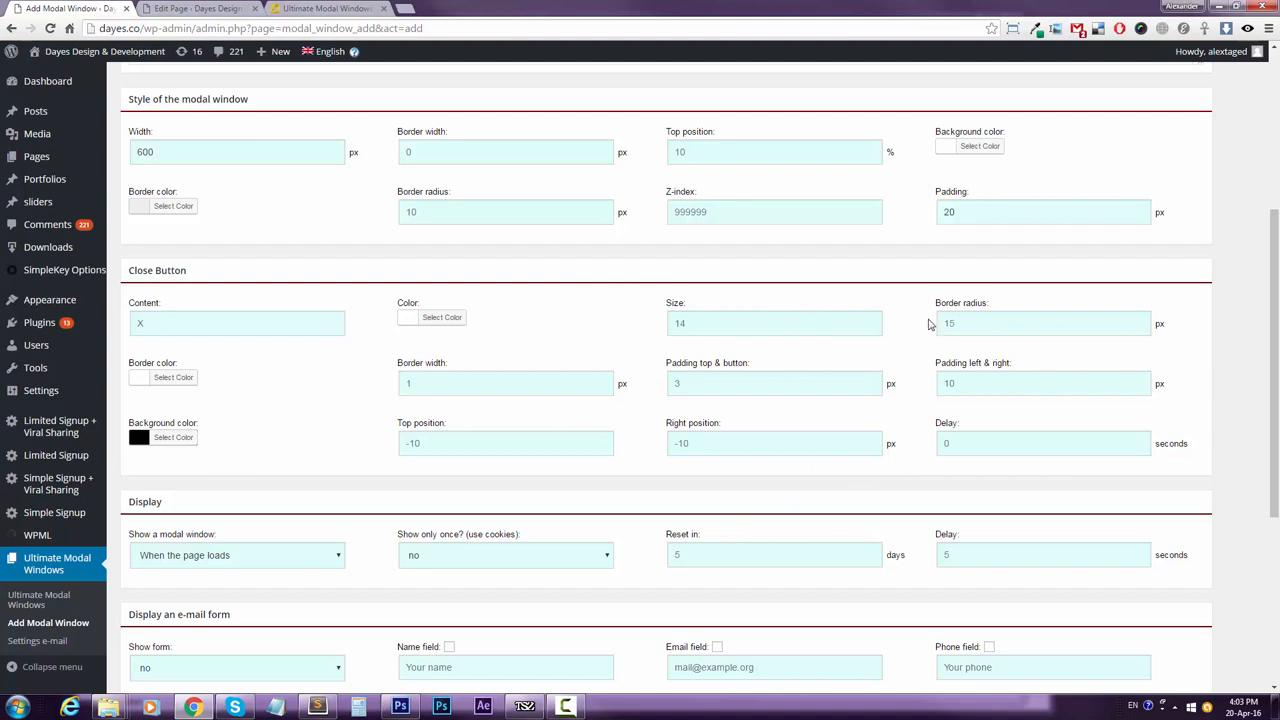
mouse_move(156, 354)
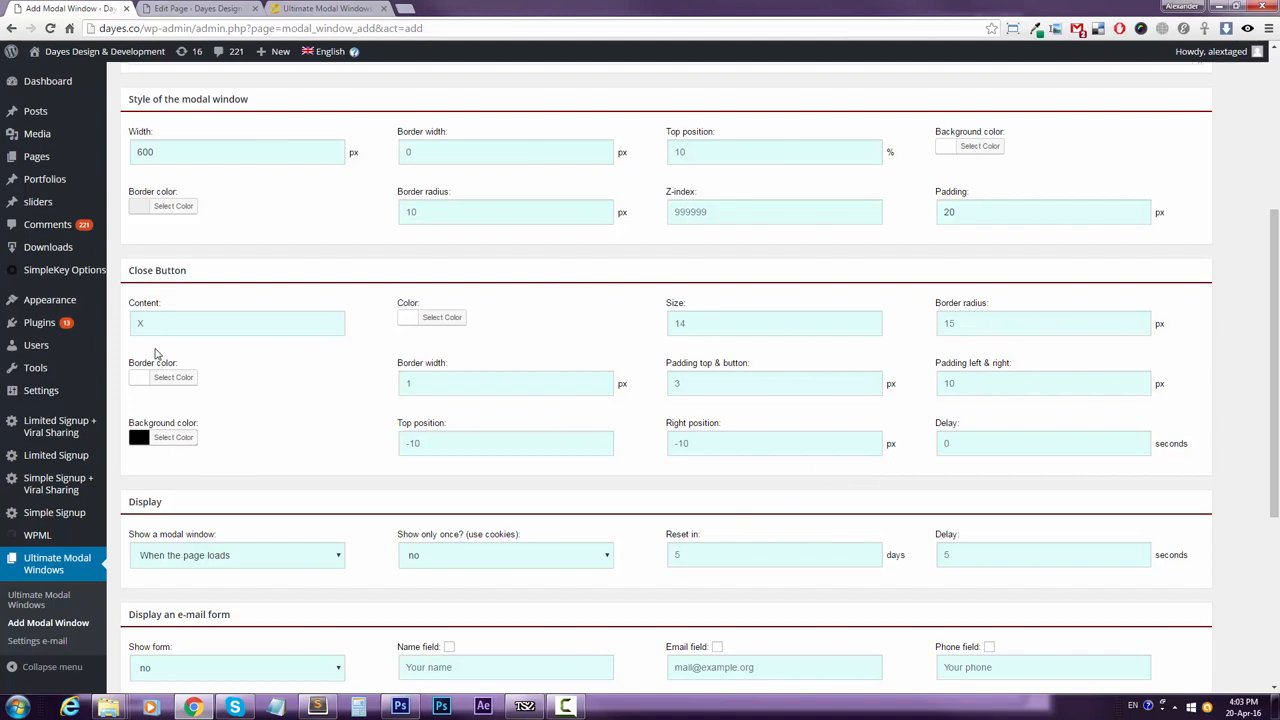
mouse_move(1080, 488)
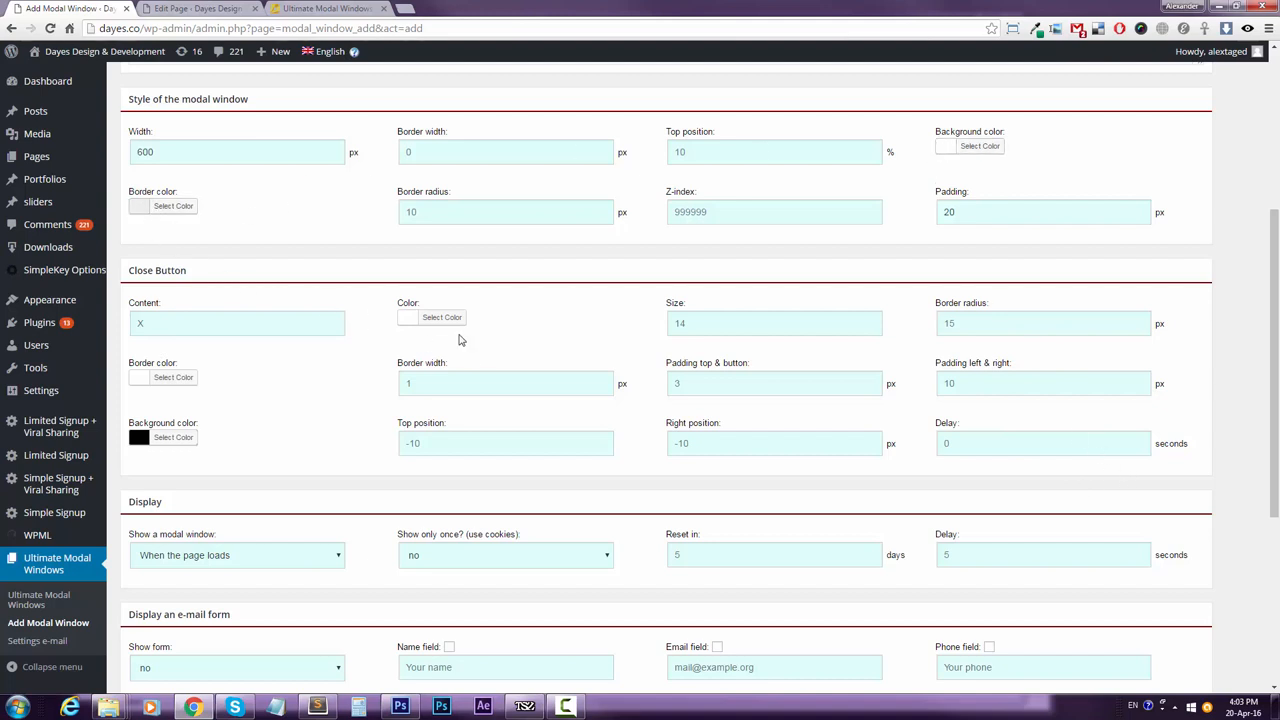
mouse_move(1092, 476)
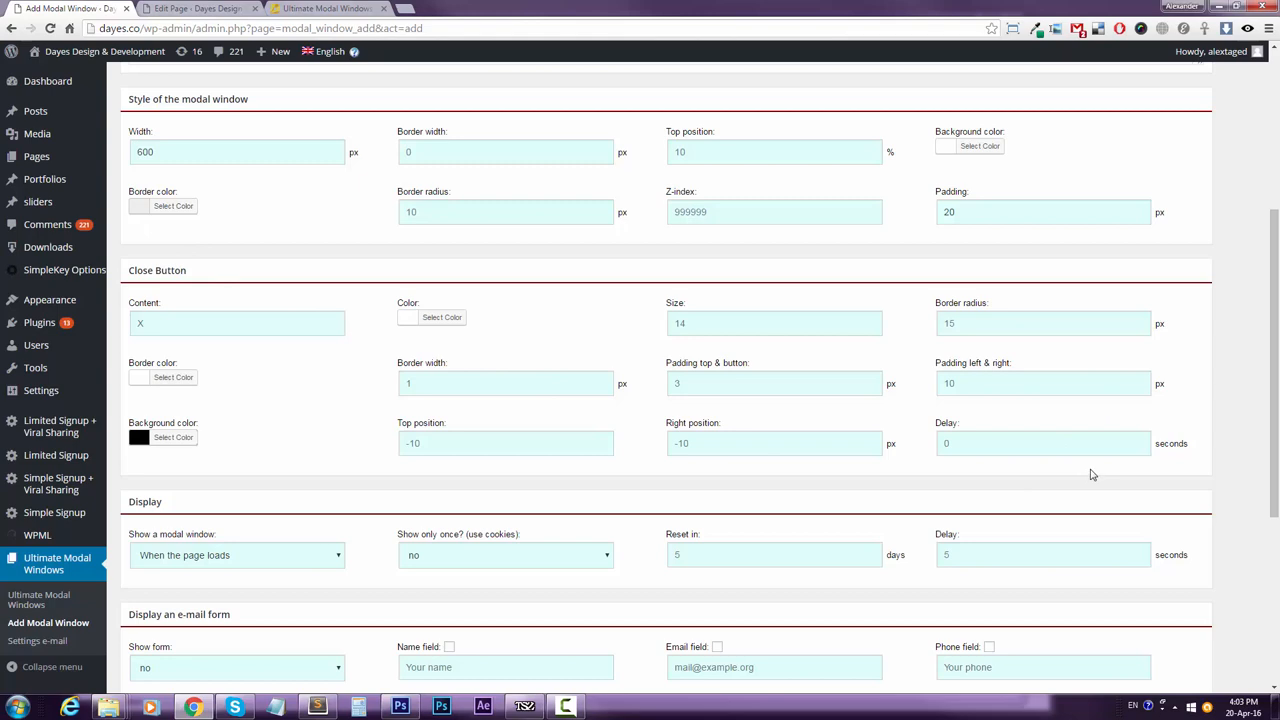
scroll("down", 3)
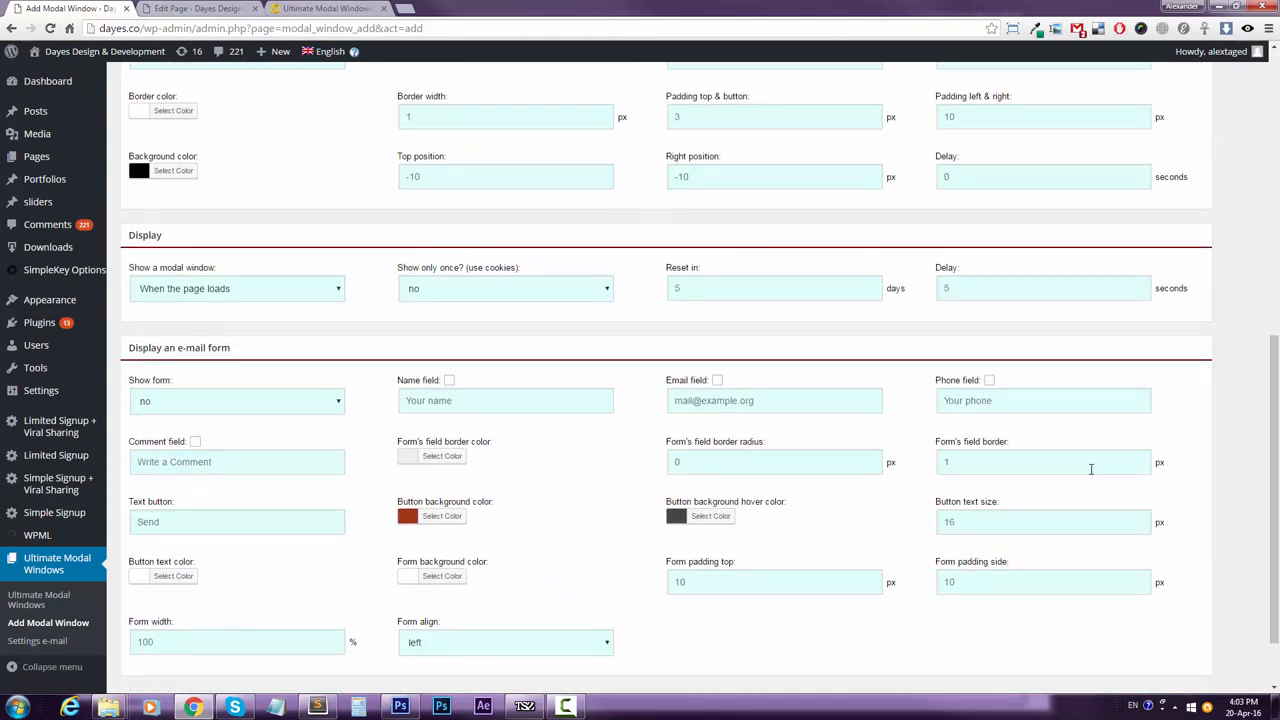
Step: Set the display delay to 0 seconds while keeping the modal shown when the page loads
scroll("down", 3)
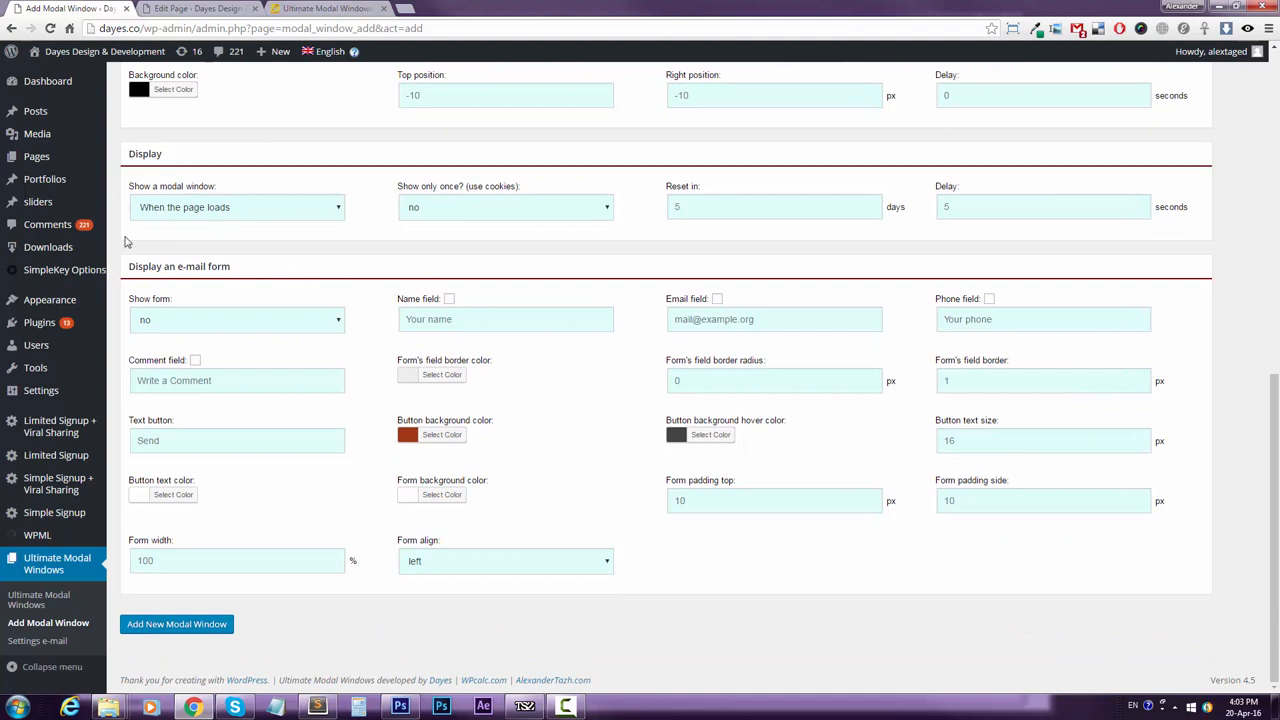
mouse_move(204, 236)
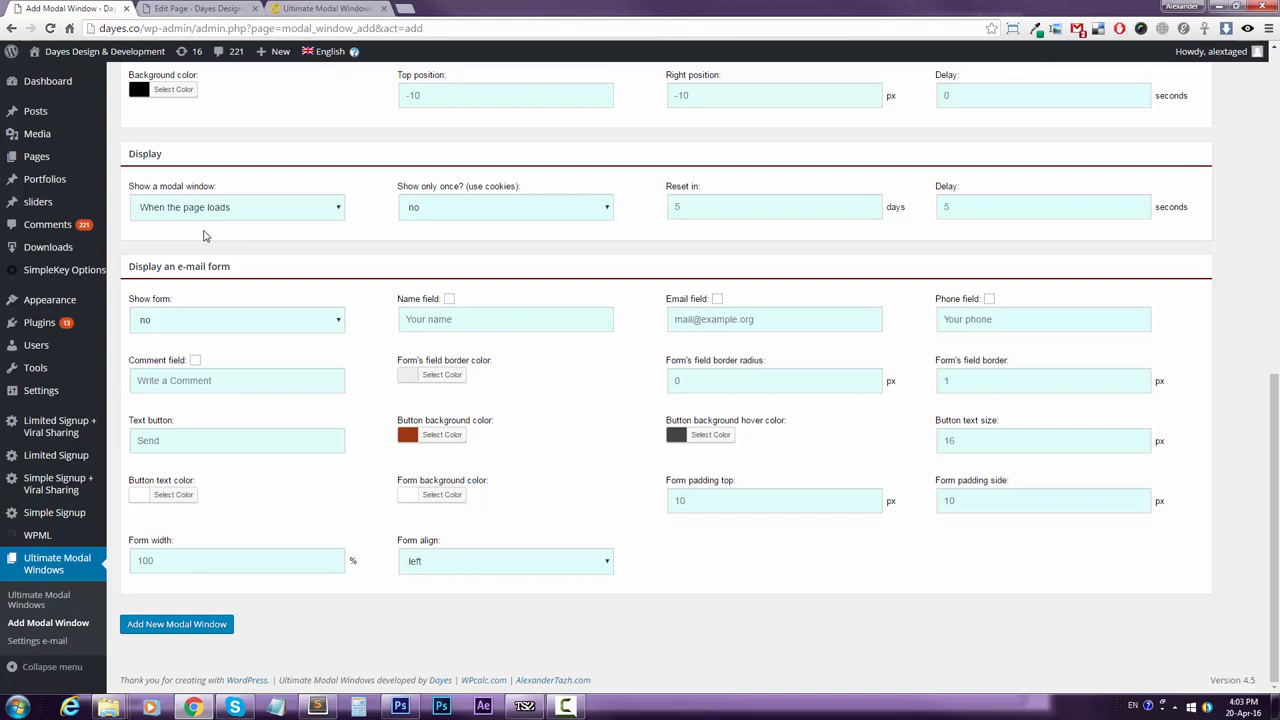
mouse_move(142, 172)
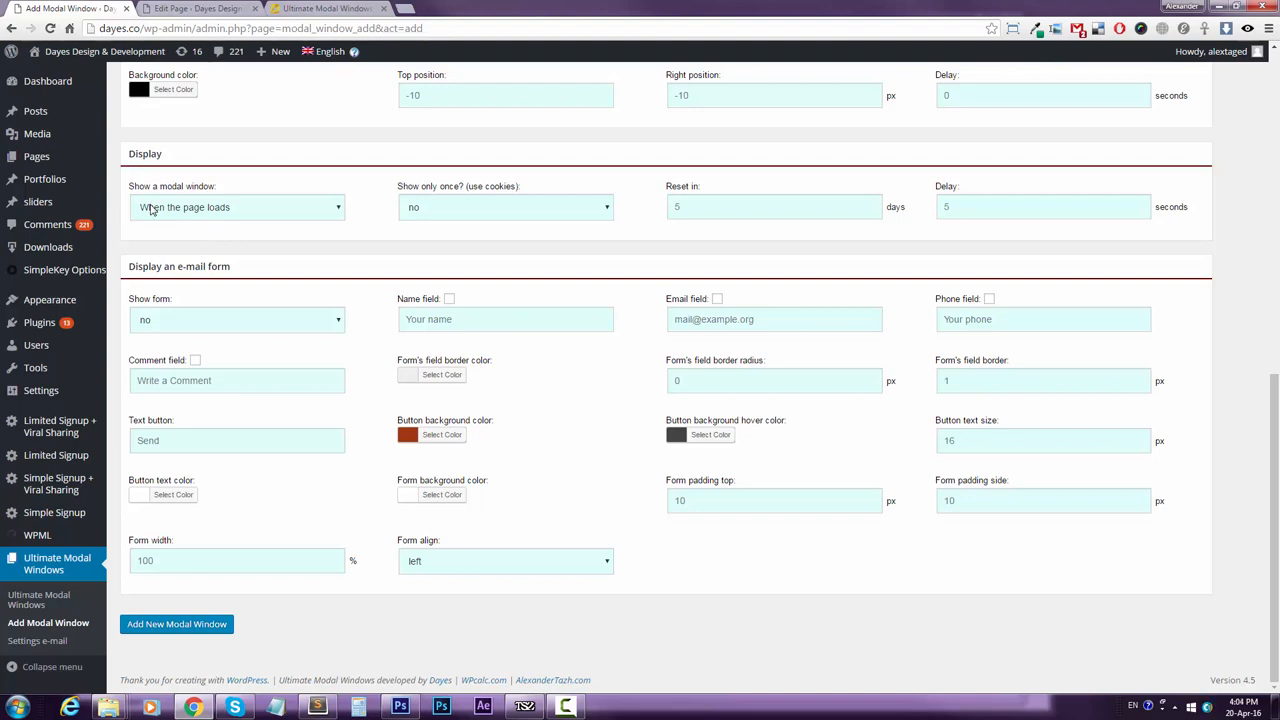
left_click(236, 206)
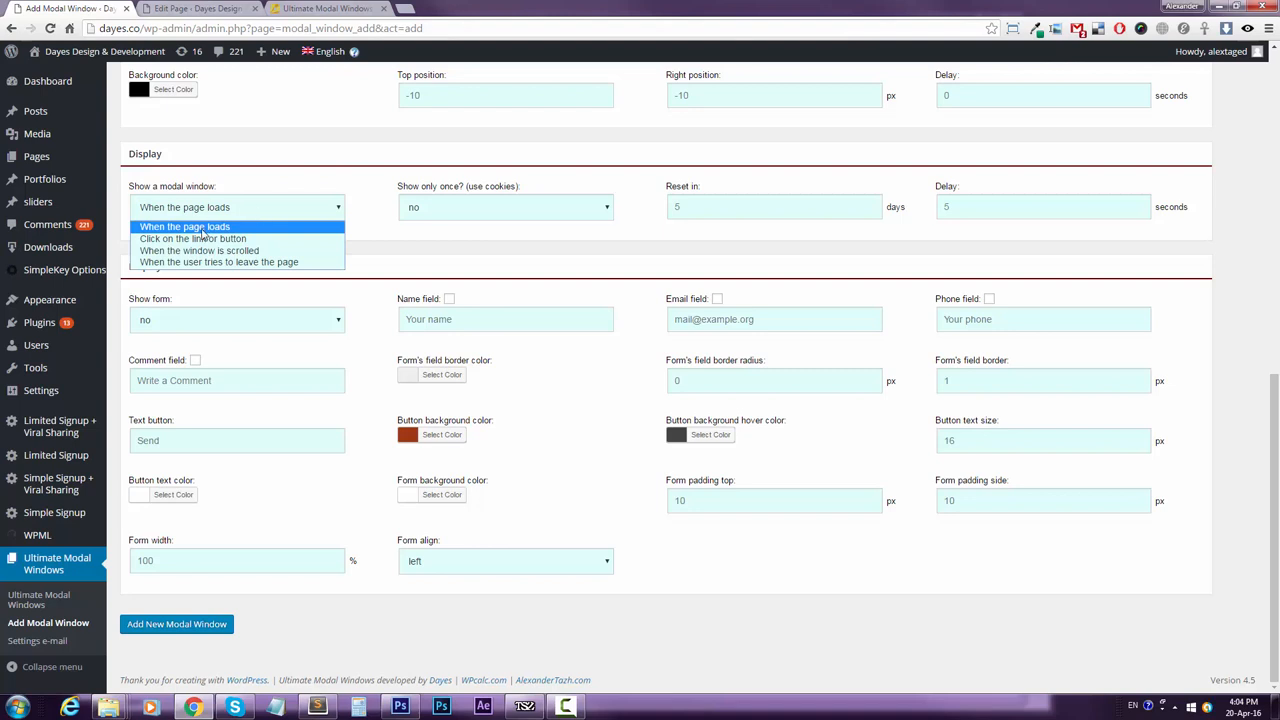
left_click(184, 226)
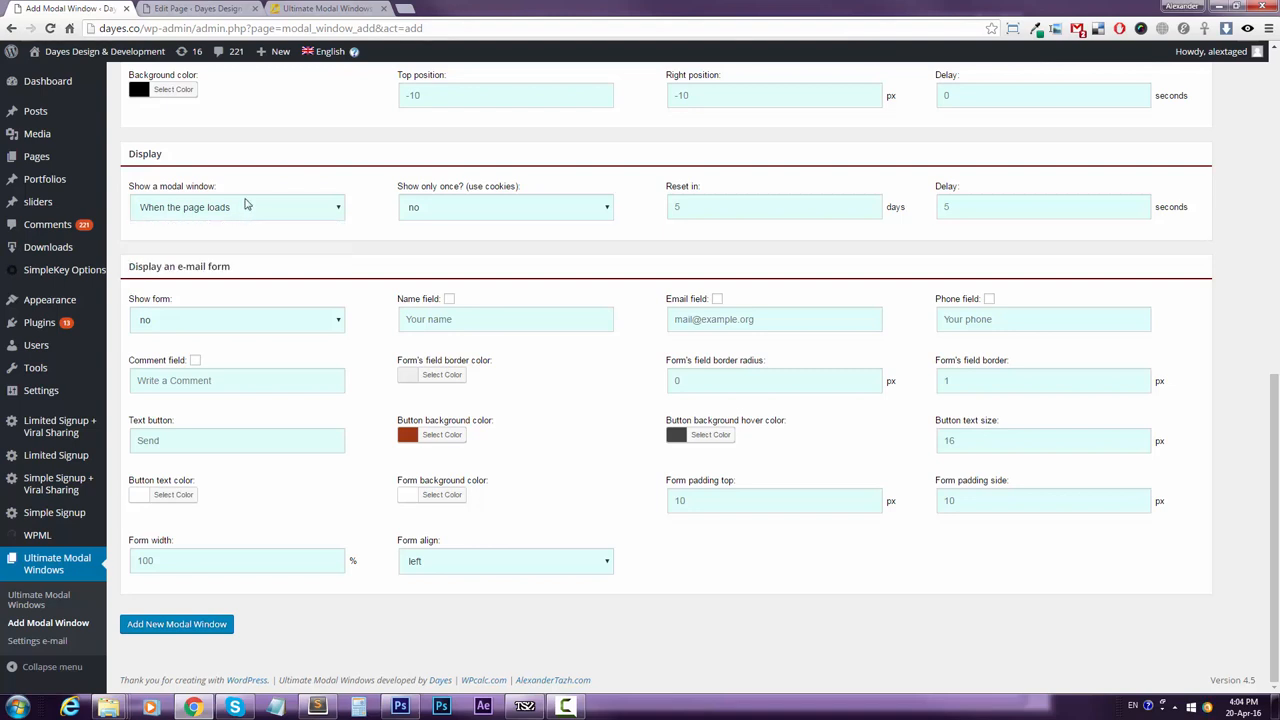
left_click(1042, 206)
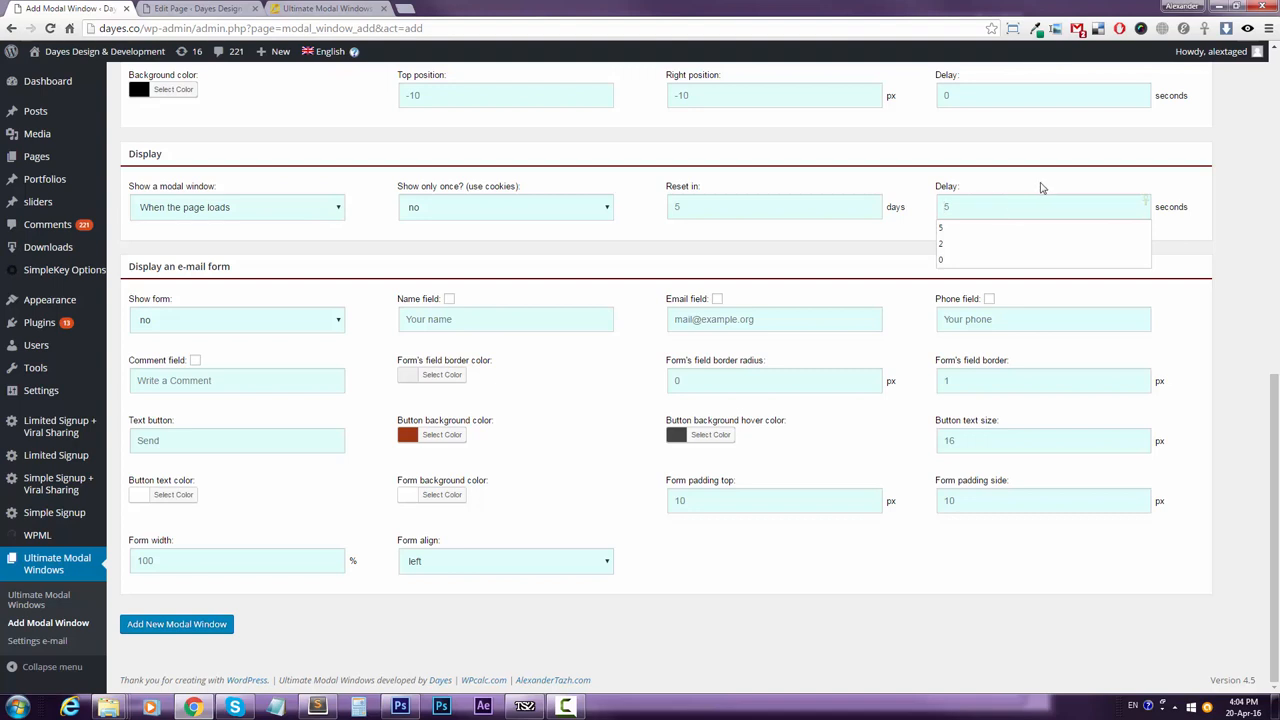
left_click(940, 260)
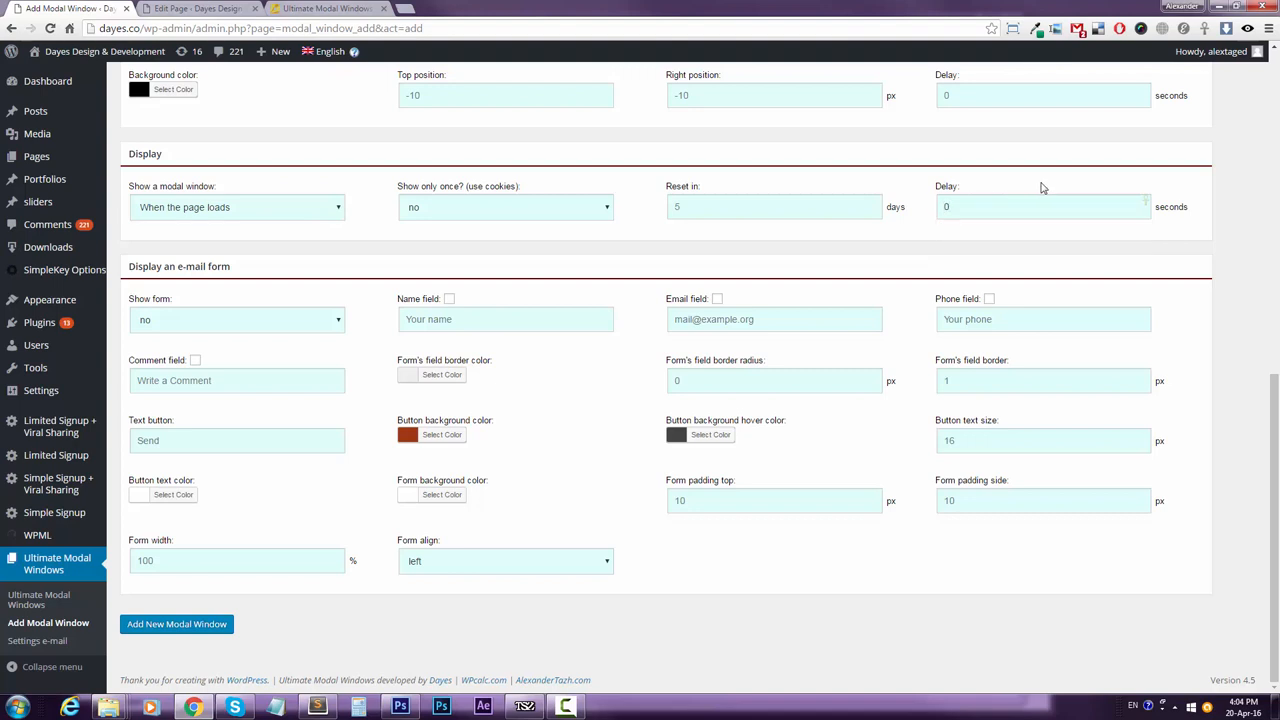
left_click(236, 206)
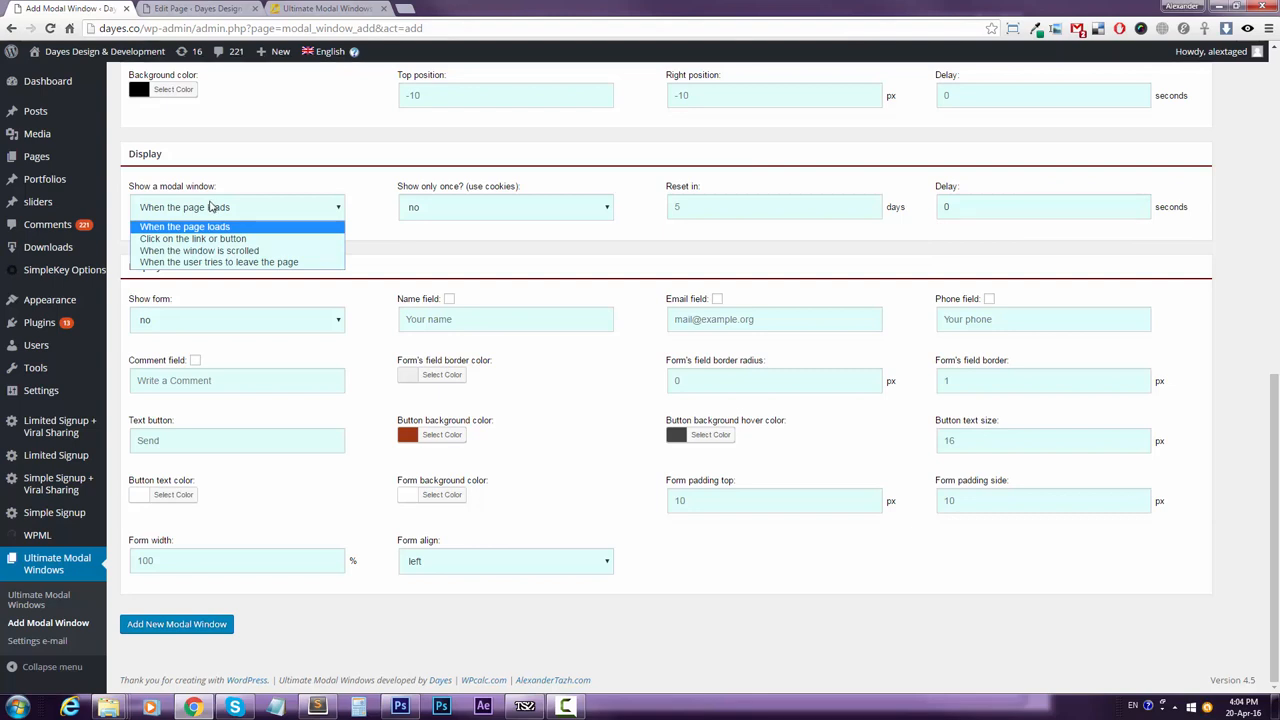
left_click(184, 226)
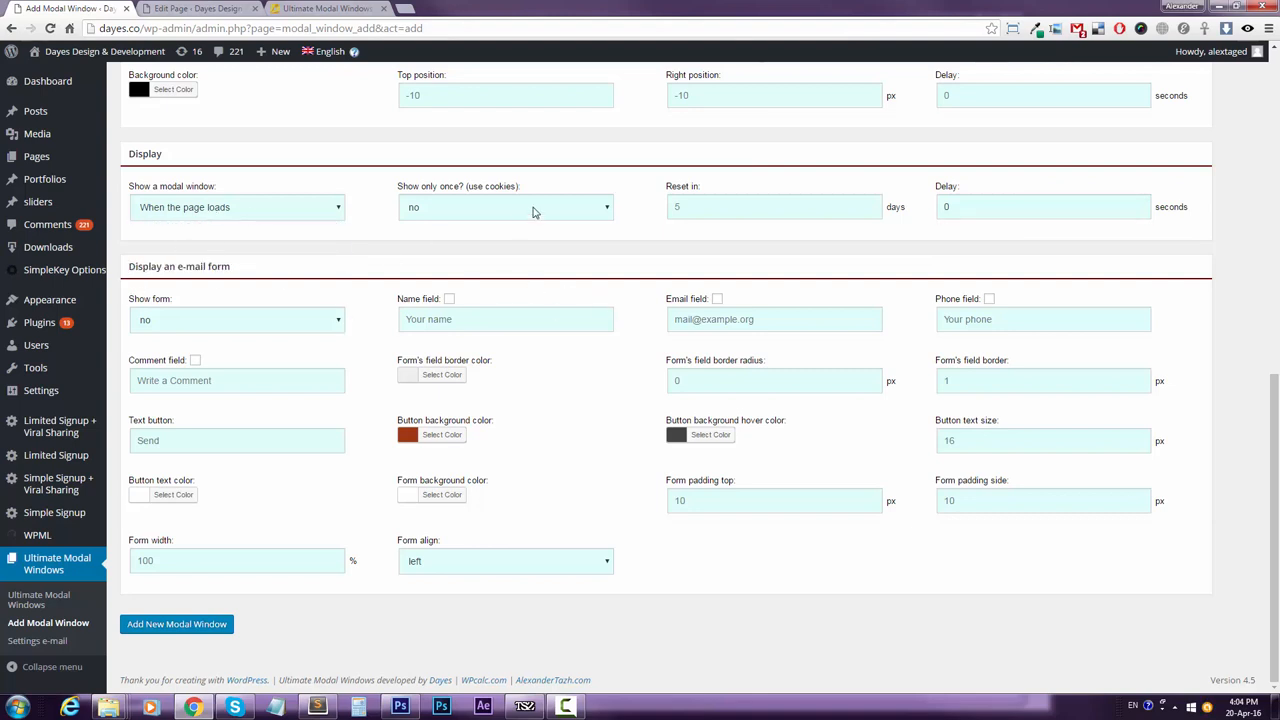
mouse_move(340, 172)
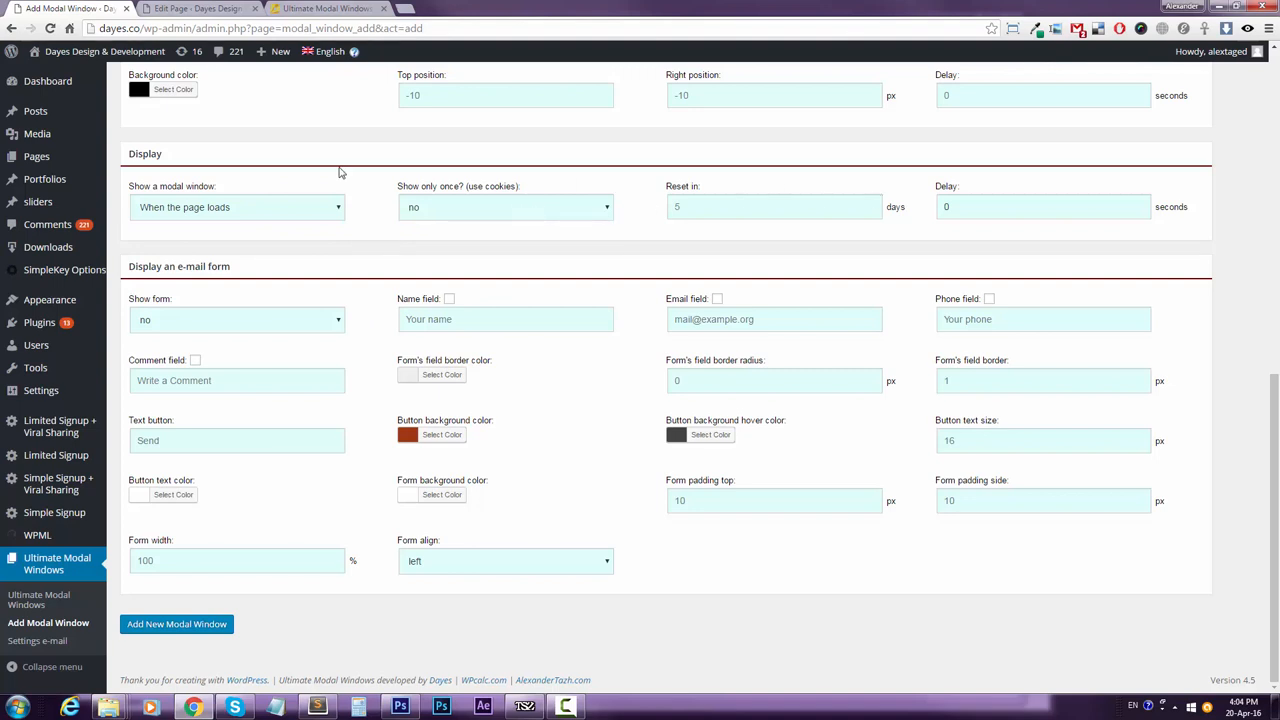
Step: Turn on the e-mail form with Name, Email, Phone and Comment fields
left_click(236, 320)
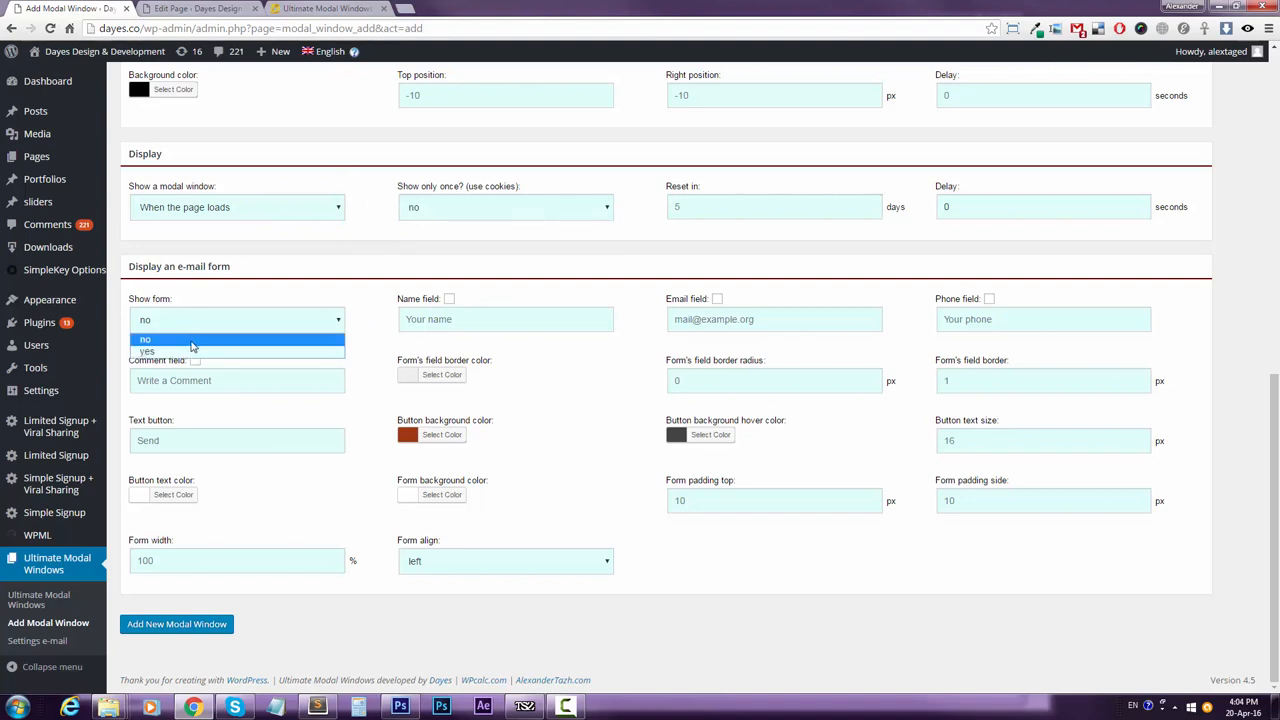
left_click(148, 352)
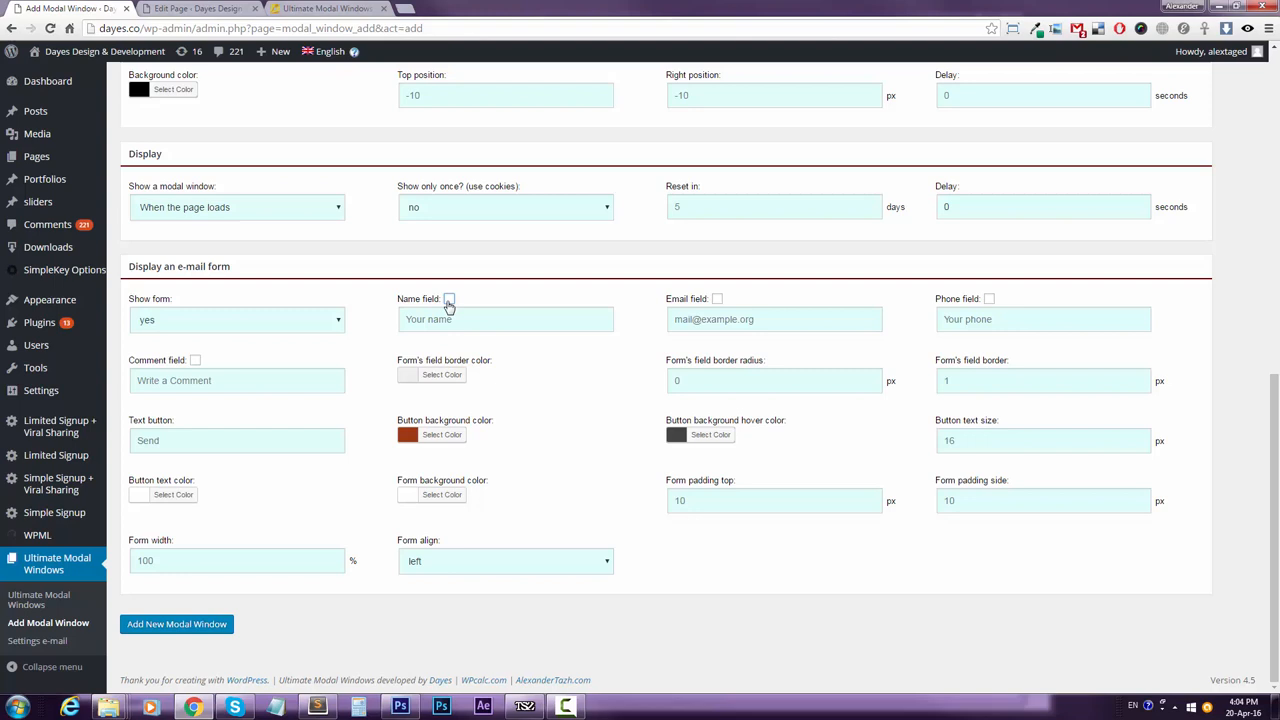
left_click(448, 298)
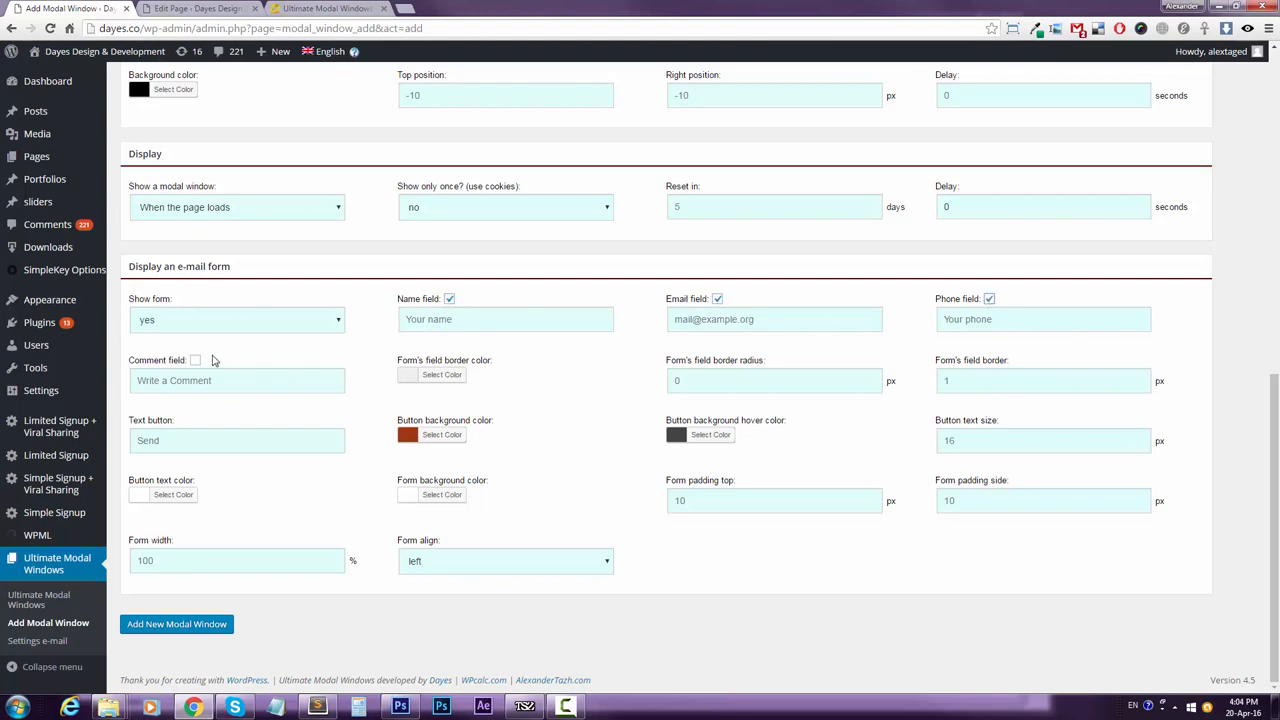
left_click(196, 360)
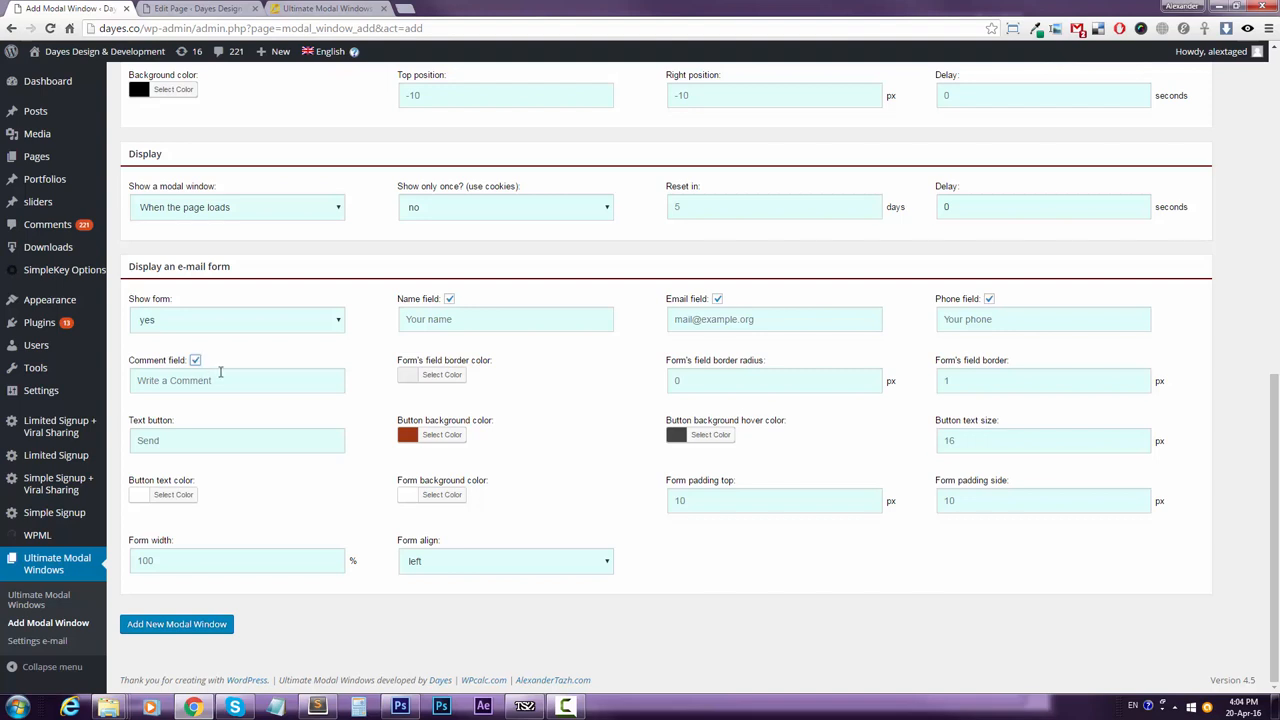
mouse_move(964, 544)
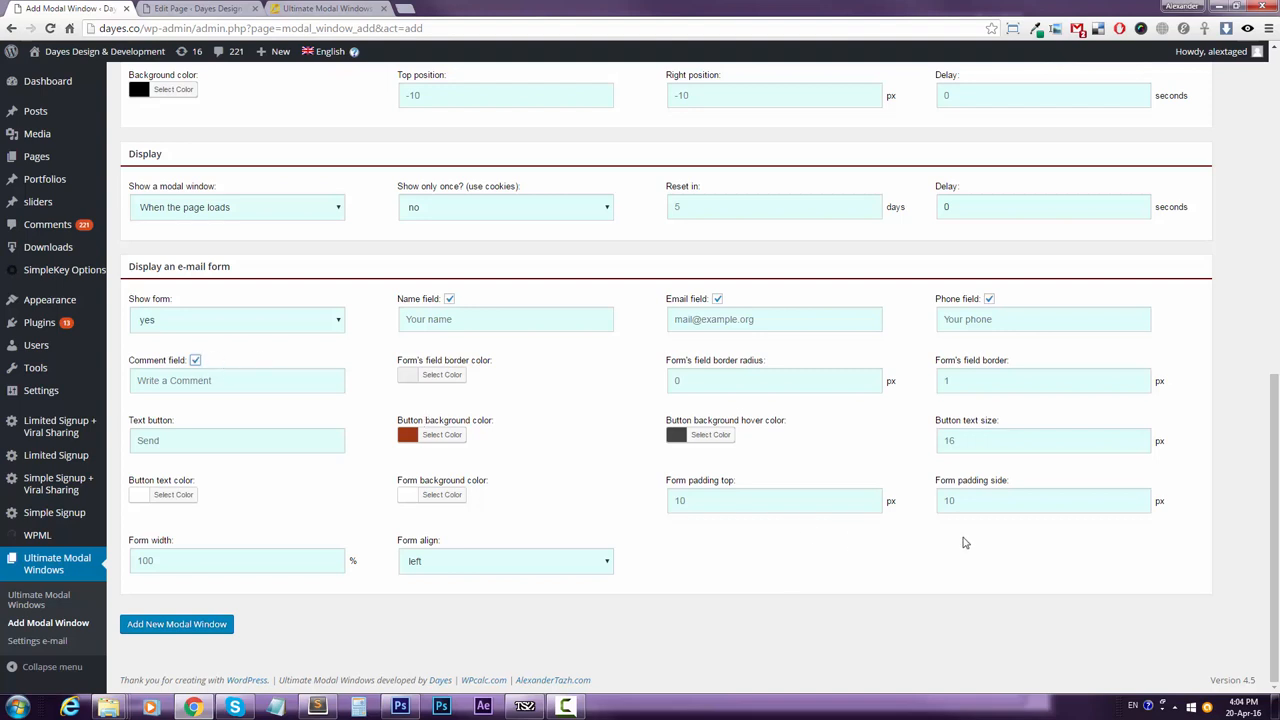
mouse_move(710, 590)
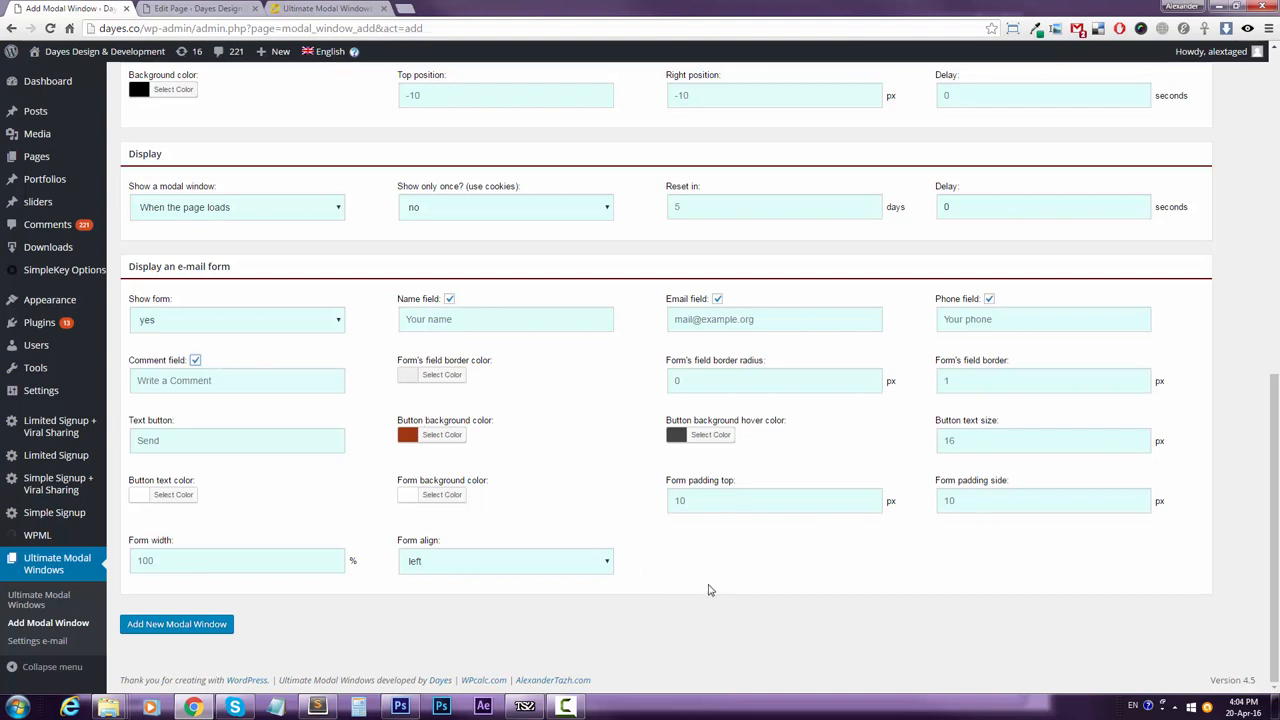
Step: Make the send button background and hover colours green and set the form padding to 0 top, 20 side
scroll("up", 3)
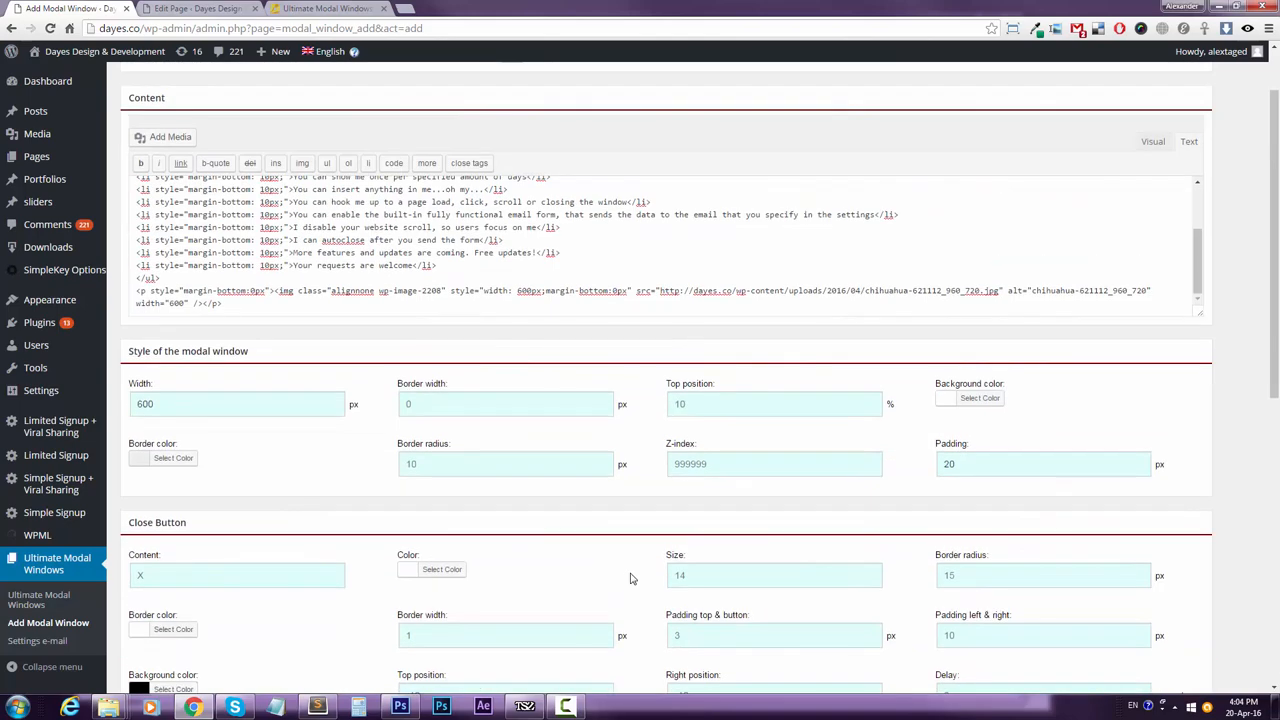
scroll("down", 3)
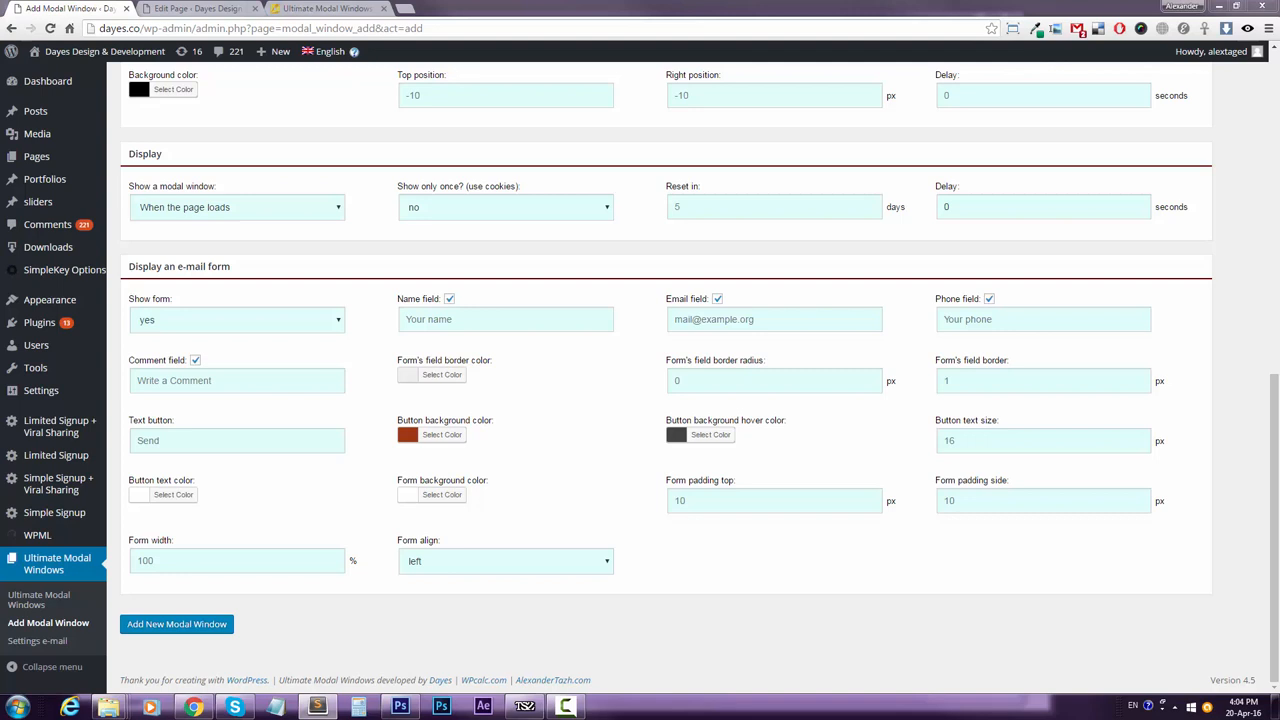
left_click(440, 434)
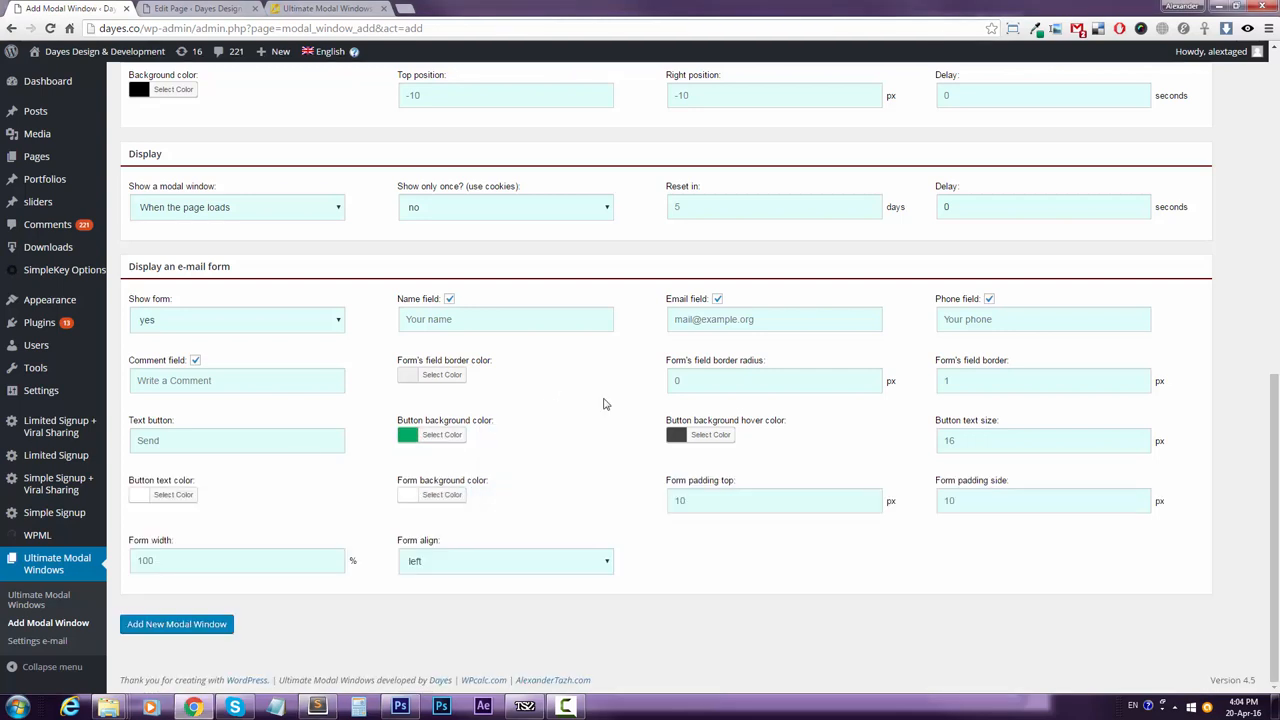
left_click(710, 434)
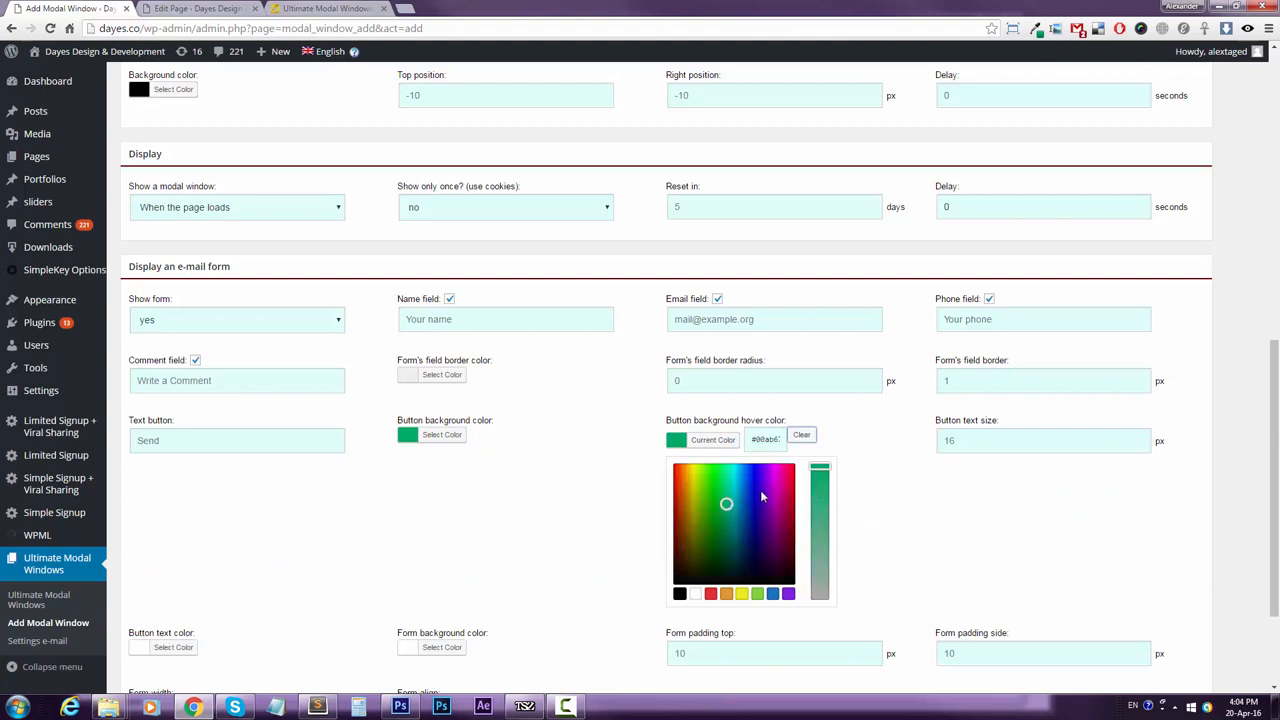
left_click(820, 504)
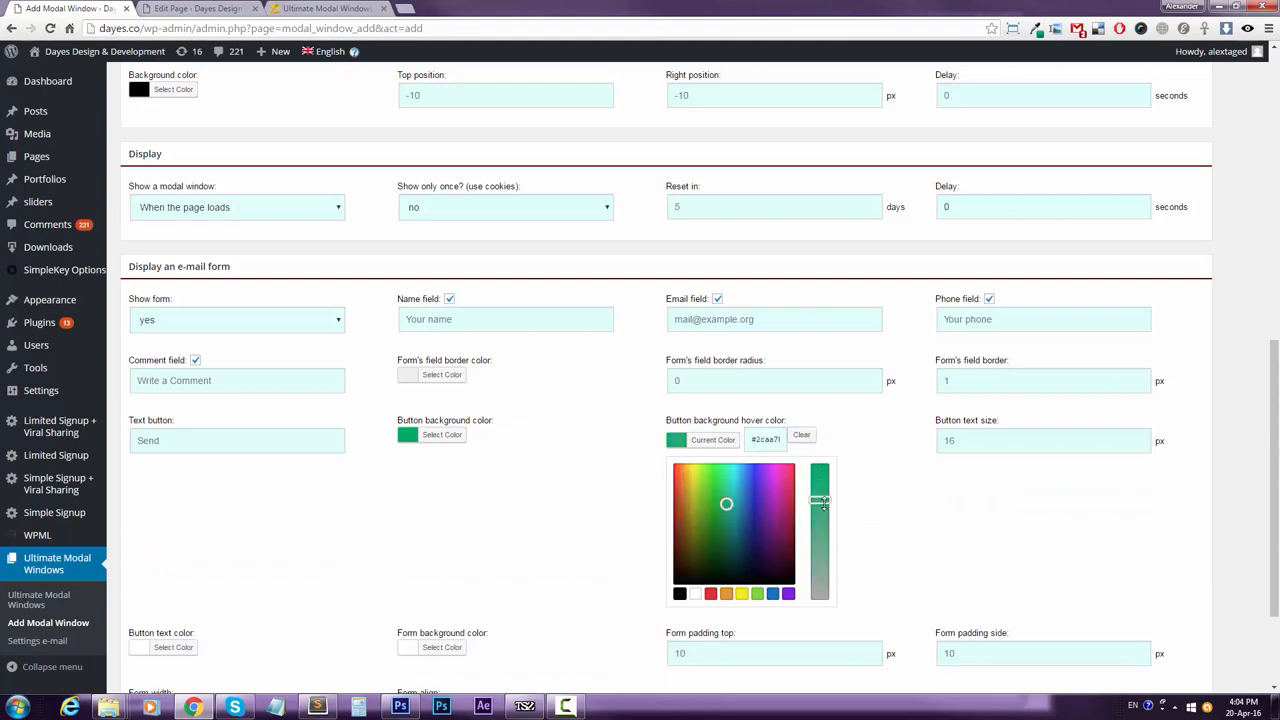
left_click(728, 500)
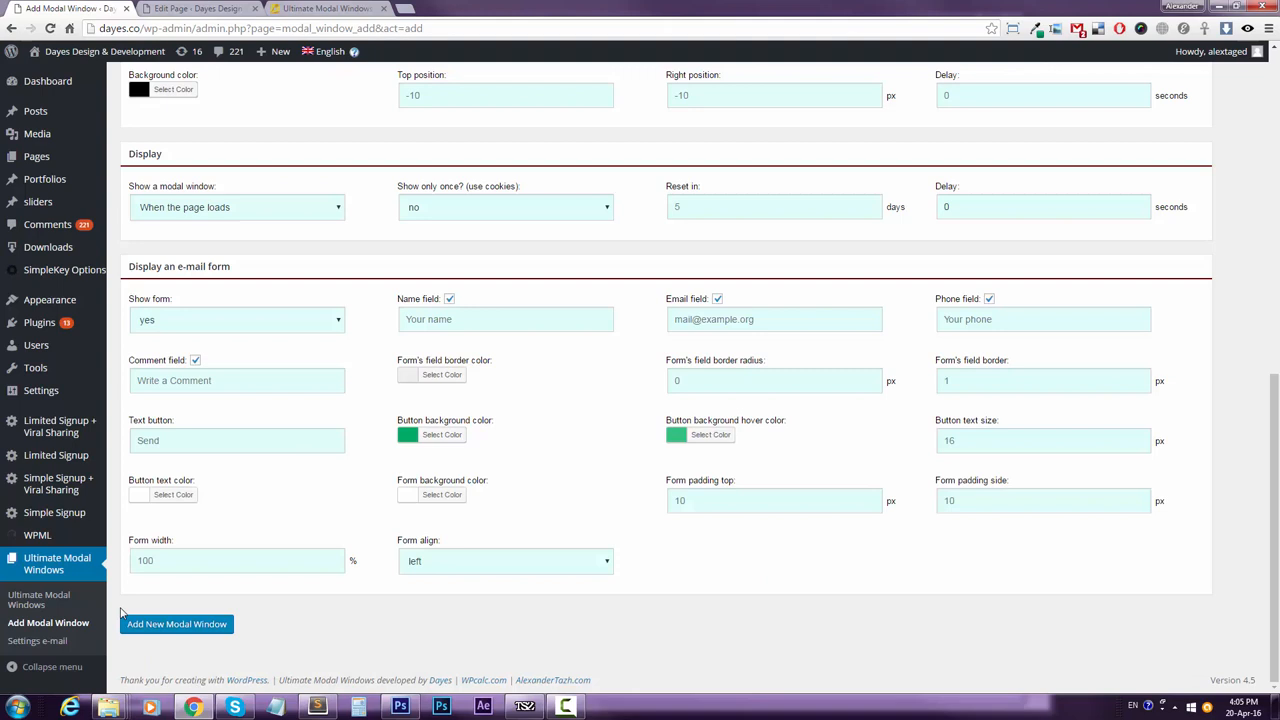
left_click(236, 440)
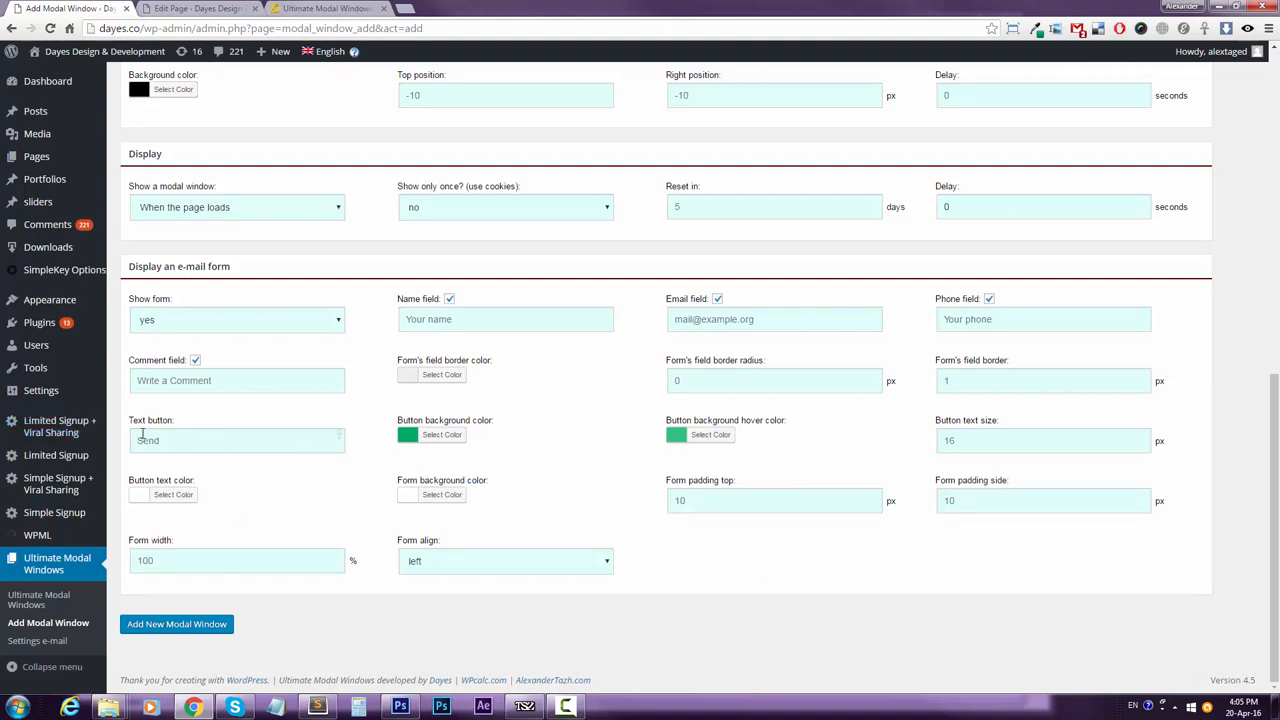
mouse_move(1074, 526)
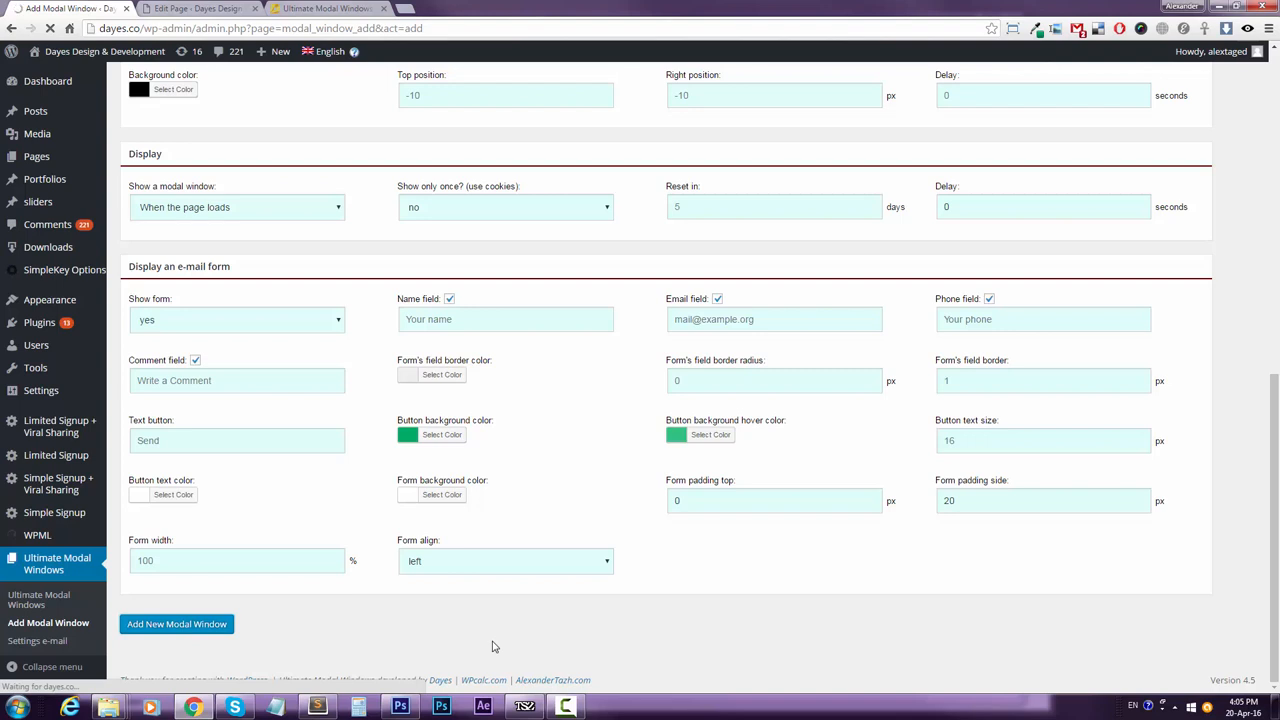
Step: Save the demo modal window and copy its [modal id=1] shortcode for the Ultimate Modal Windows page
left_click(176, 624)
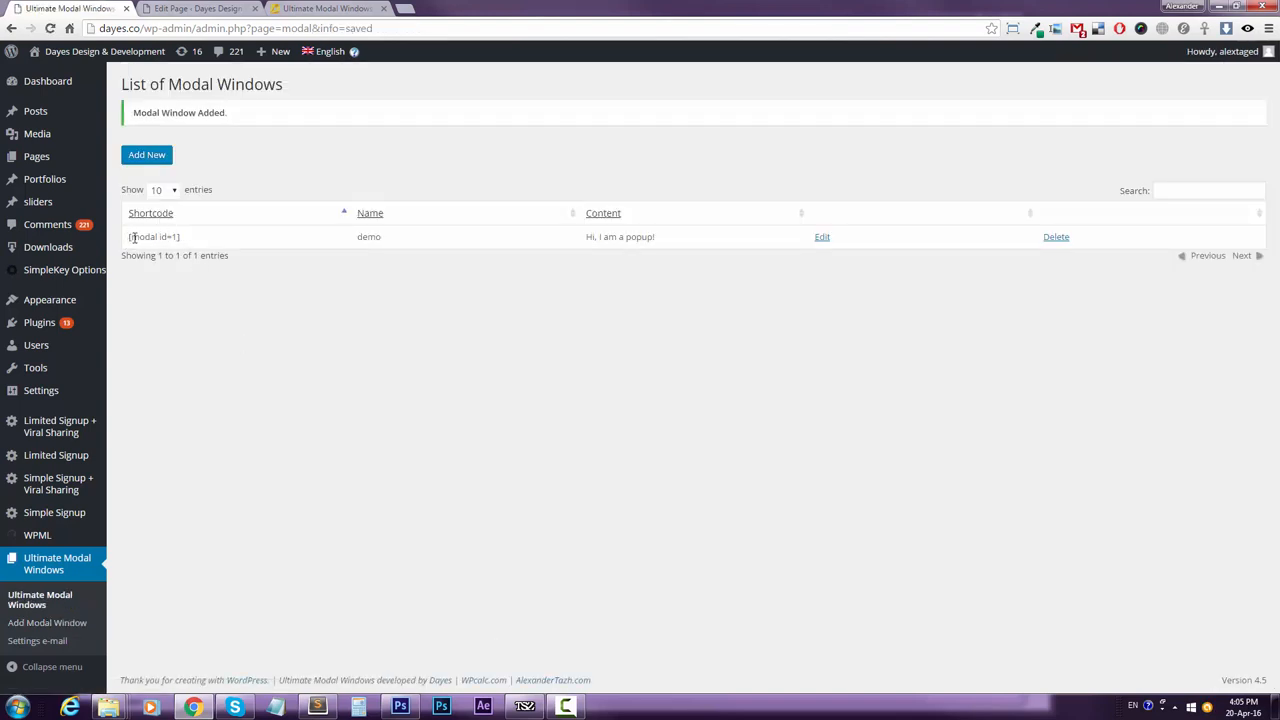
double_click(152, 236)
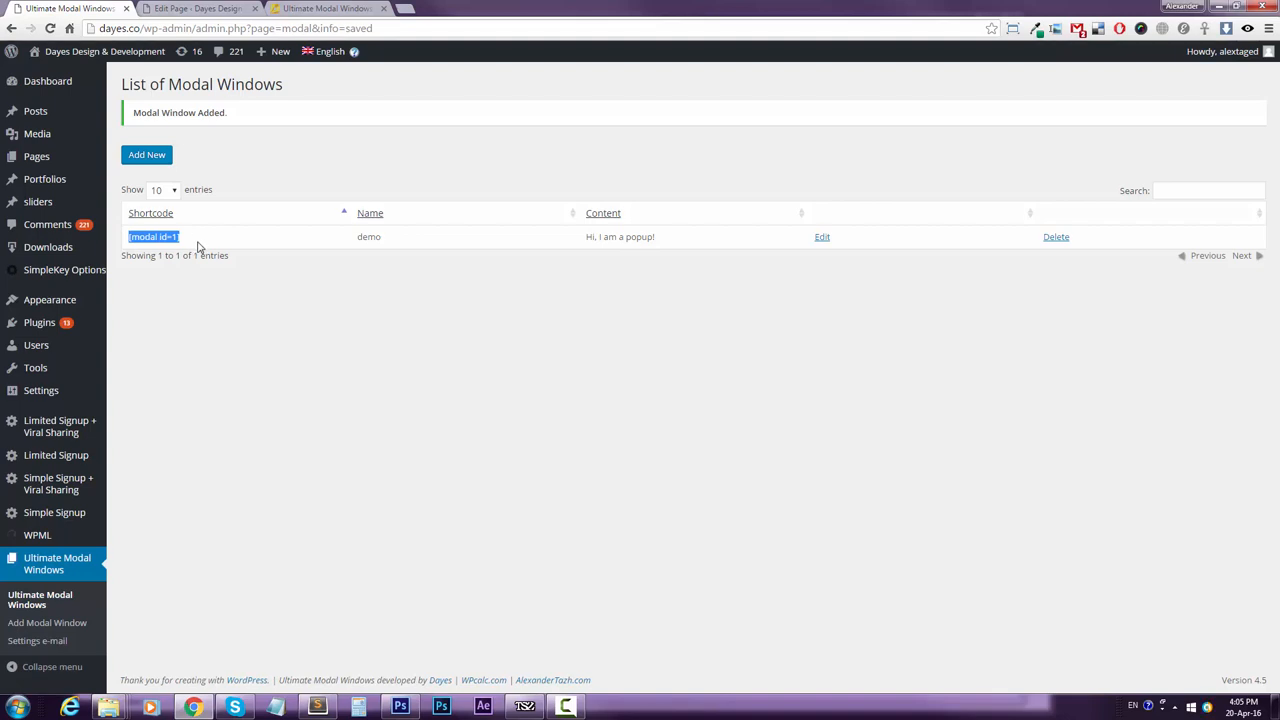
left_click(200, 8)
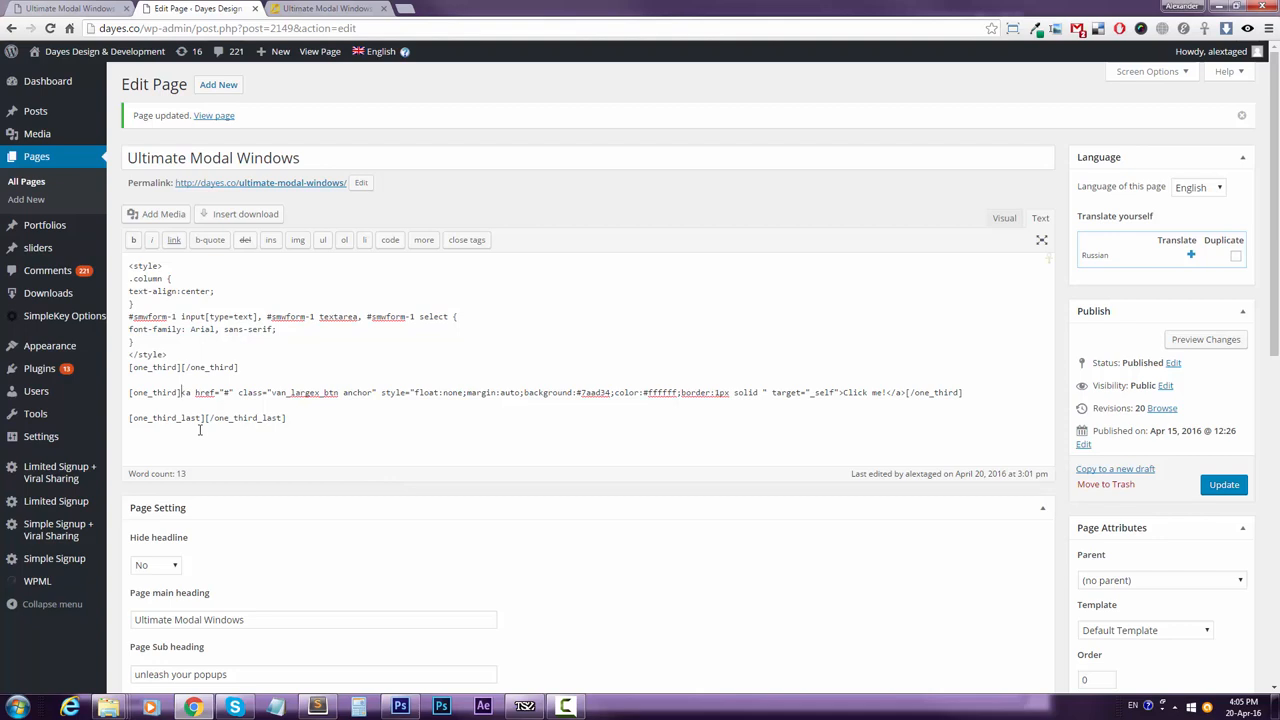
Step: Paste [modal id=1] before the Click me! button, update the page and view it live
type("[modal id=1]")
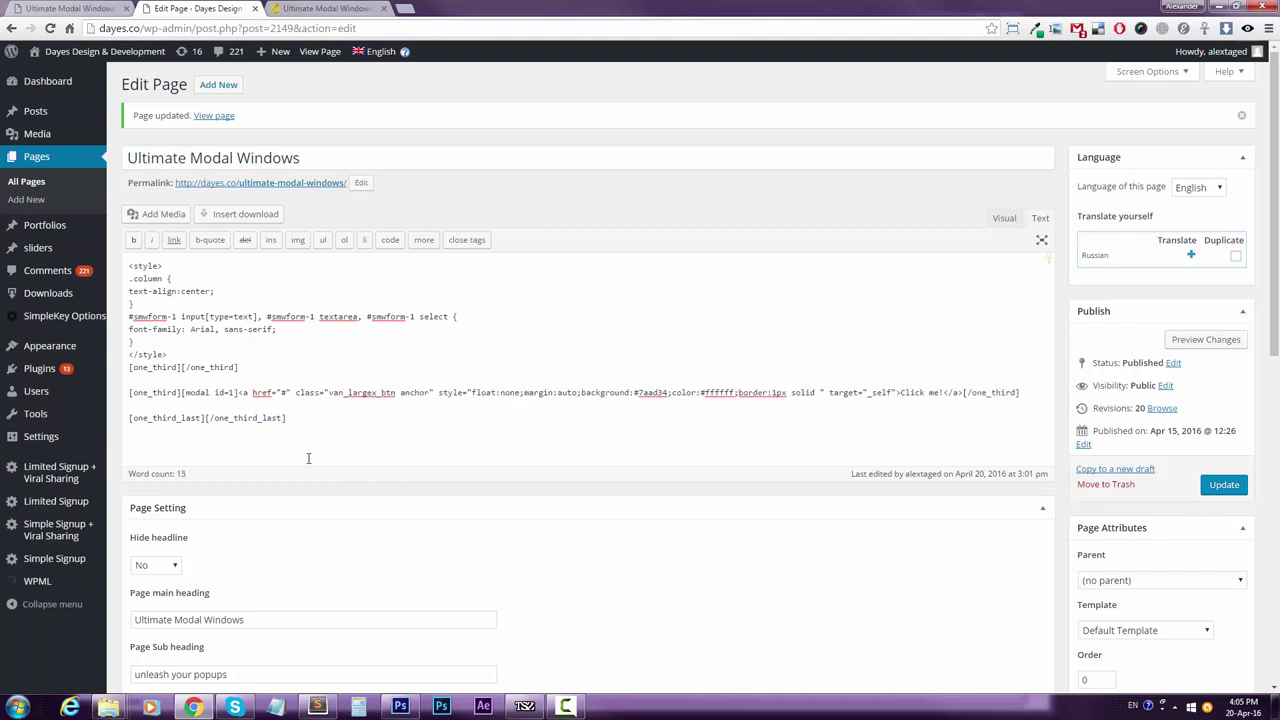
left_click(1224, 486)
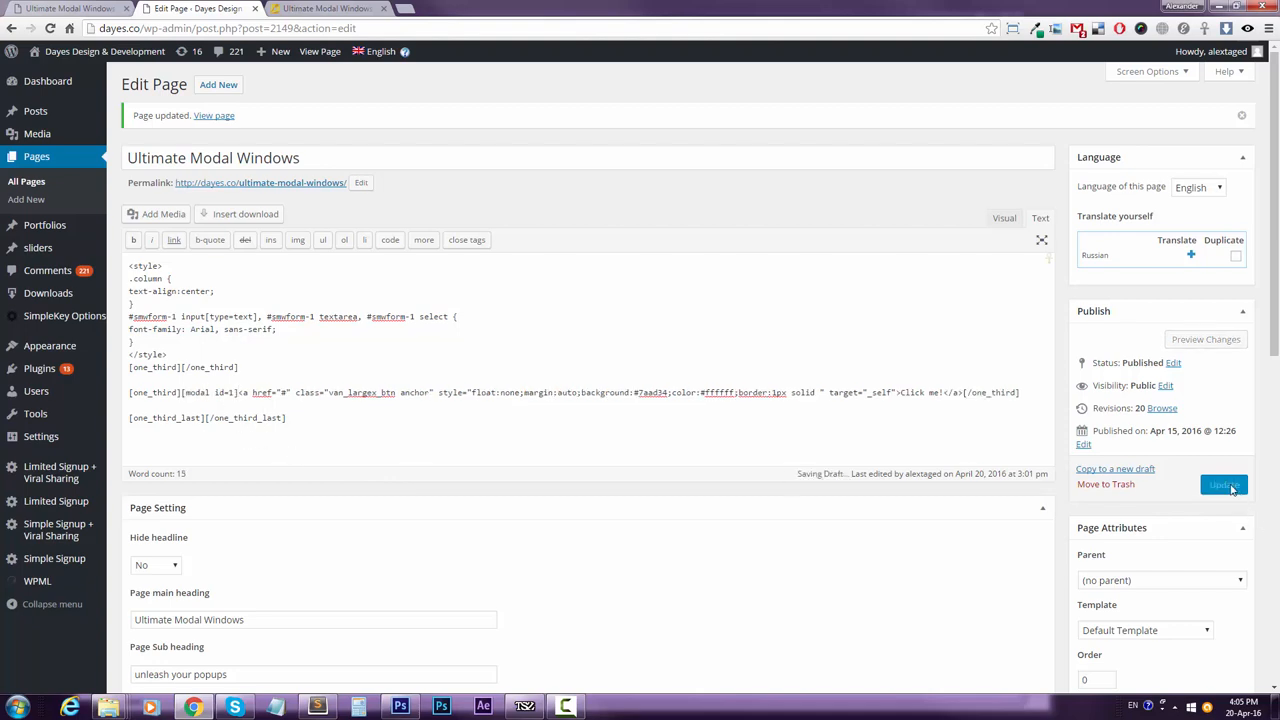
left_click(1224, 484)
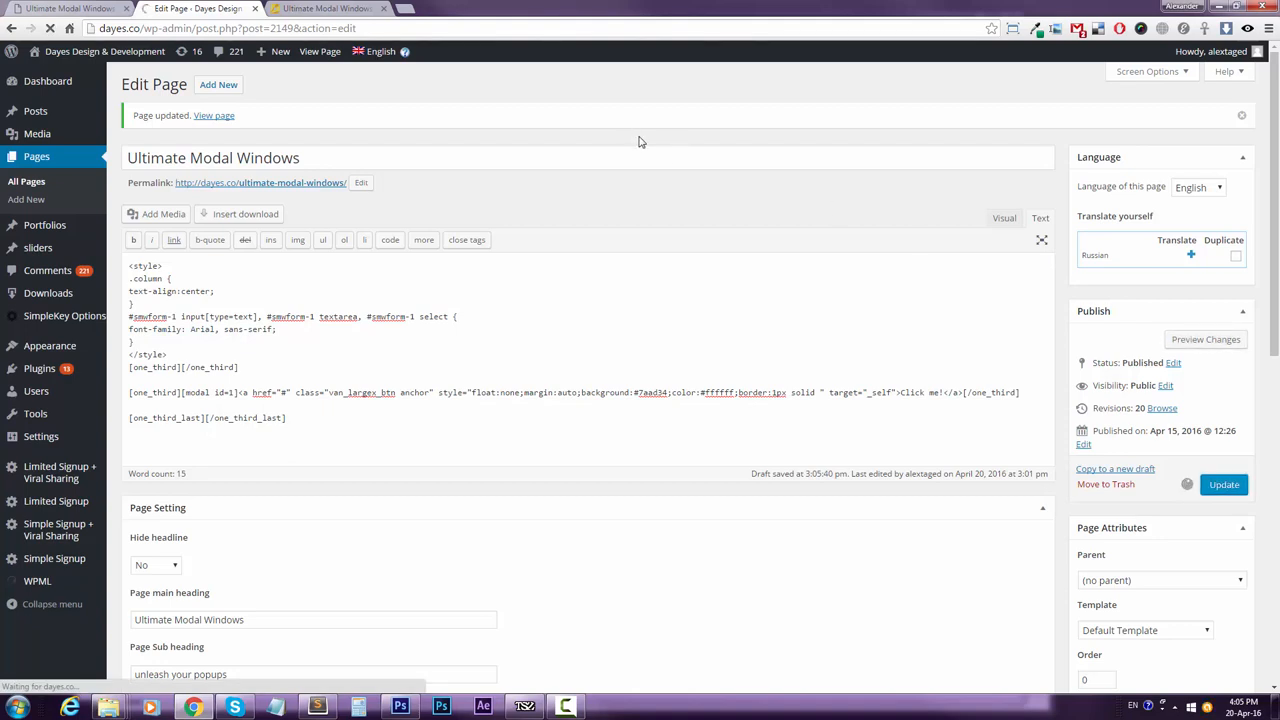
left_click(1224, 484)
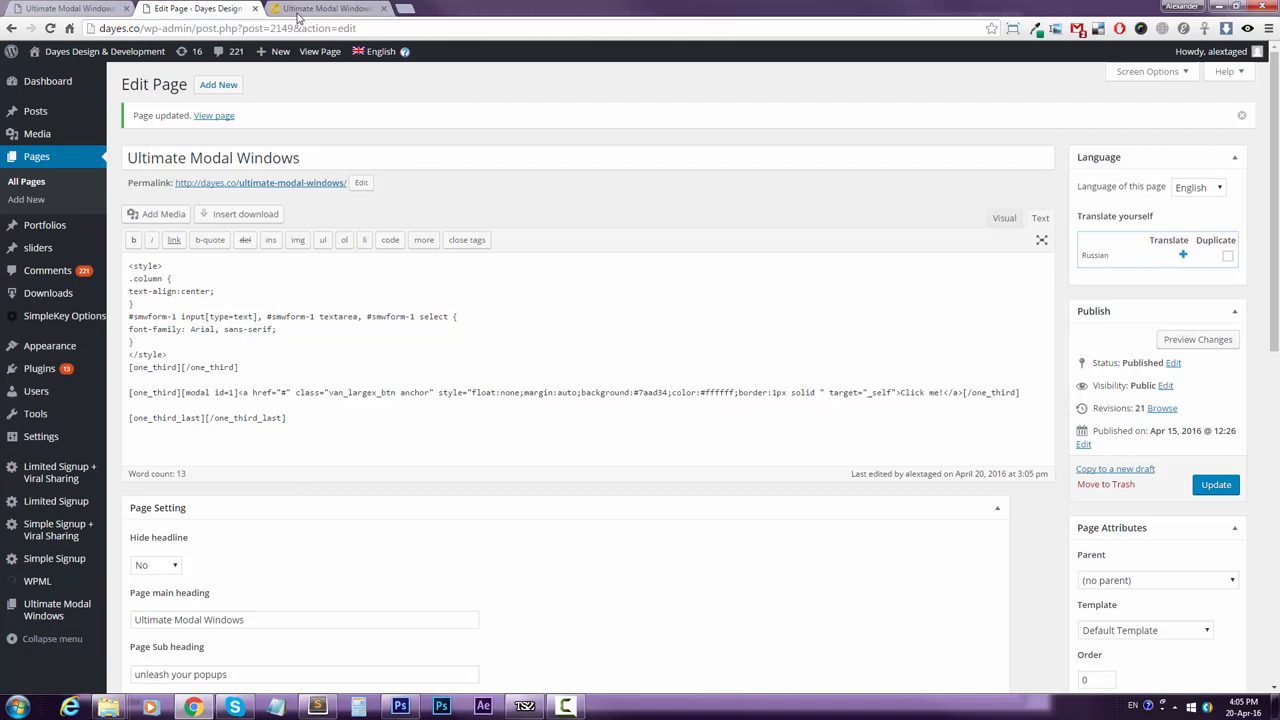
left_click(324, 8)
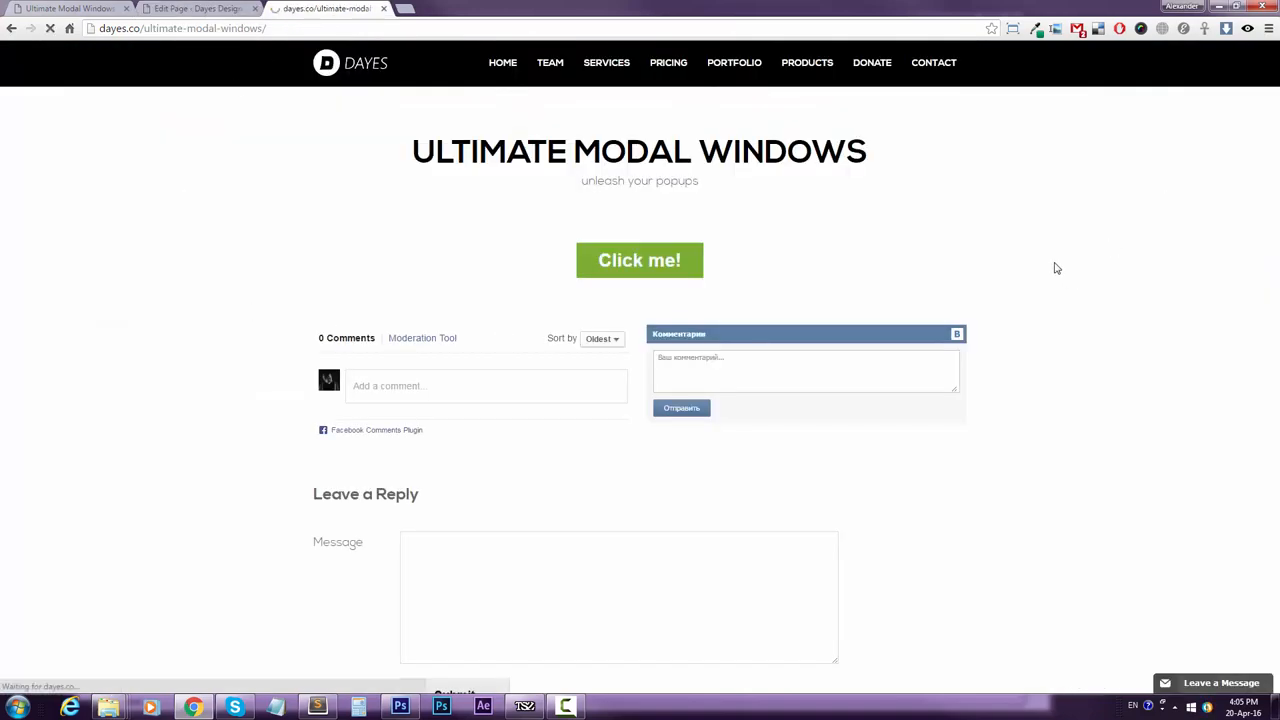
Step: Open the demo modal from the Click me! button and fill in the contact form fields
left_click(640, 260)
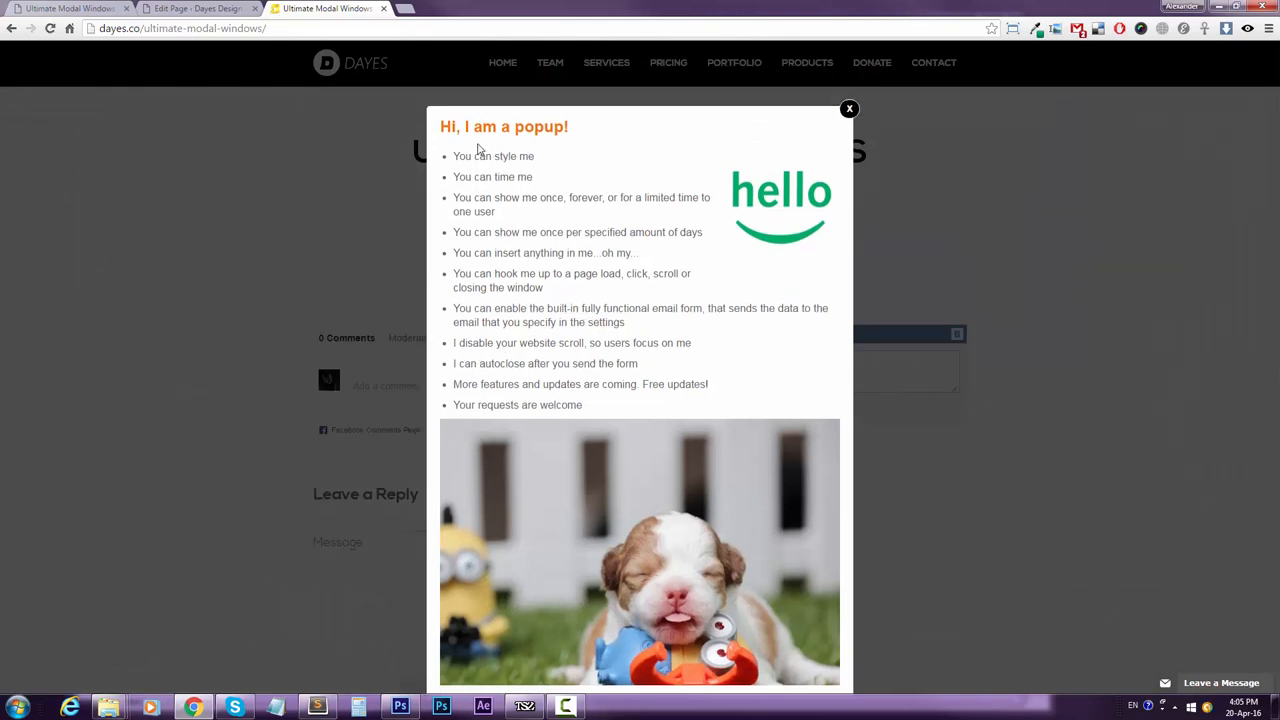
scroll("down", 3)
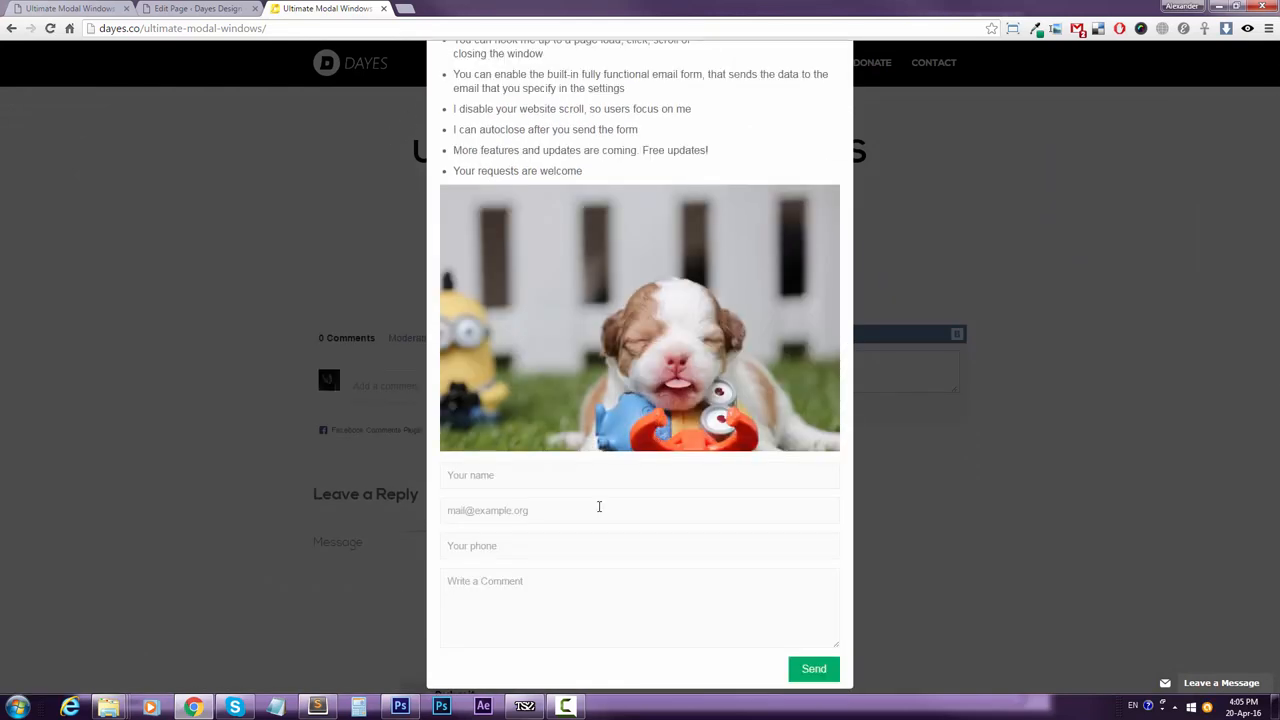
scroll("up", 3)
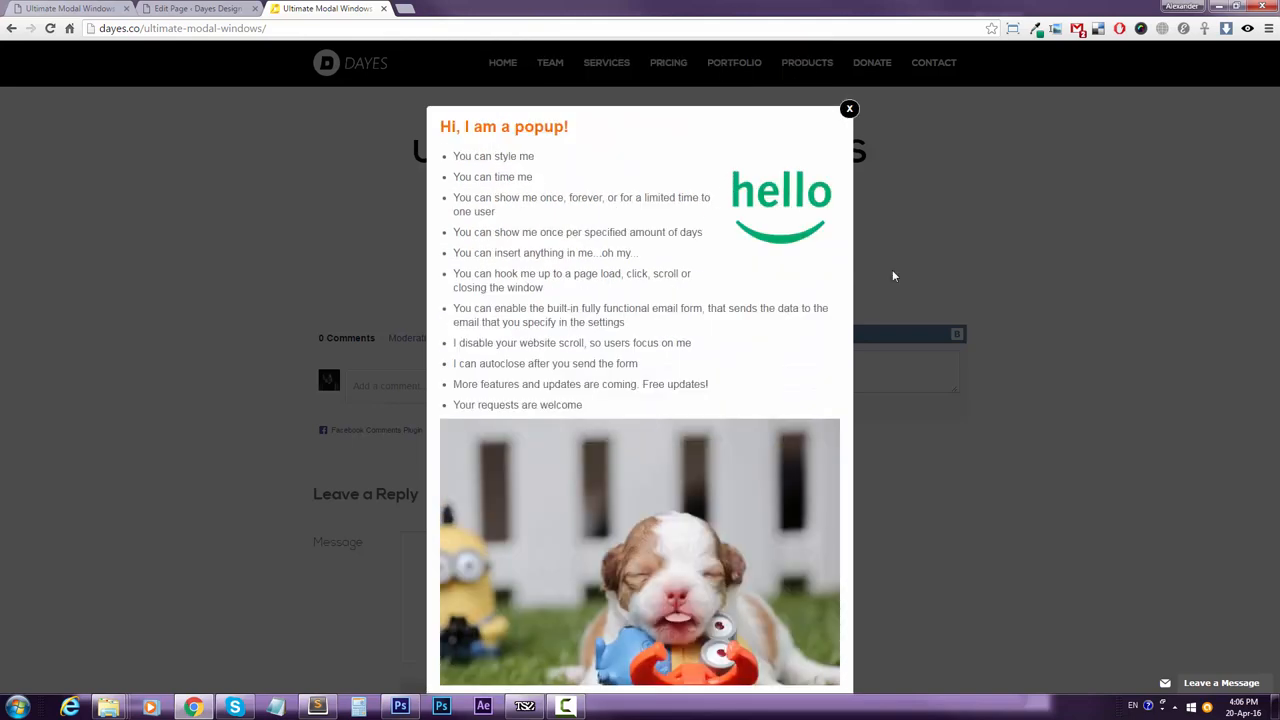
scroll("down", 3)
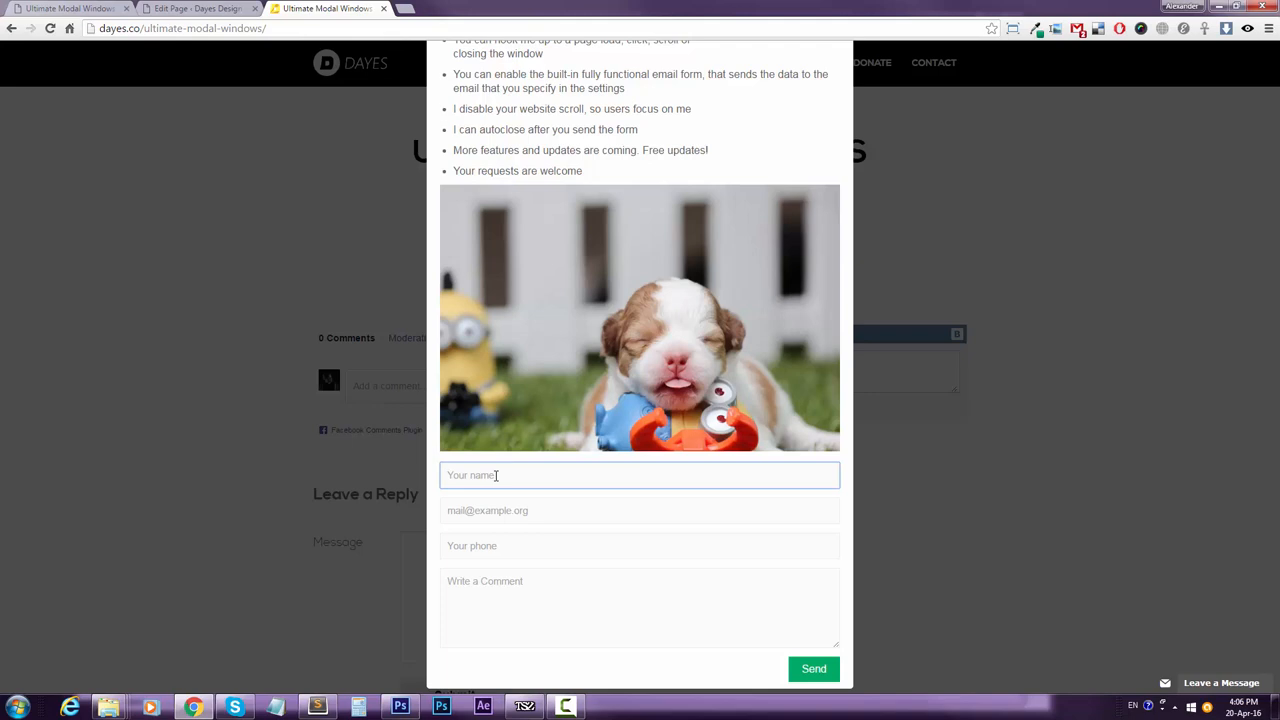
type("asdhsdh")
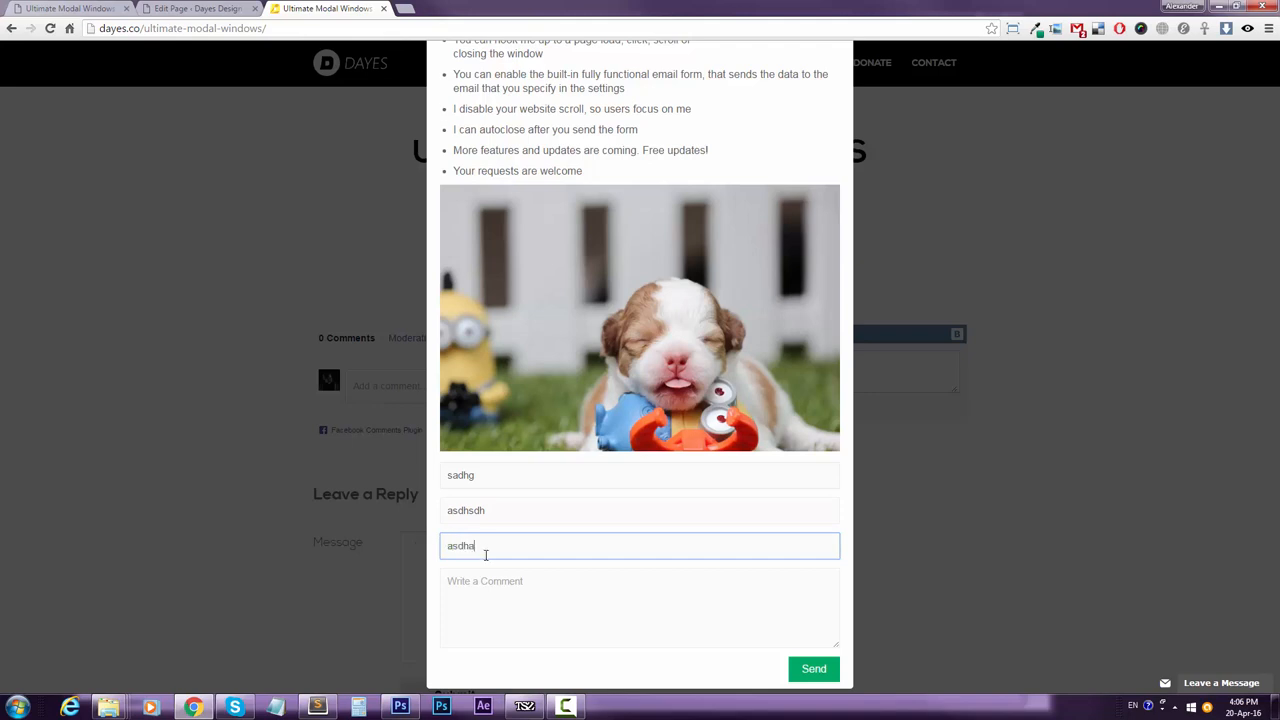
left_click(812, 668)
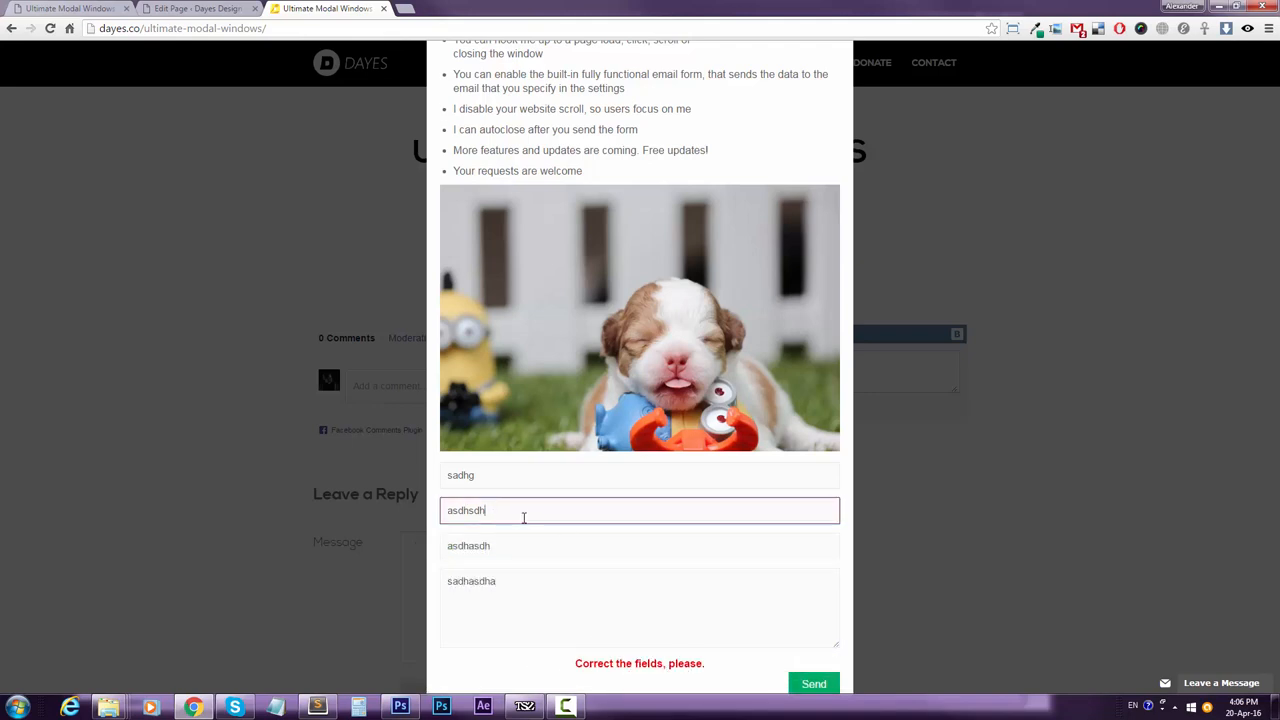
type("@asha.com")
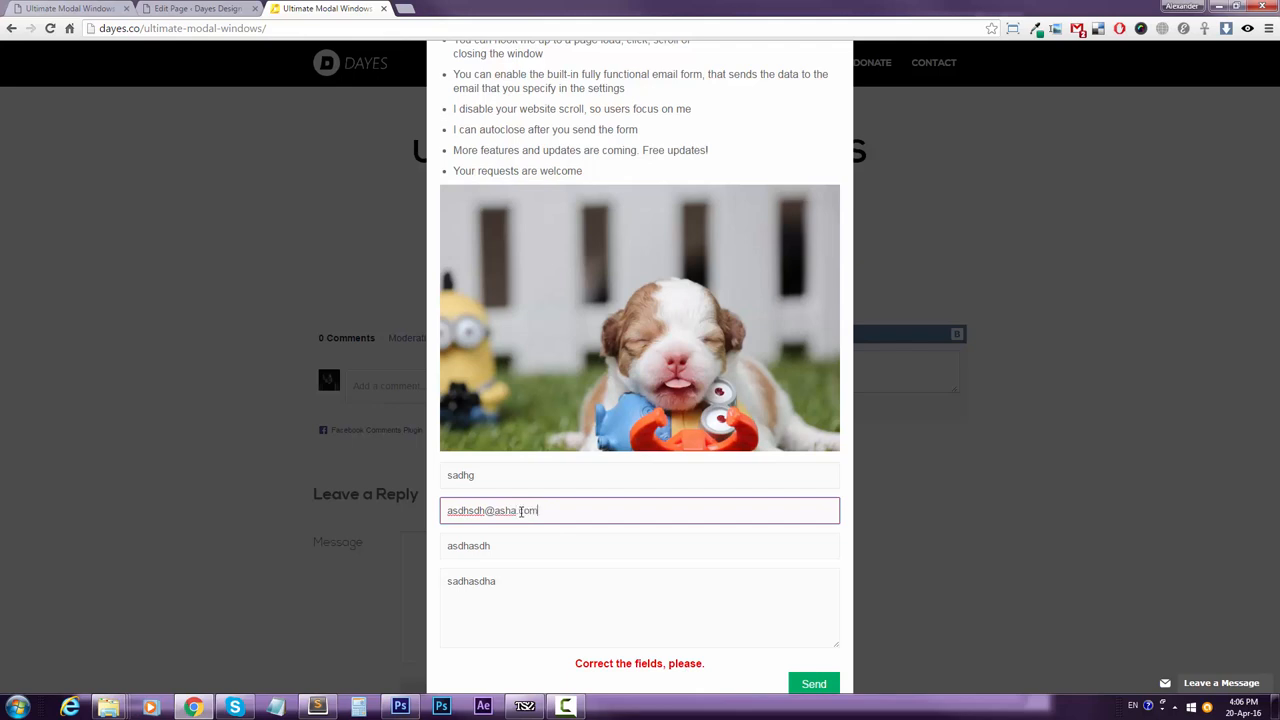
left_click(572, 596)
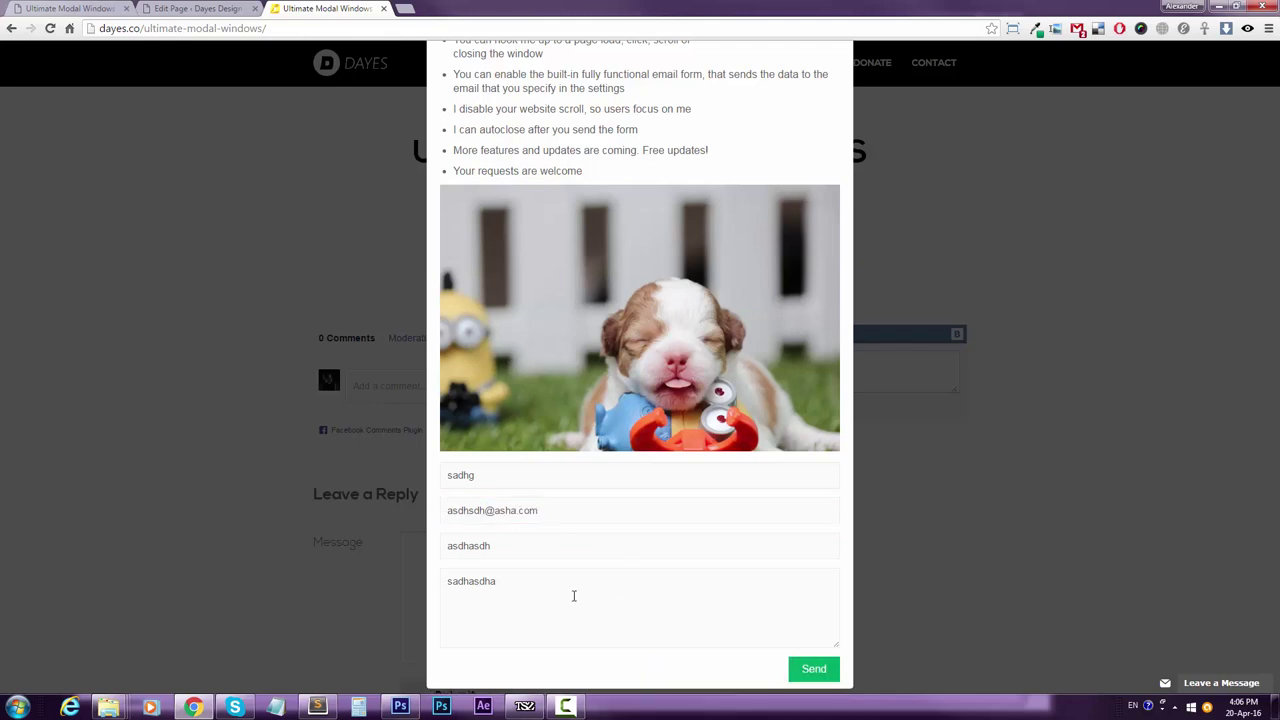
left_click(812, 668)
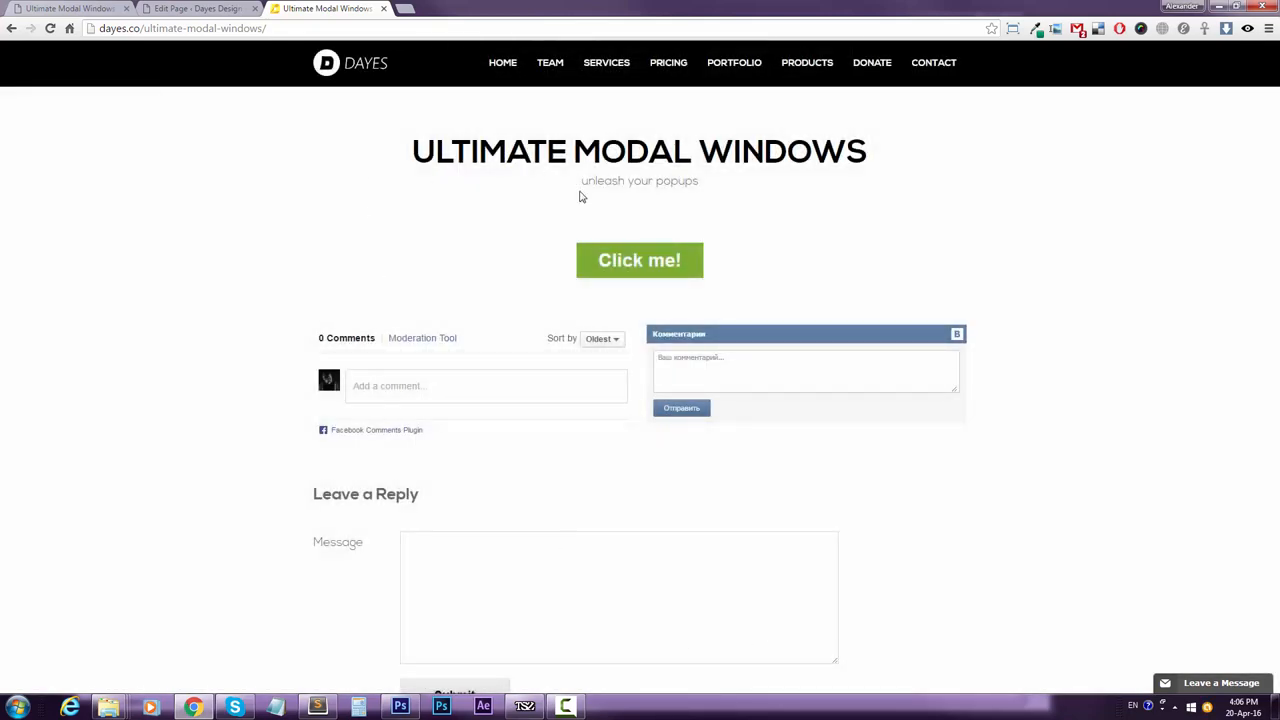
mouse_move(540, 240)
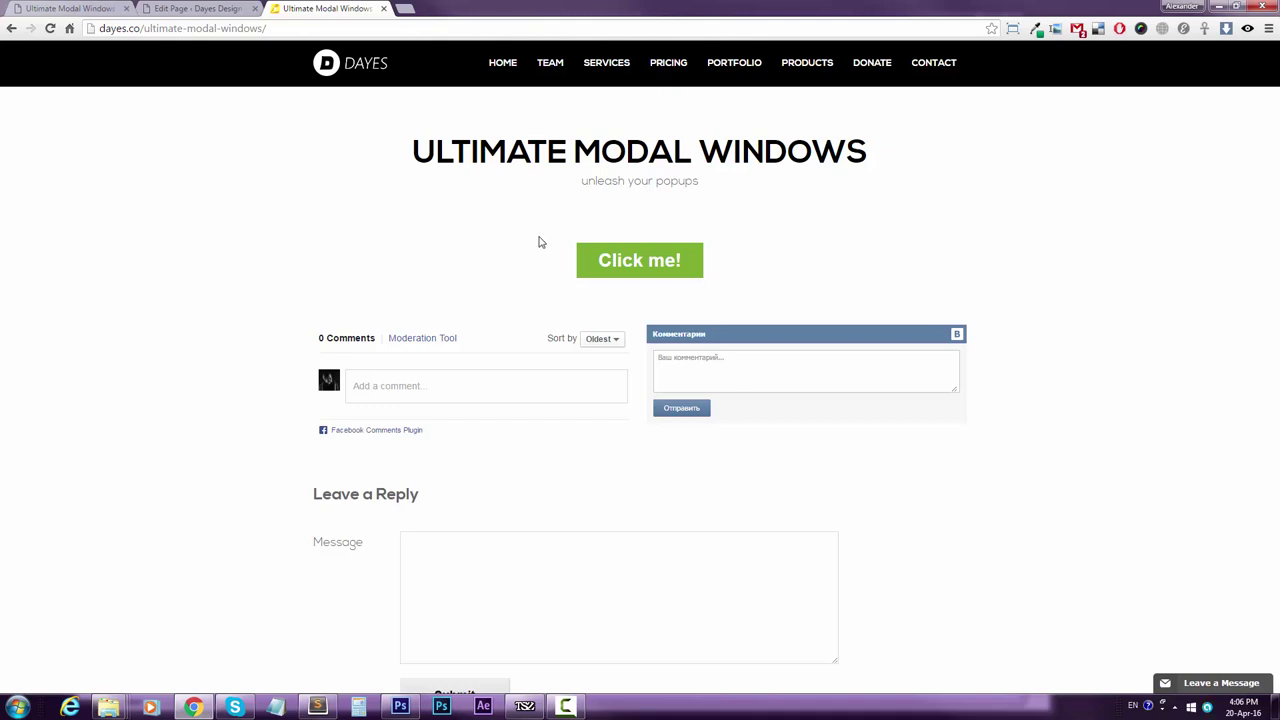
mouse_move(12, 22)
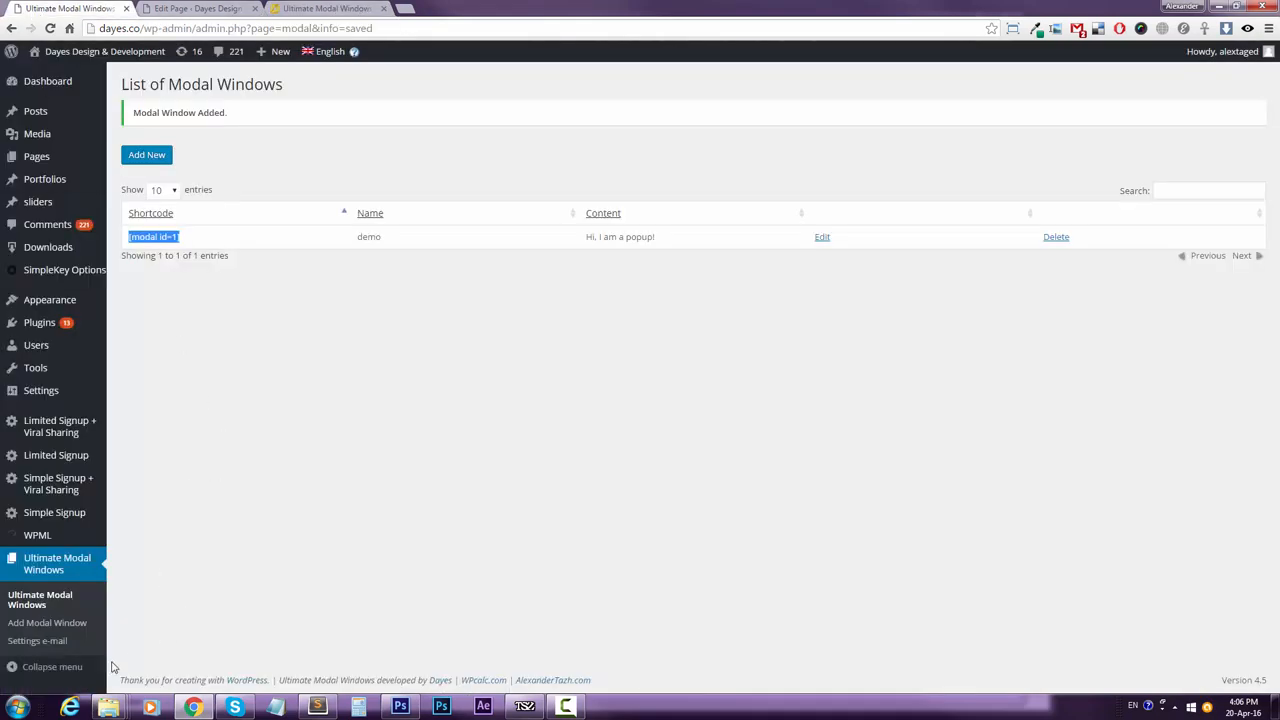
left_click(36, 640)
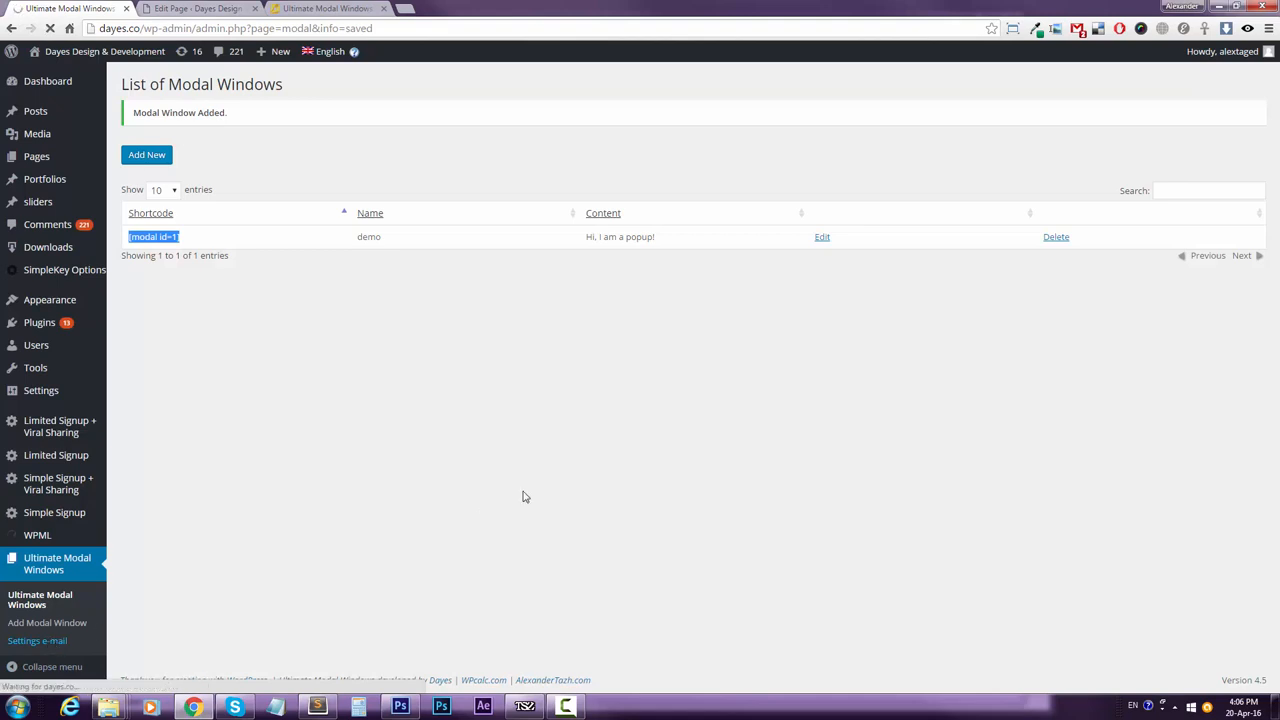
left_click(38, 640)
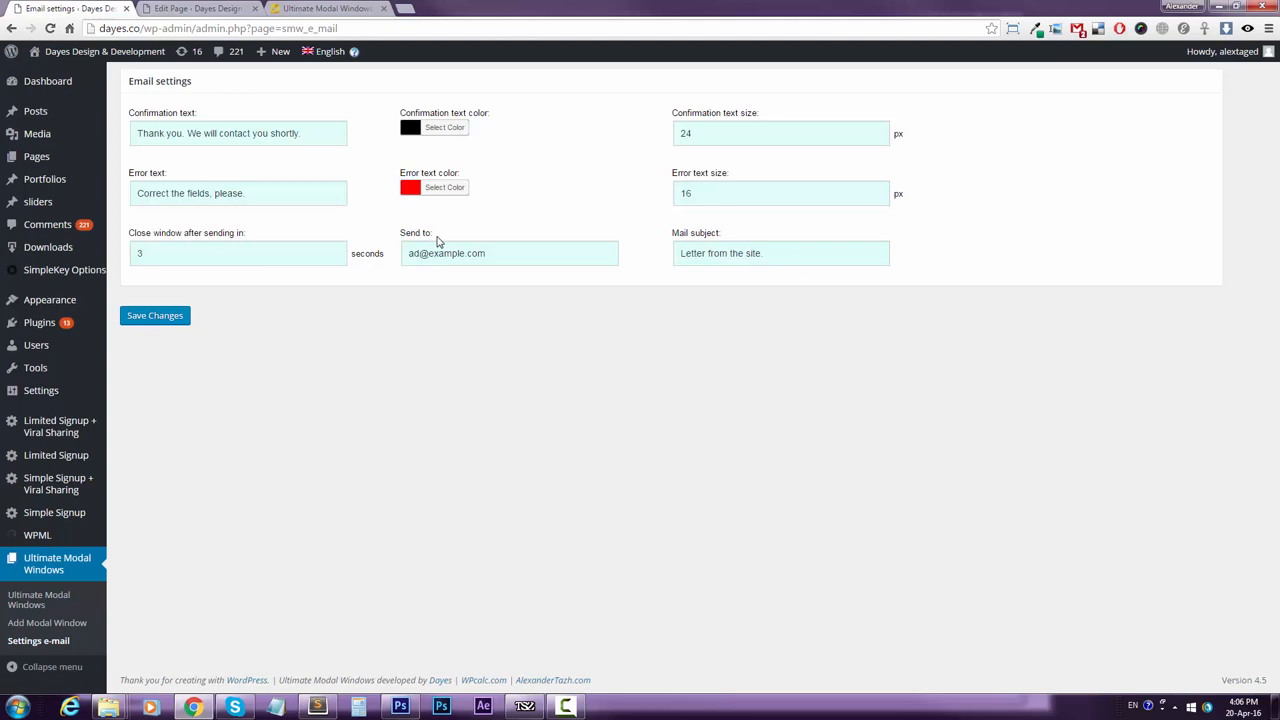
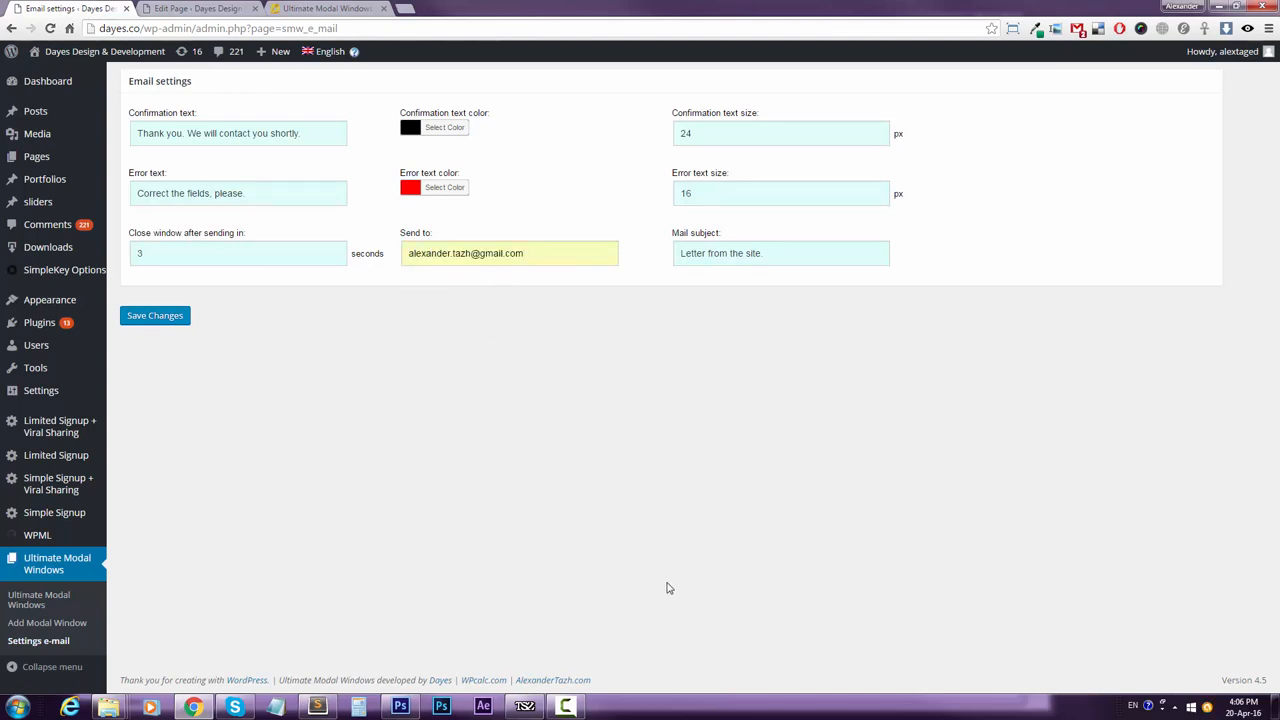
mouse_move(48, 248)
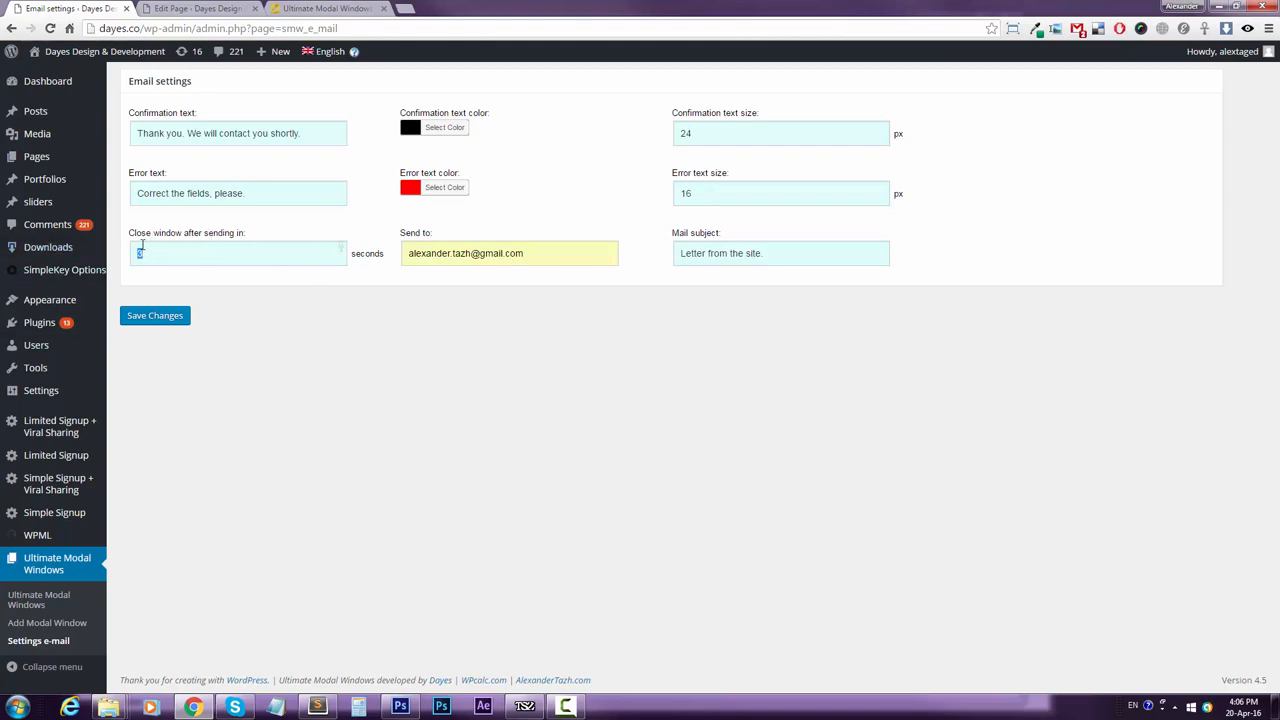
type("2")
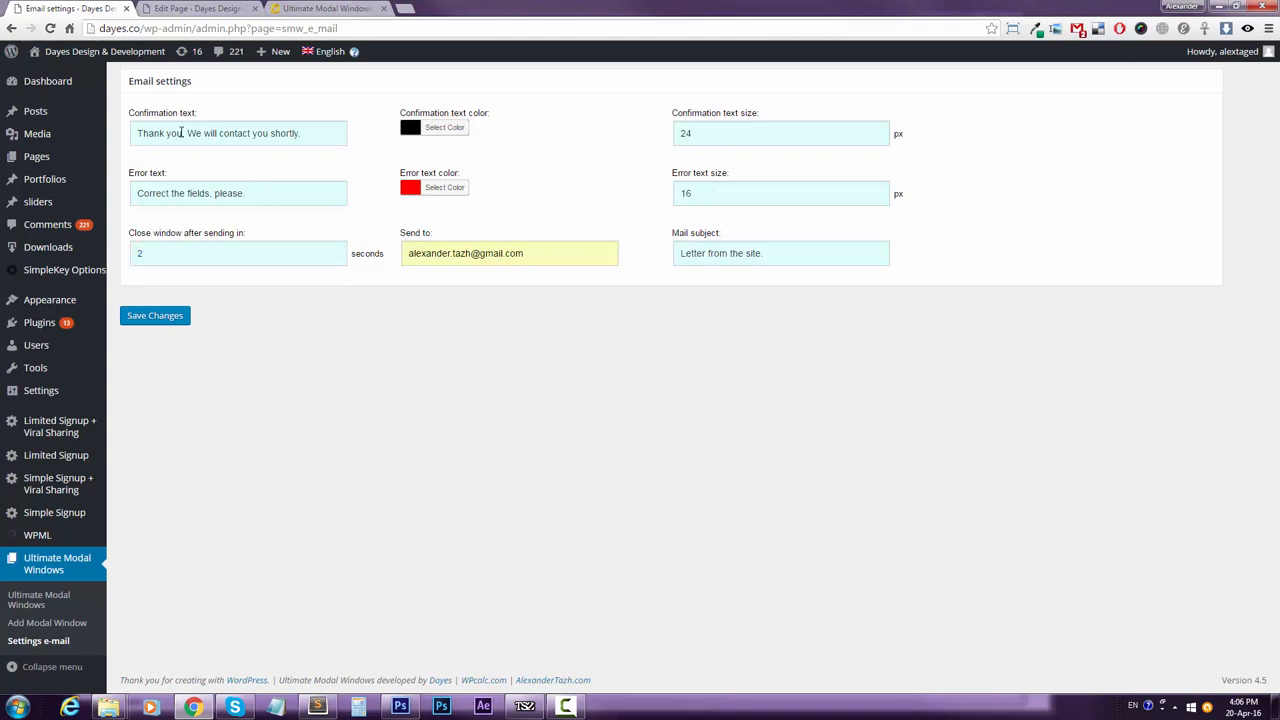
Step: Make the confirmation text green at 16 px, then return to the list and reopen demo
left_click(444, 128)
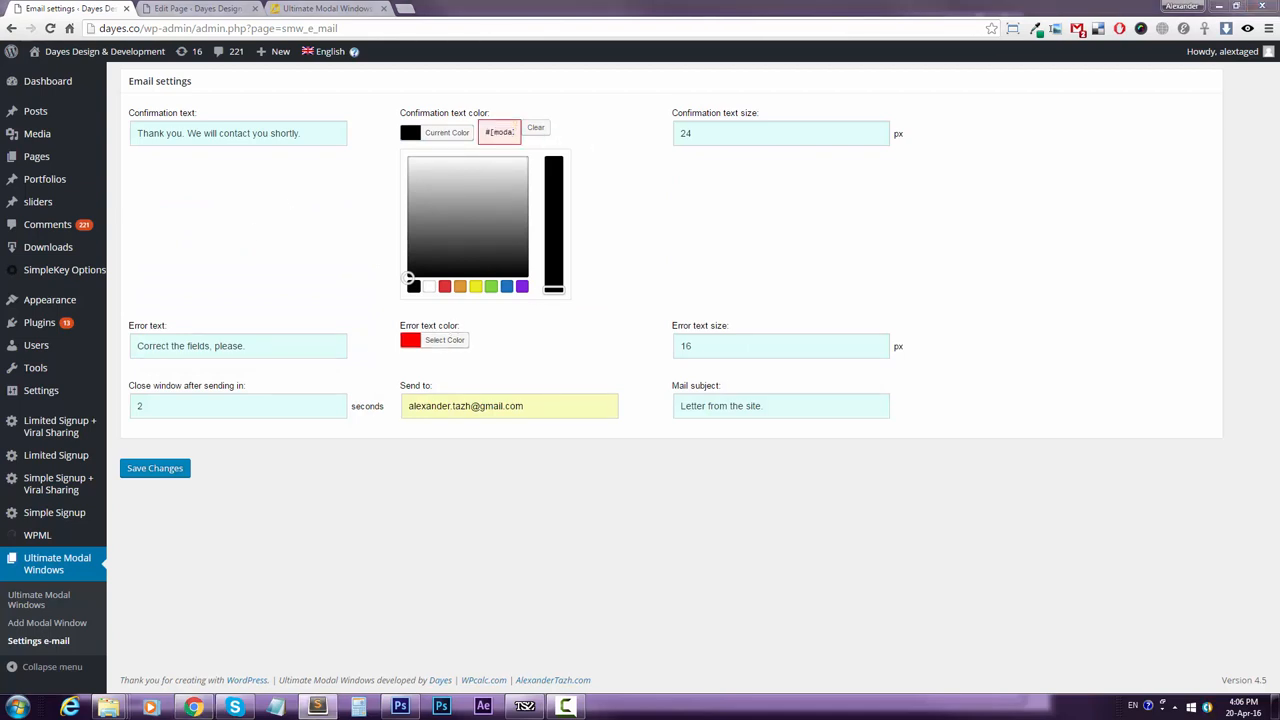
triple_click(500, 132)
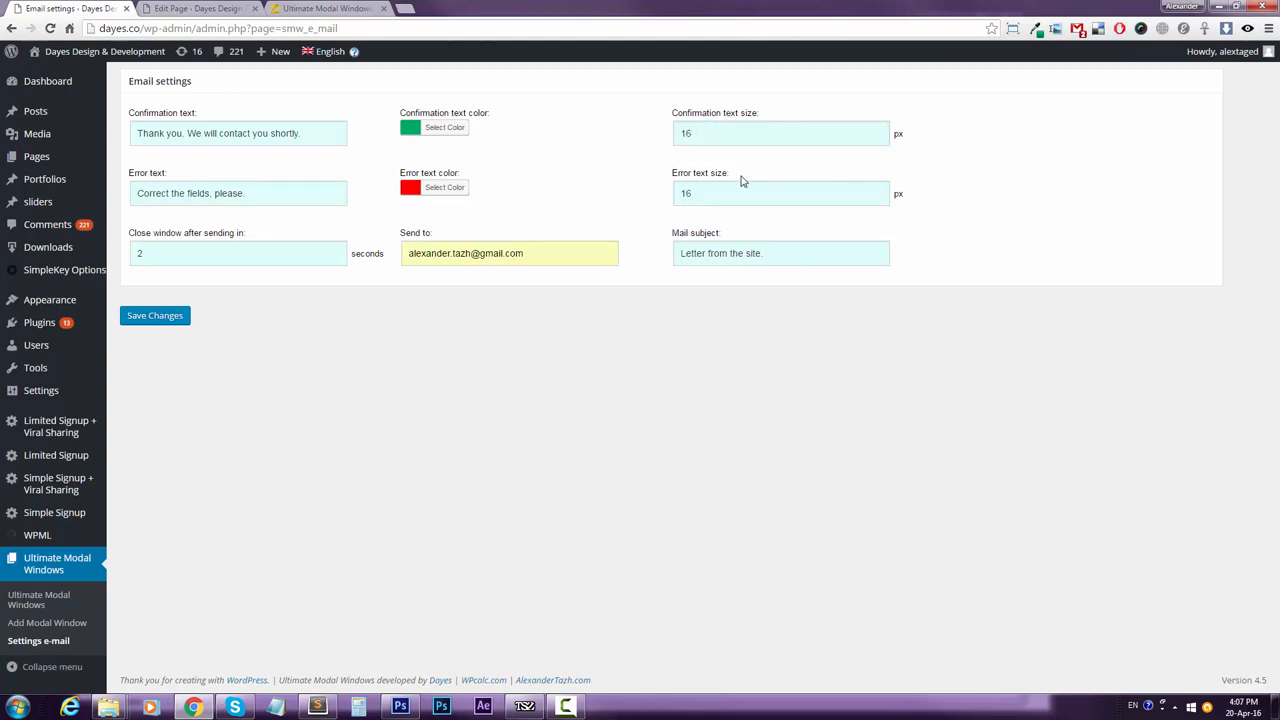
left_click(410, 188)
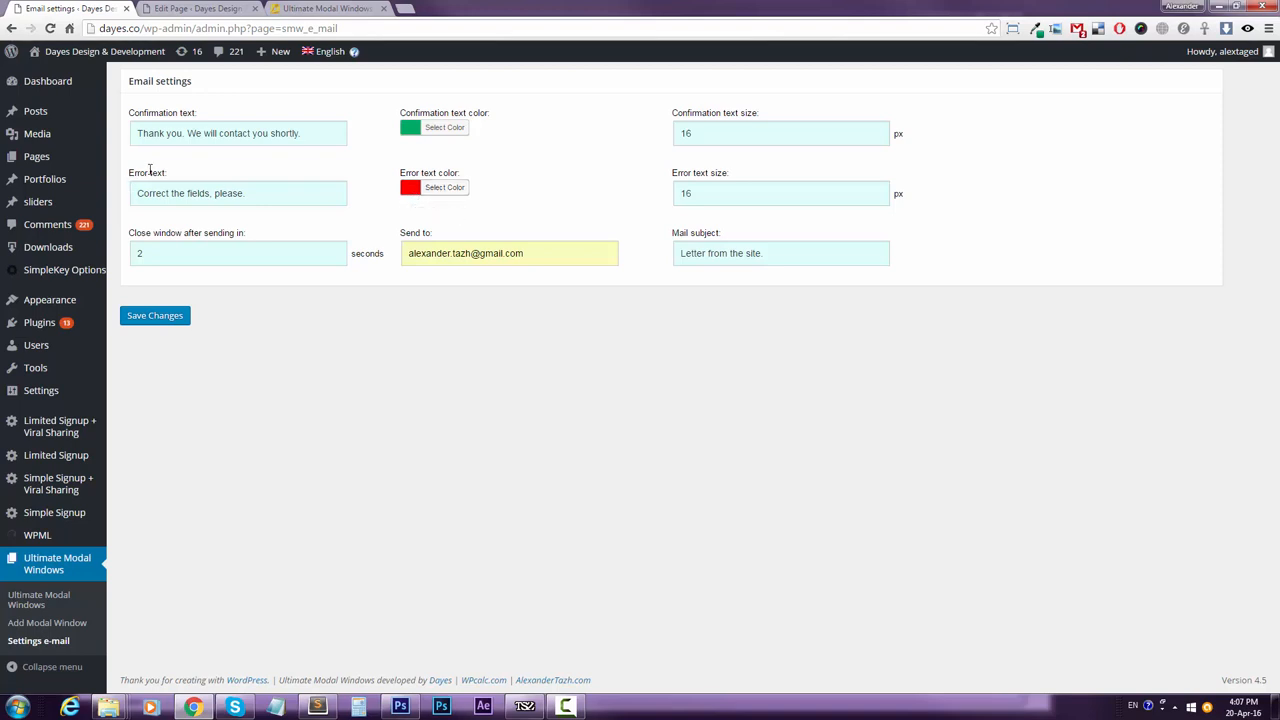
left_click(154, 316)
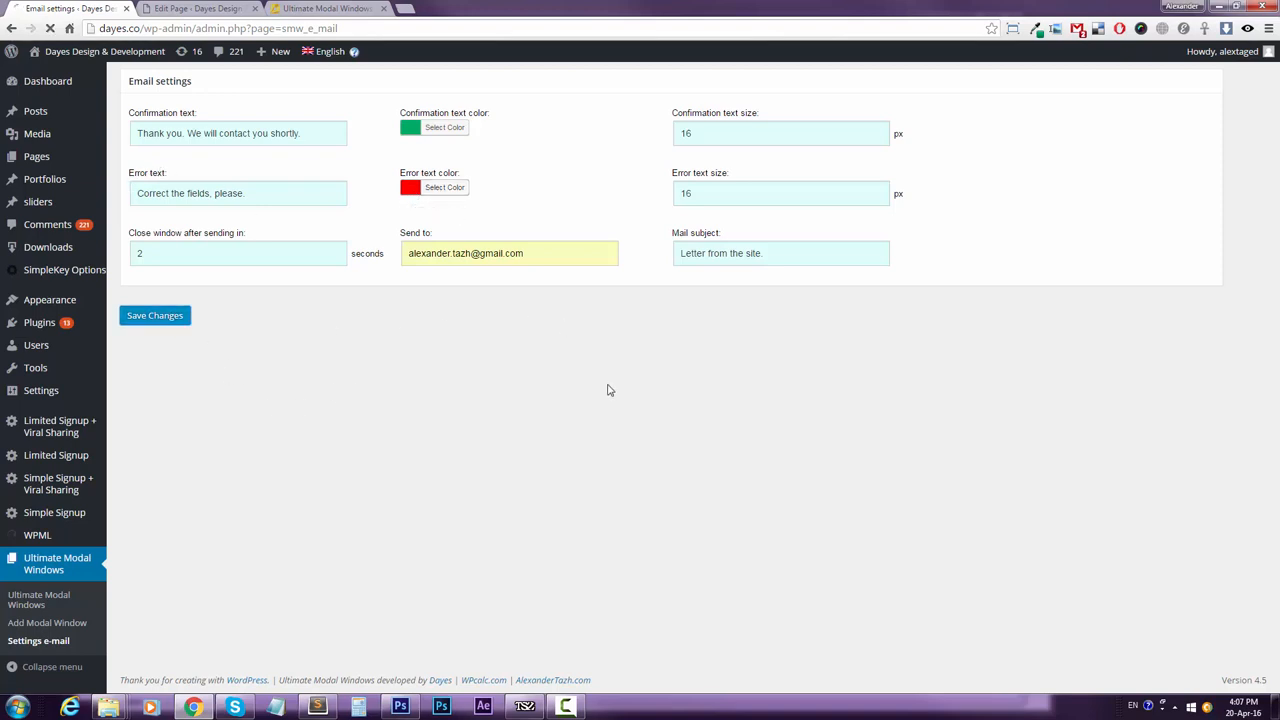
left_click(154, 316)
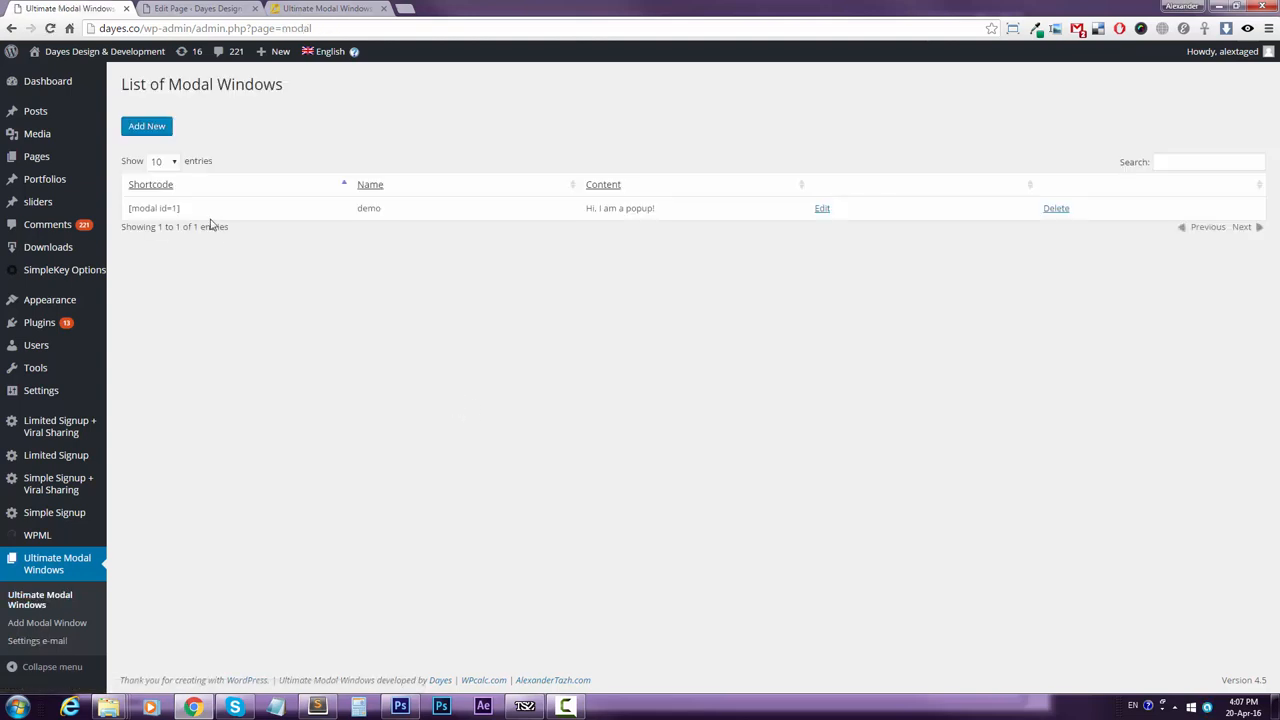
left_click(820, 208)
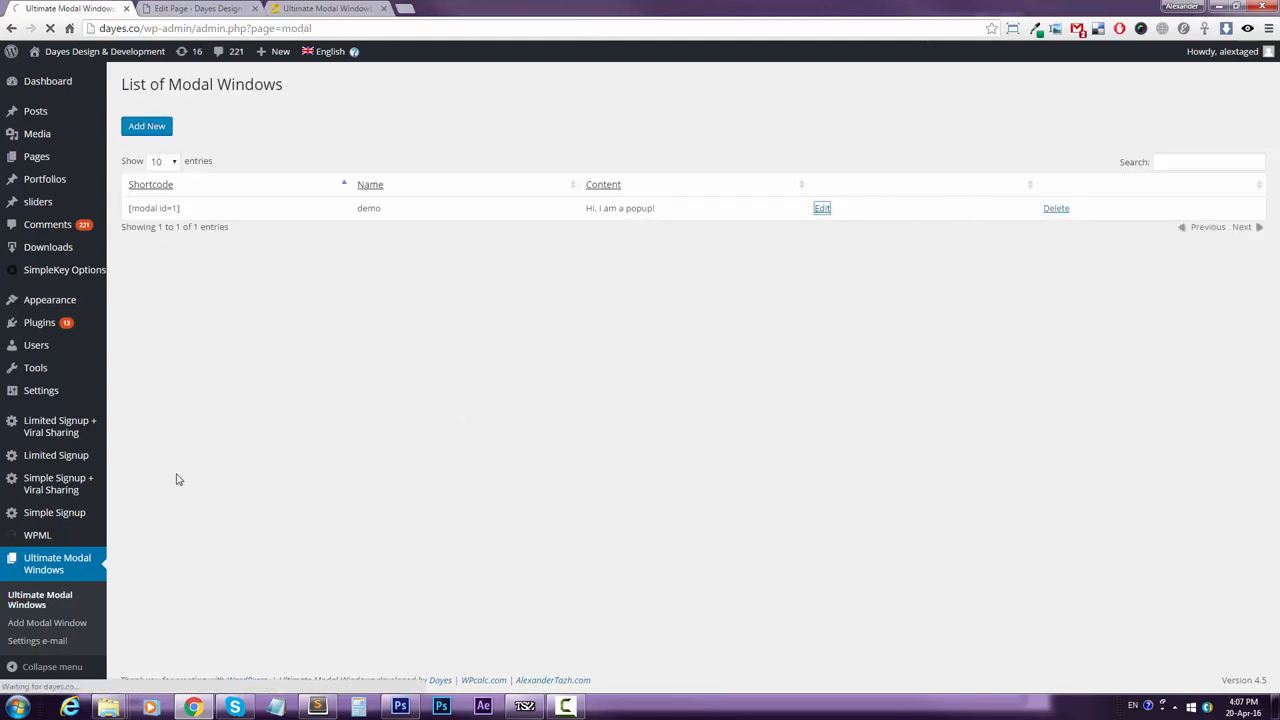
Step: Set the demo modal's 'Show a modal window' option to 'Click on the link or button'
left_click(820, 208)
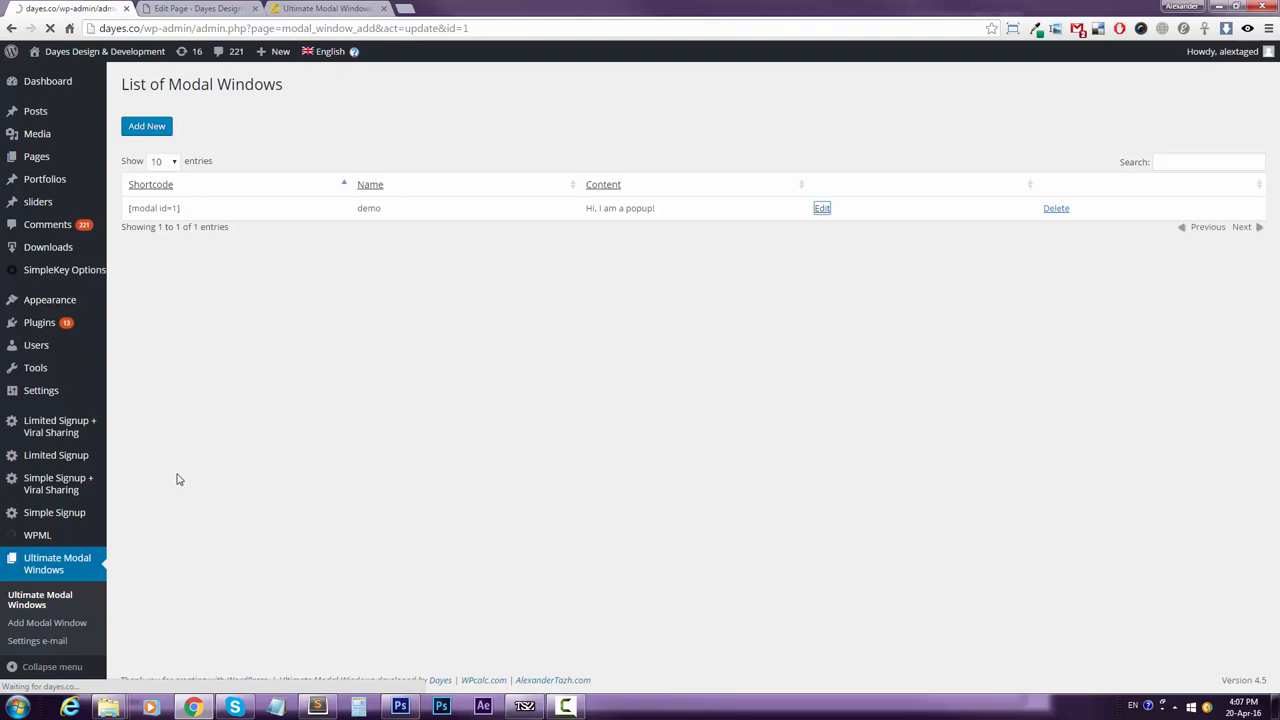
left_click(820, 208)
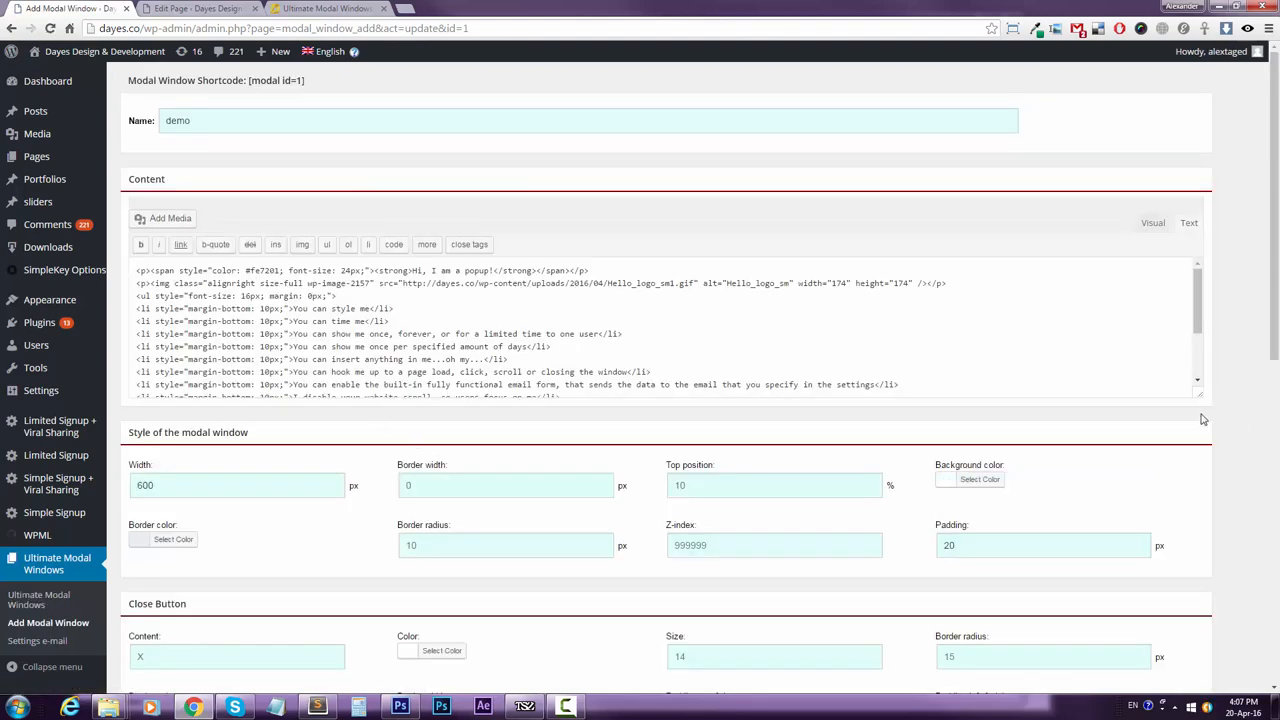
scroll("down", 3)
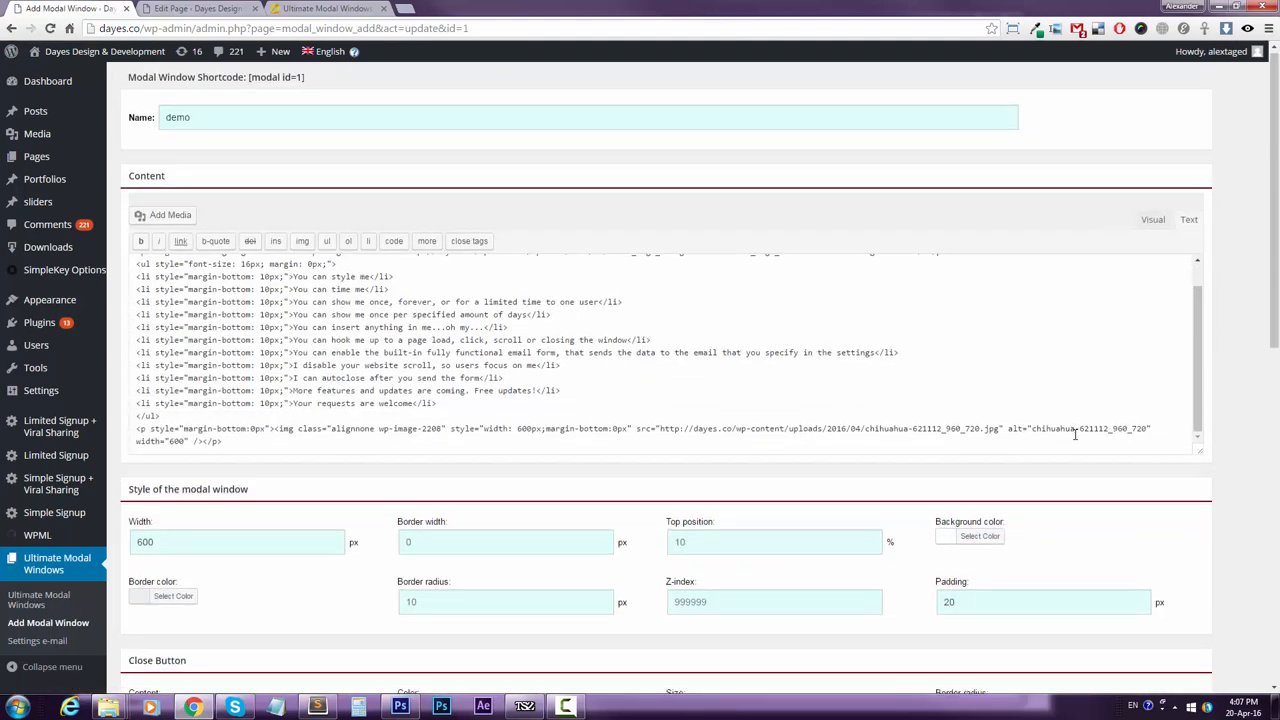
scroll("down", 3)
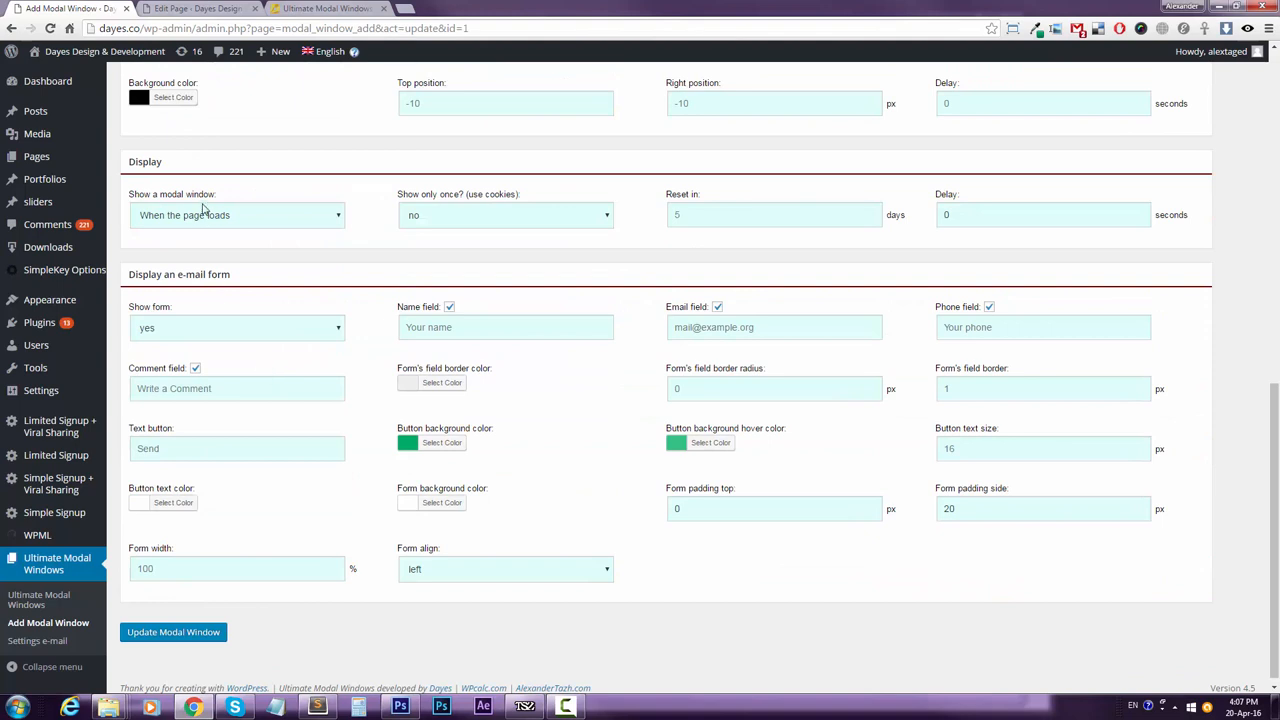
left_click(236, 216)
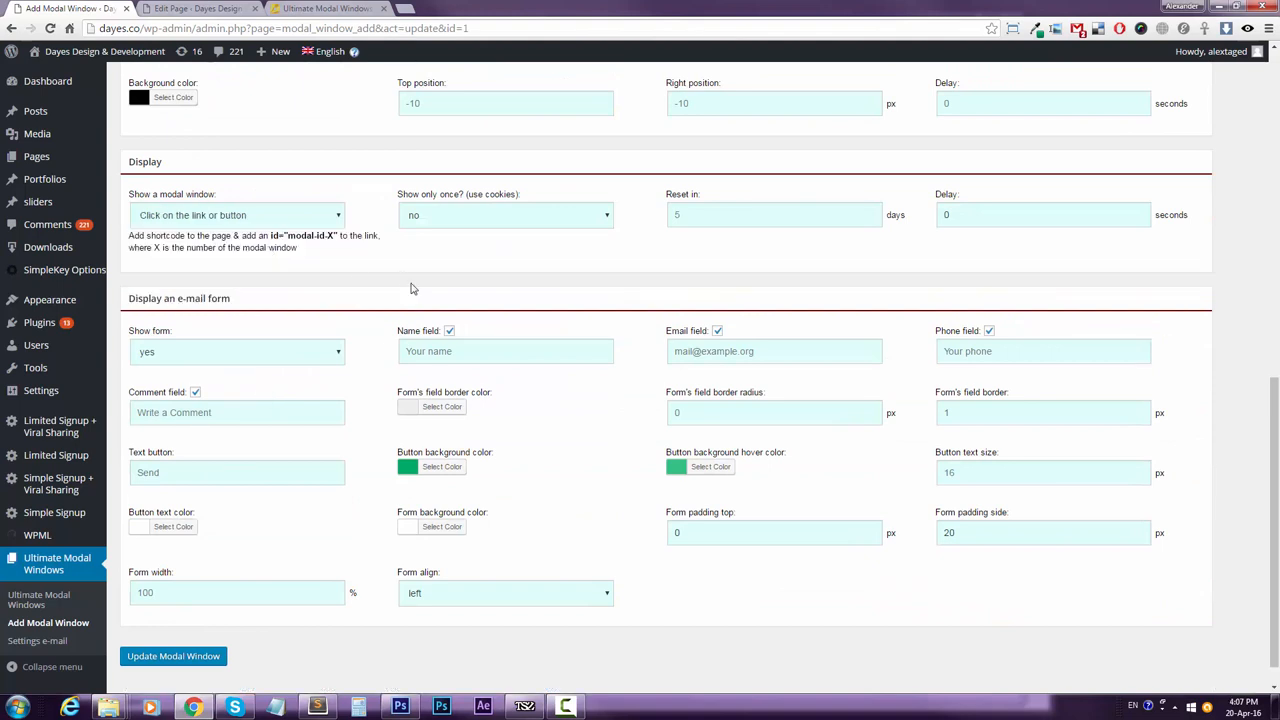
mouse_move(138, 238)
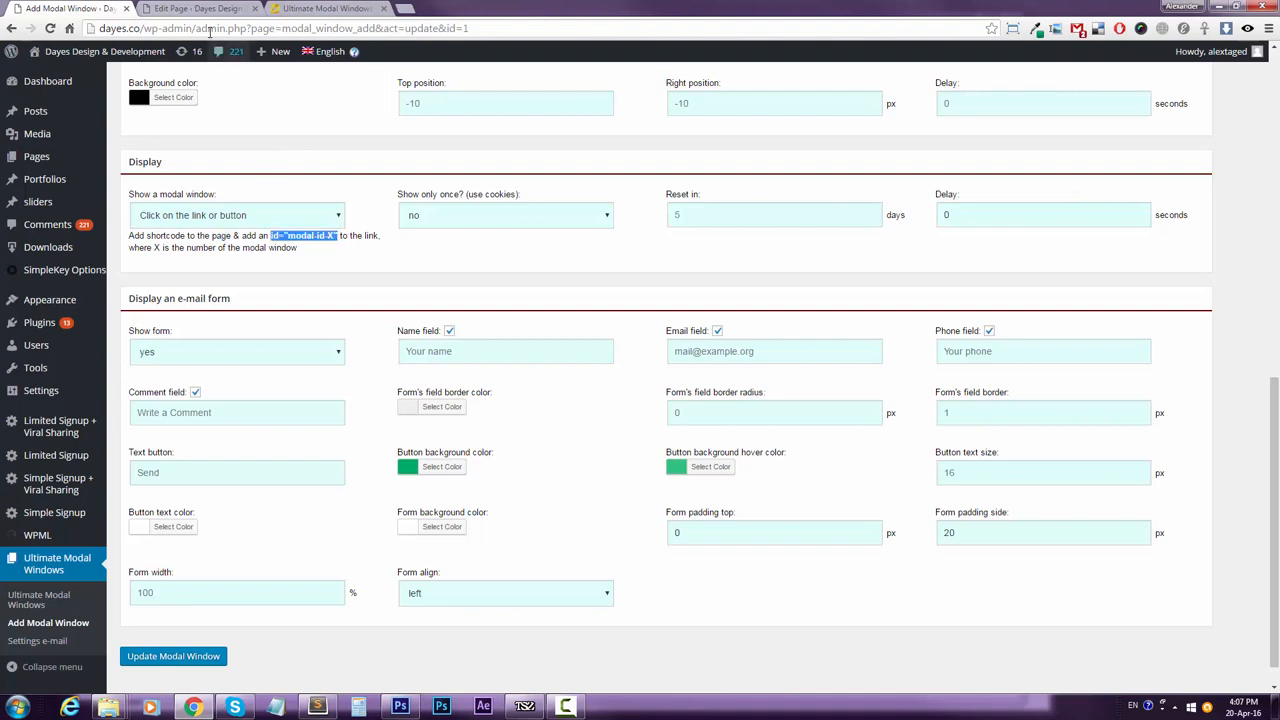
Step: Update the Ultimate Modal Windows page with the modal-id-1 link, then view it live
left_click(196, 8)
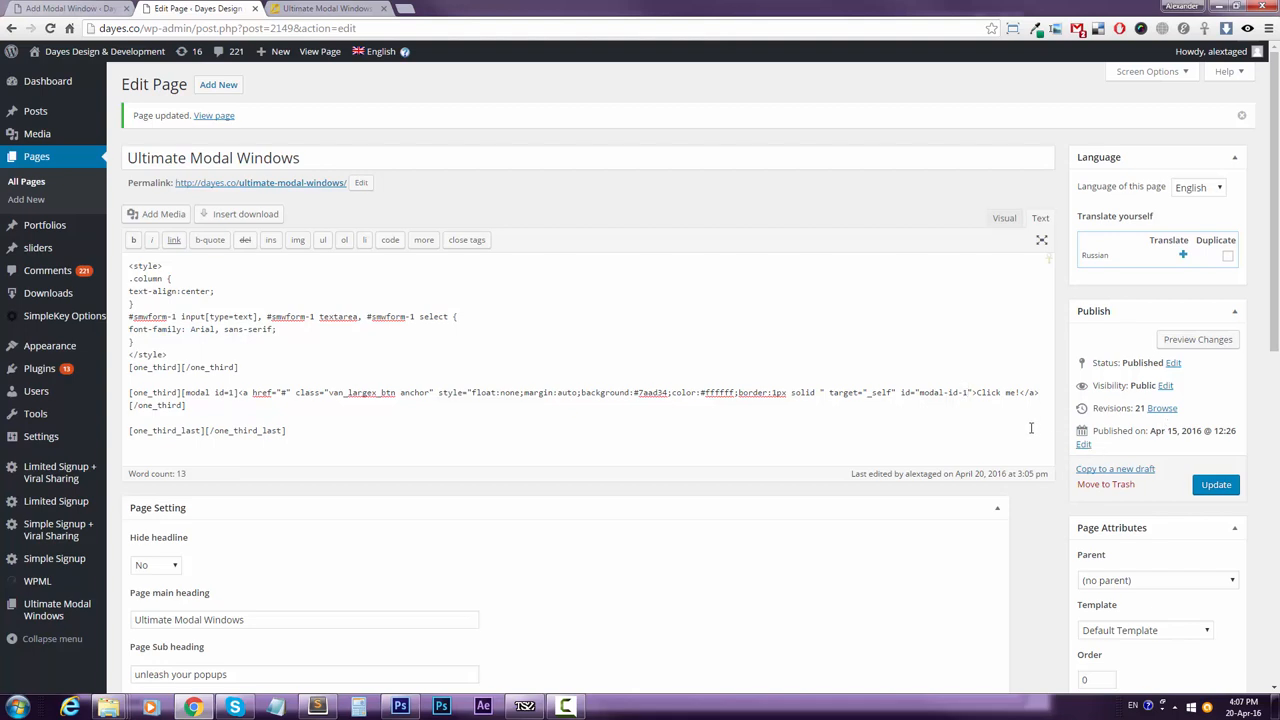
left_click(1216, 484)
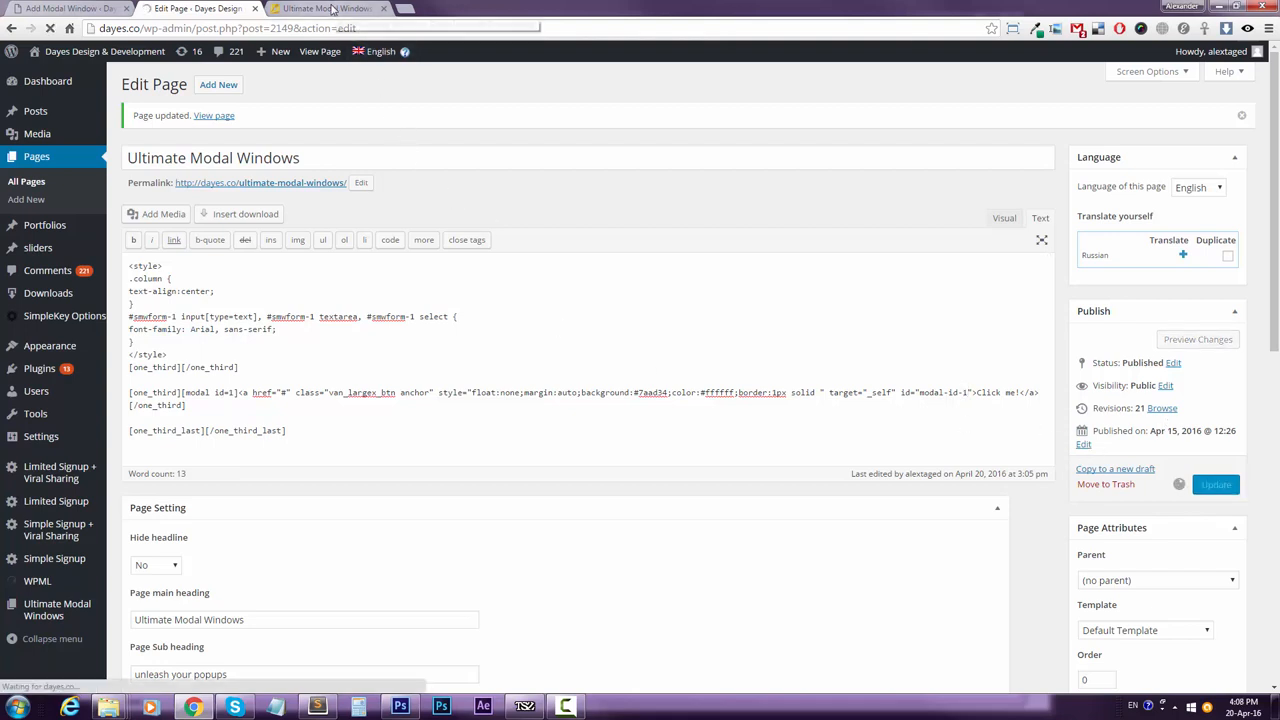
left_click(1216, 484)
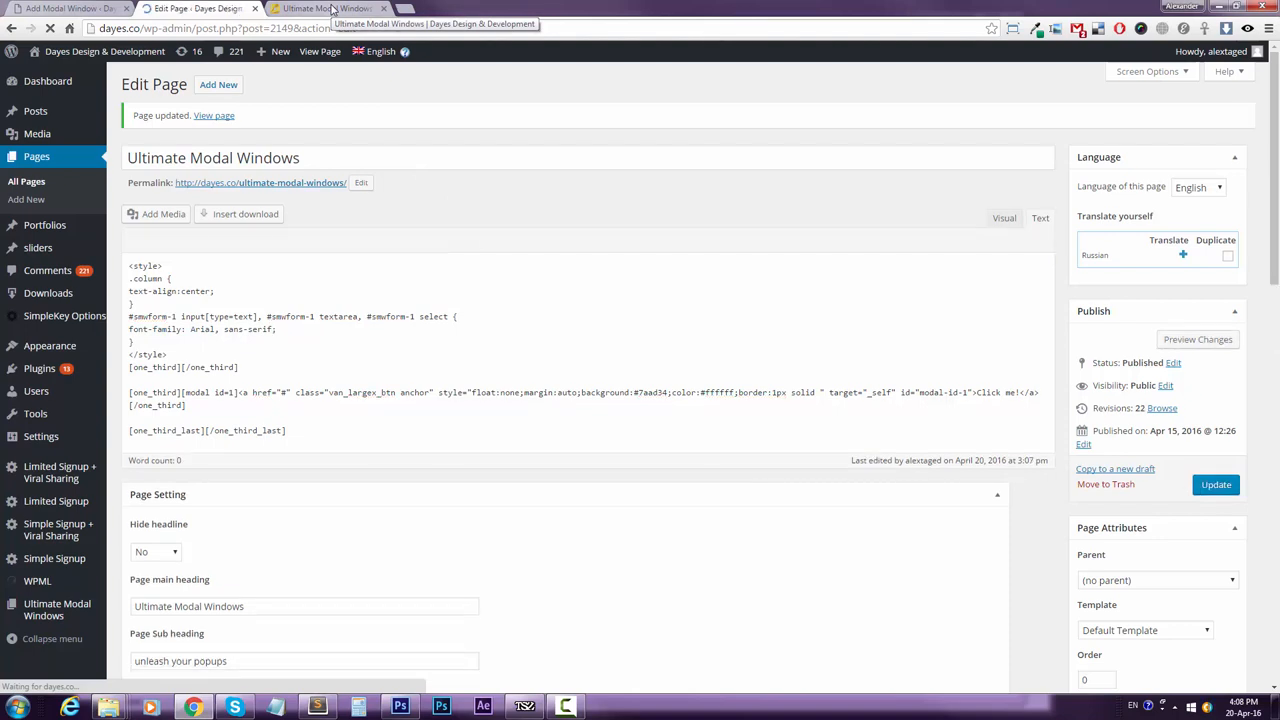
left_click(324, 8)
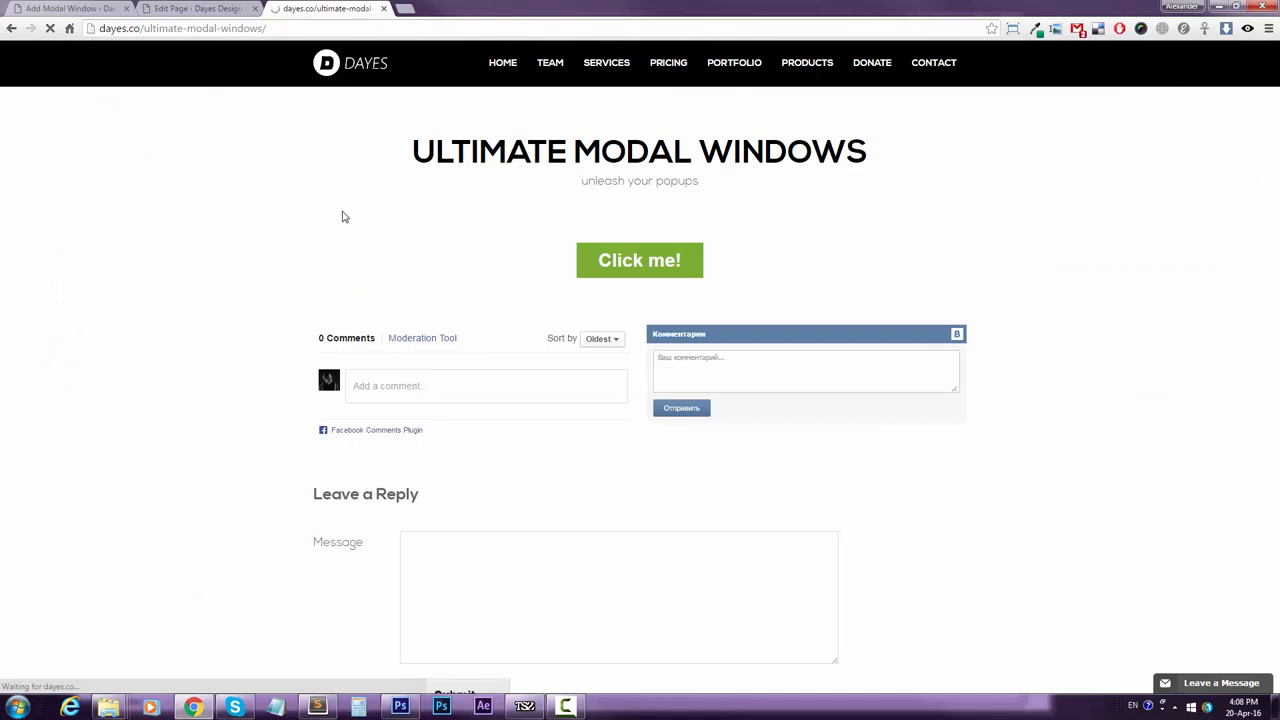
Step: Save the click-triggered modal settings and reload the live page
left_click(640, 260)
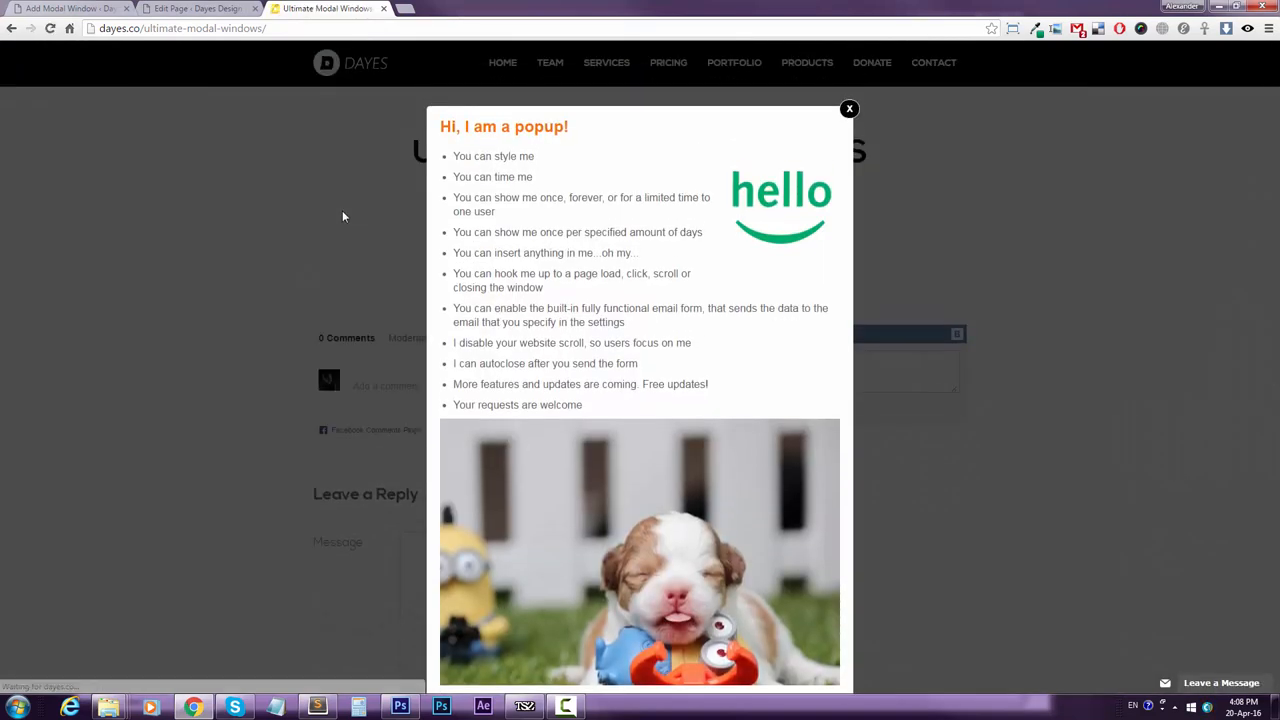
left_click(68, 8)
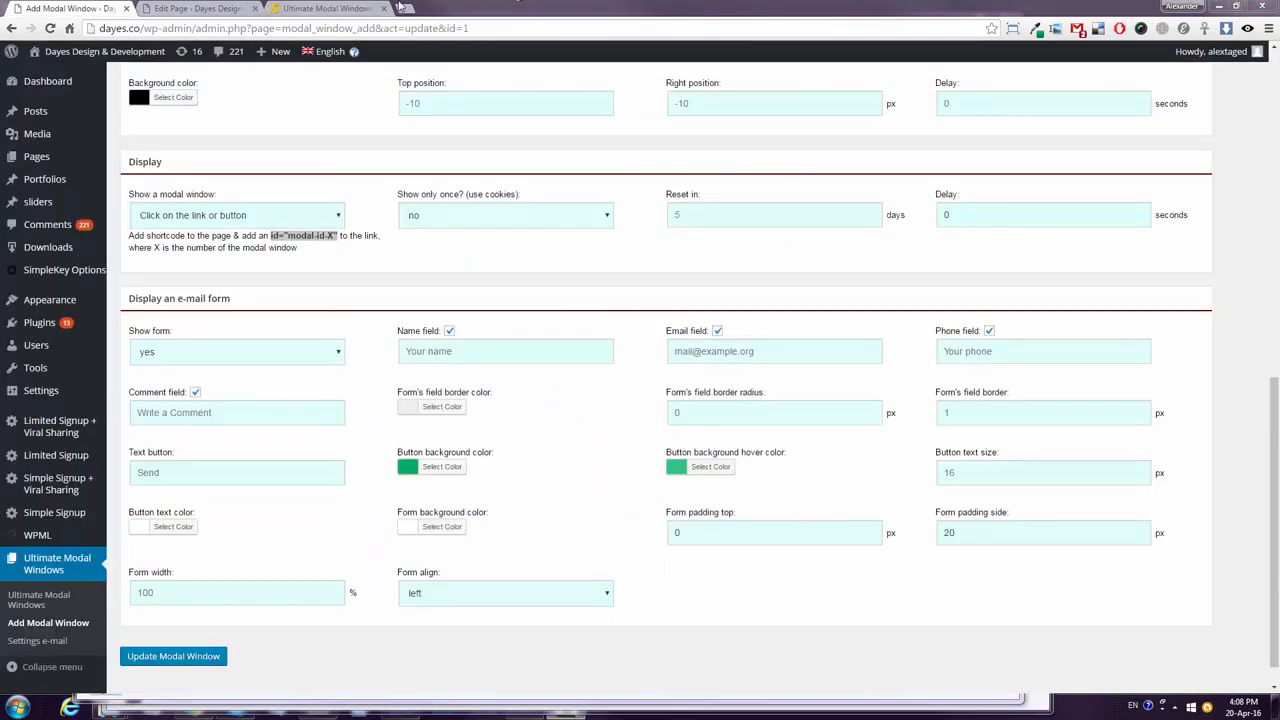
mouse_move(330, 8)
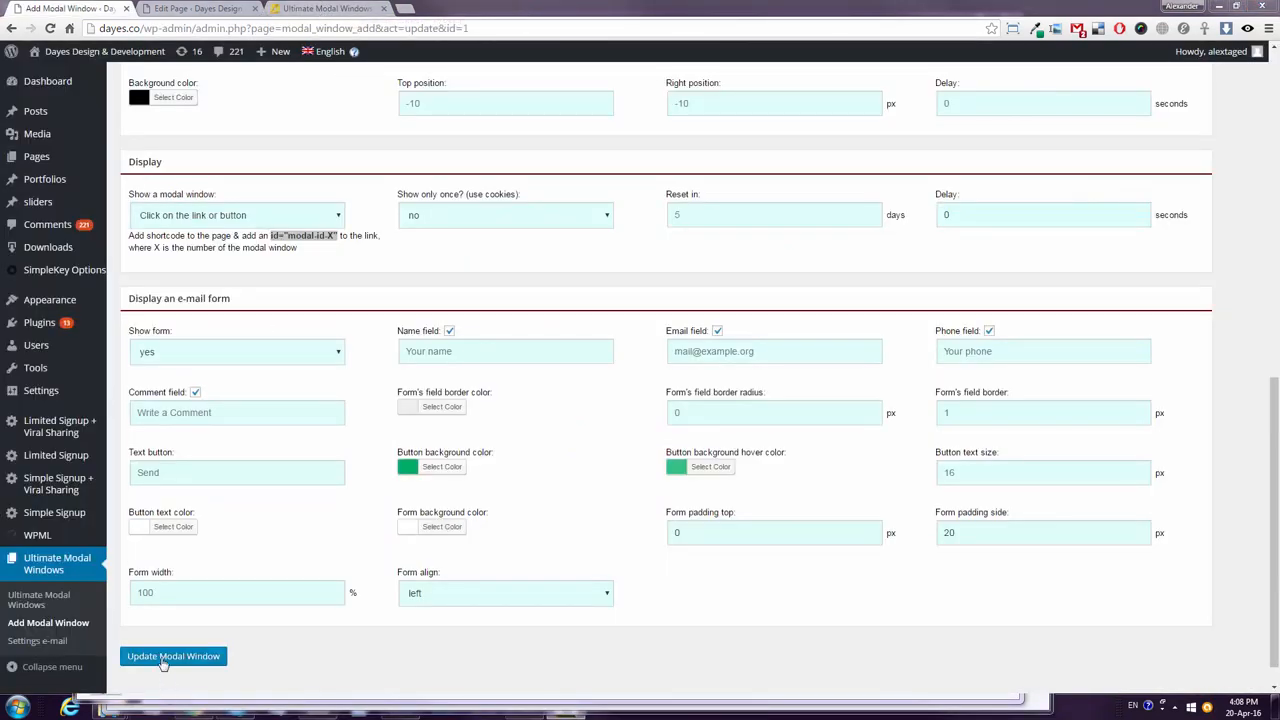
left_click(172, 656)
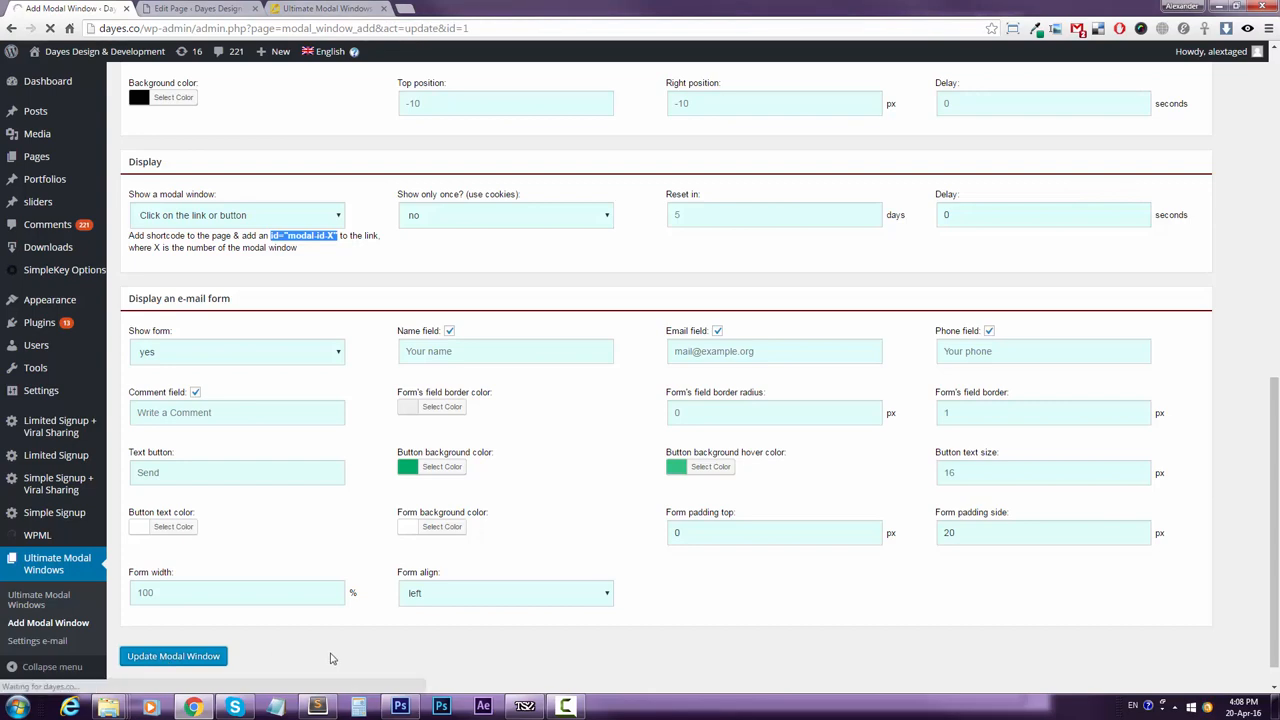
left_click(172, 656)
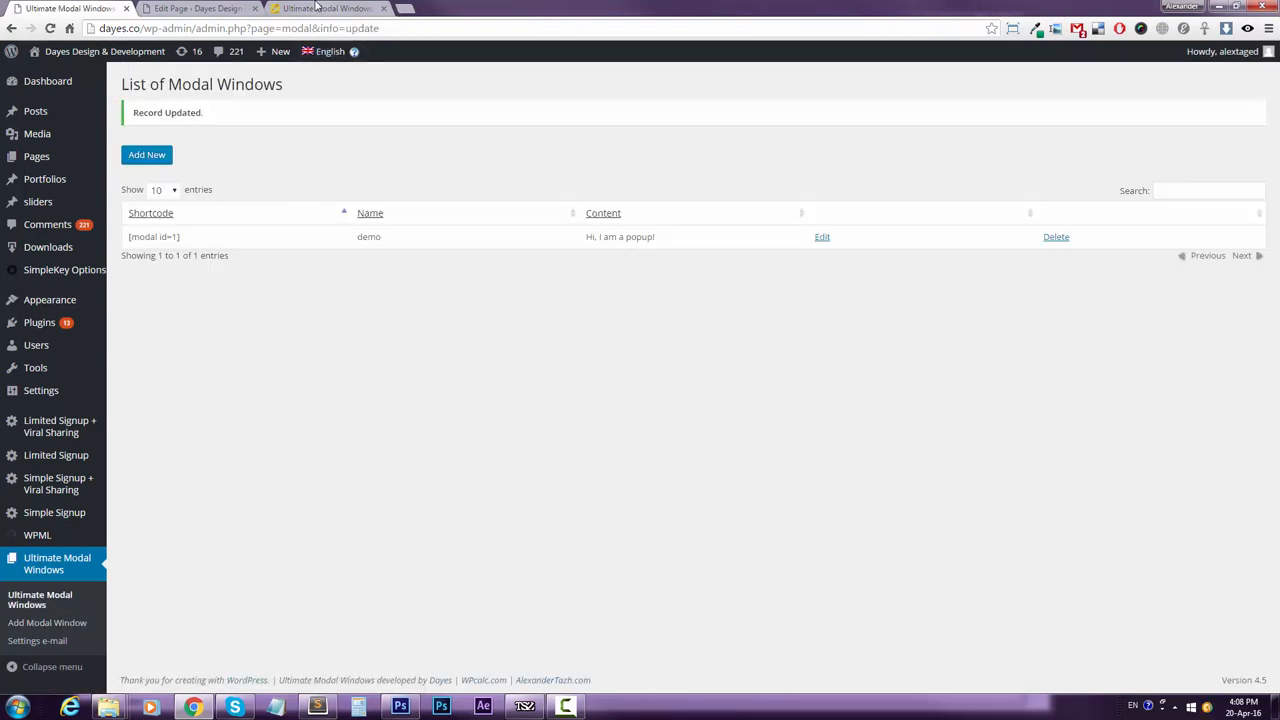
left_click(324, 8)
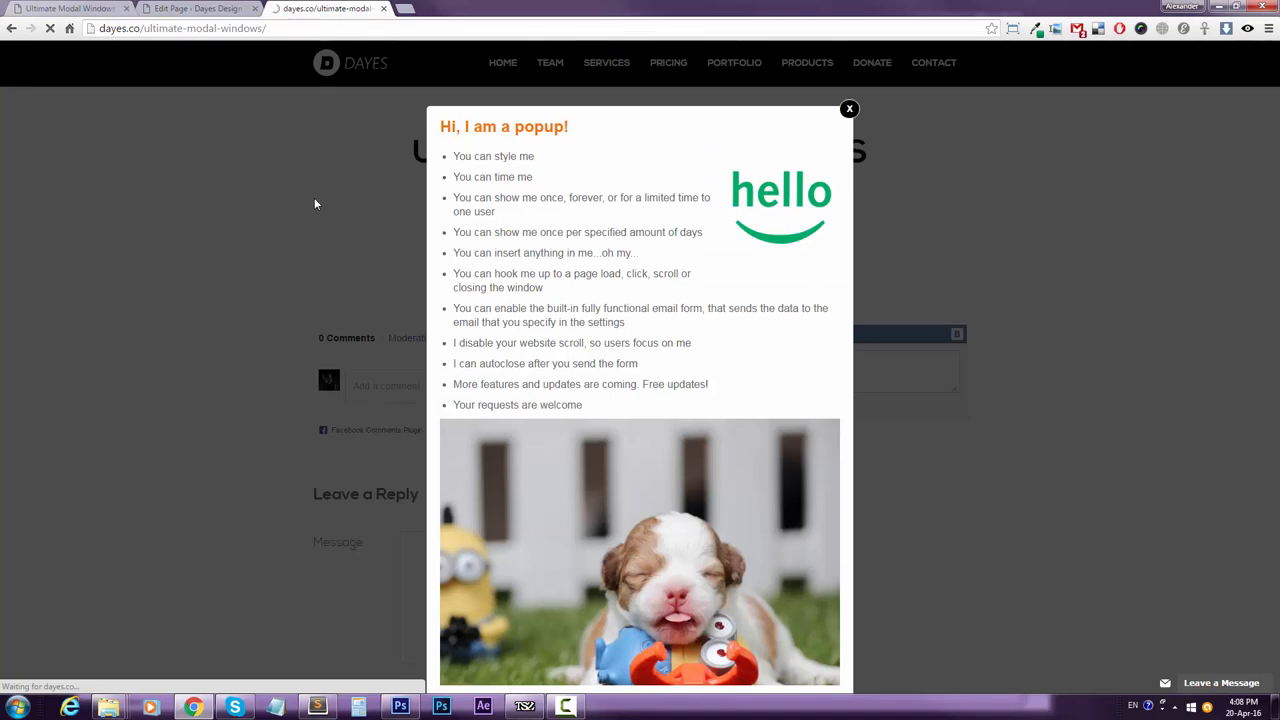
Step: Verify Click me! opens the popup on the live page and close it again
left_click(848, 108)
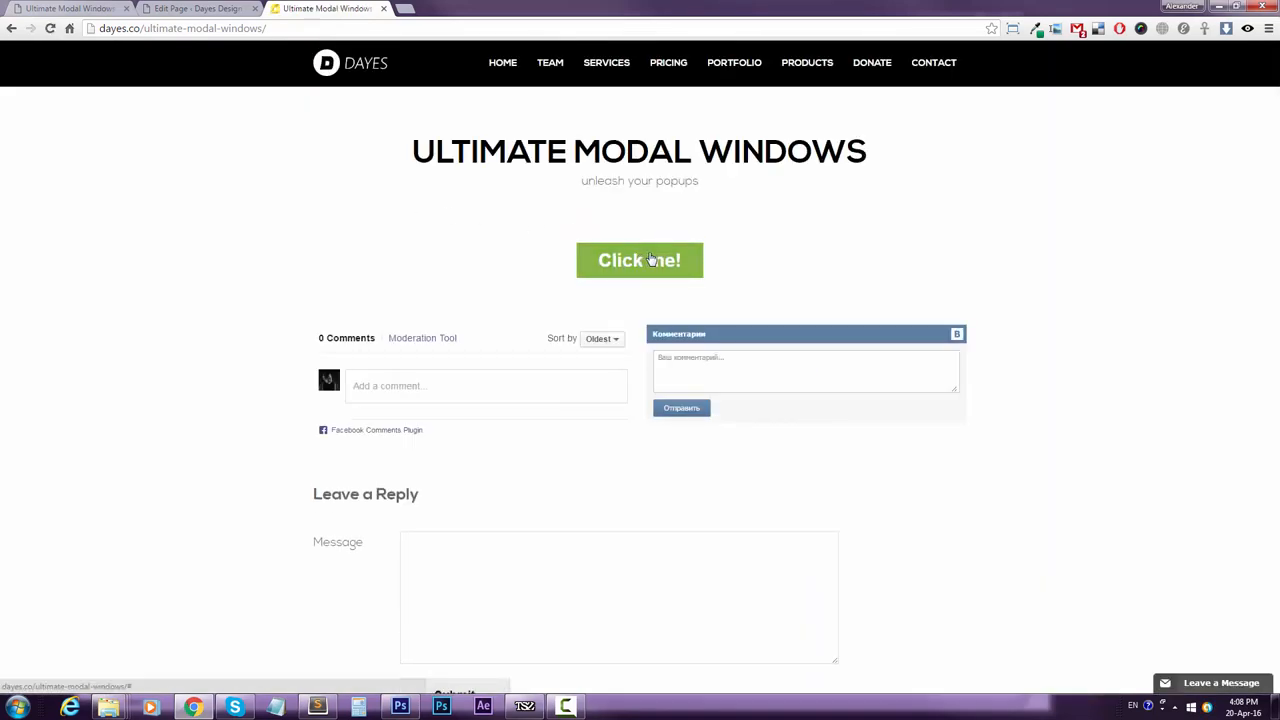
left_click(640, 260)
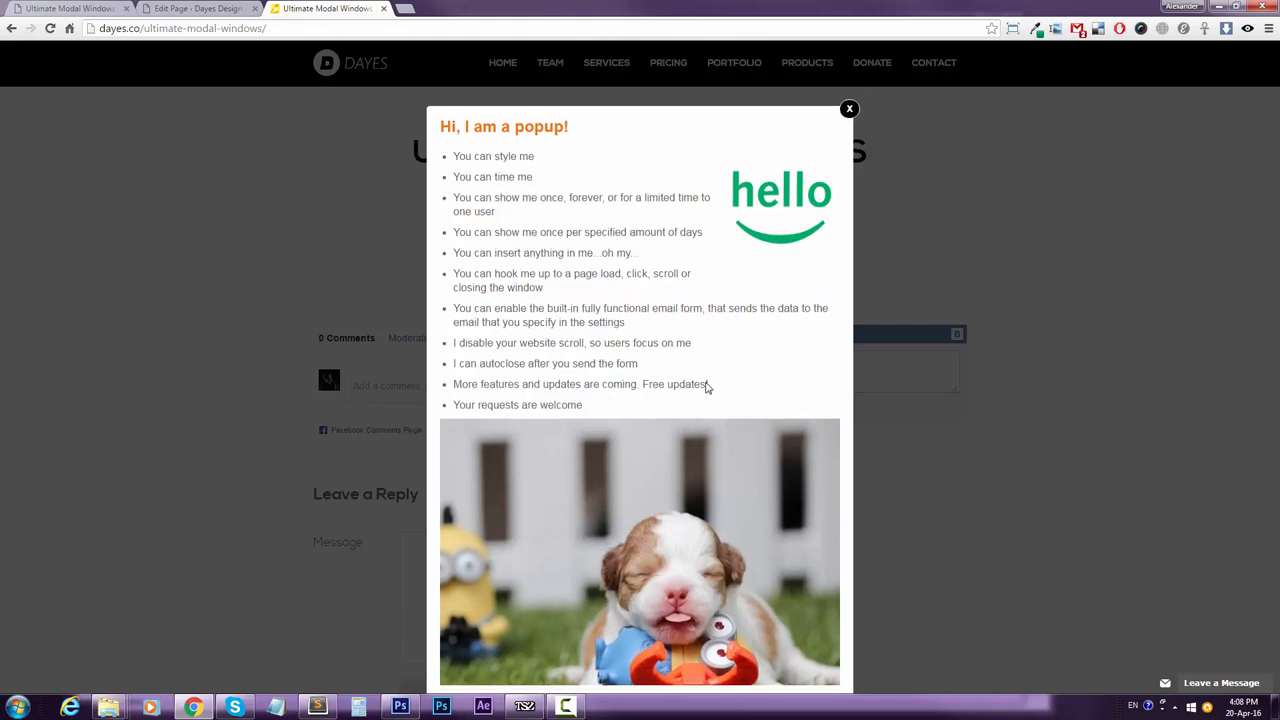
scroll("down", 3)
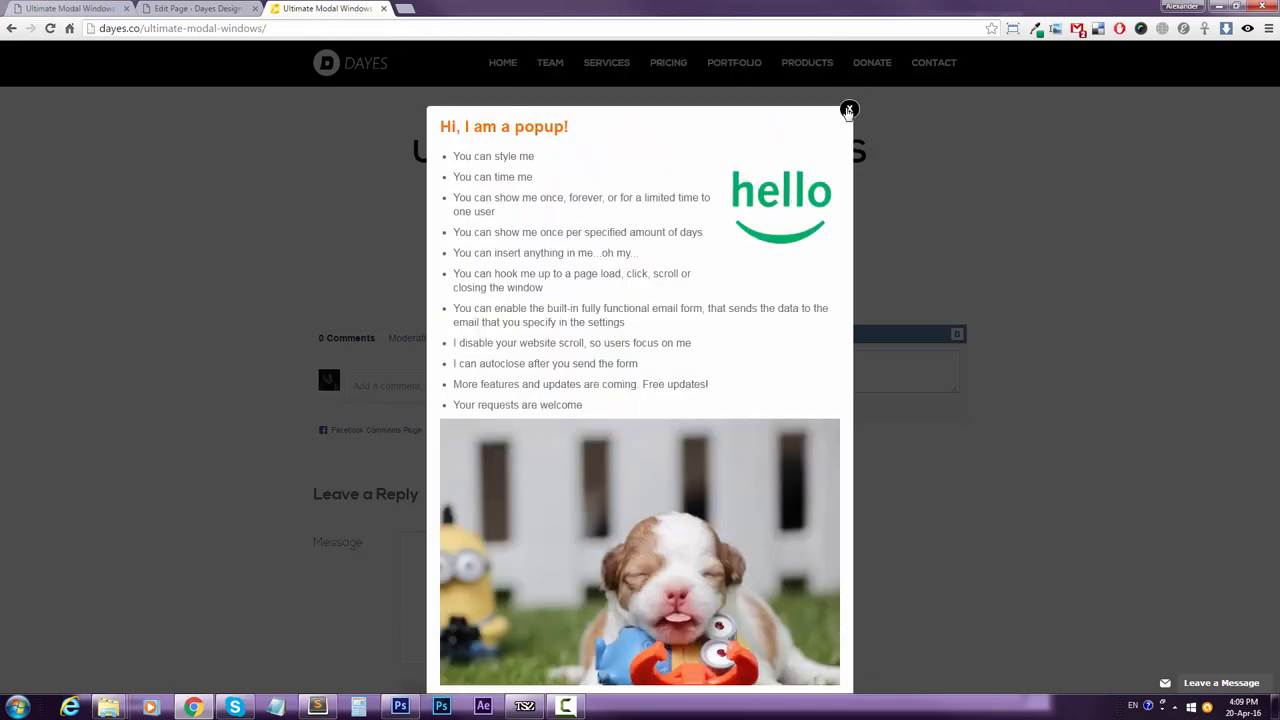
left_click(848, 110)
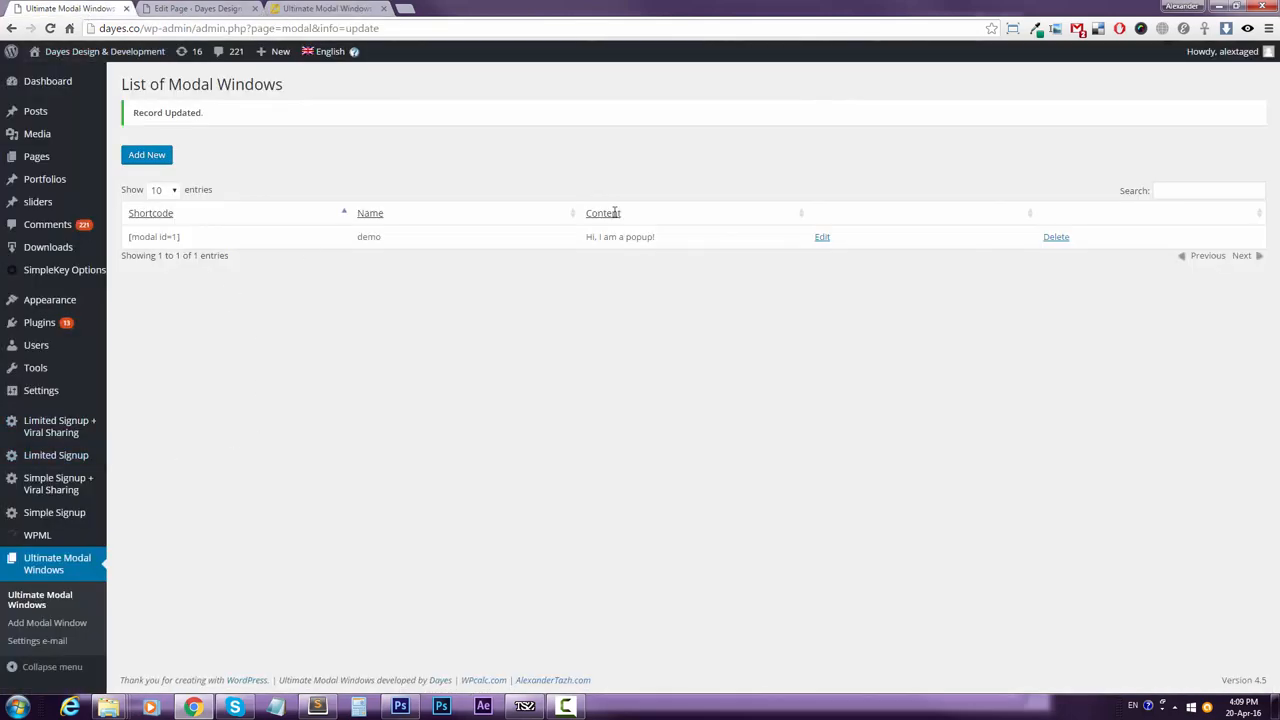
Step: Set the demo modal to show 'When the window is scrolled' and save it
left_click(822, 236)
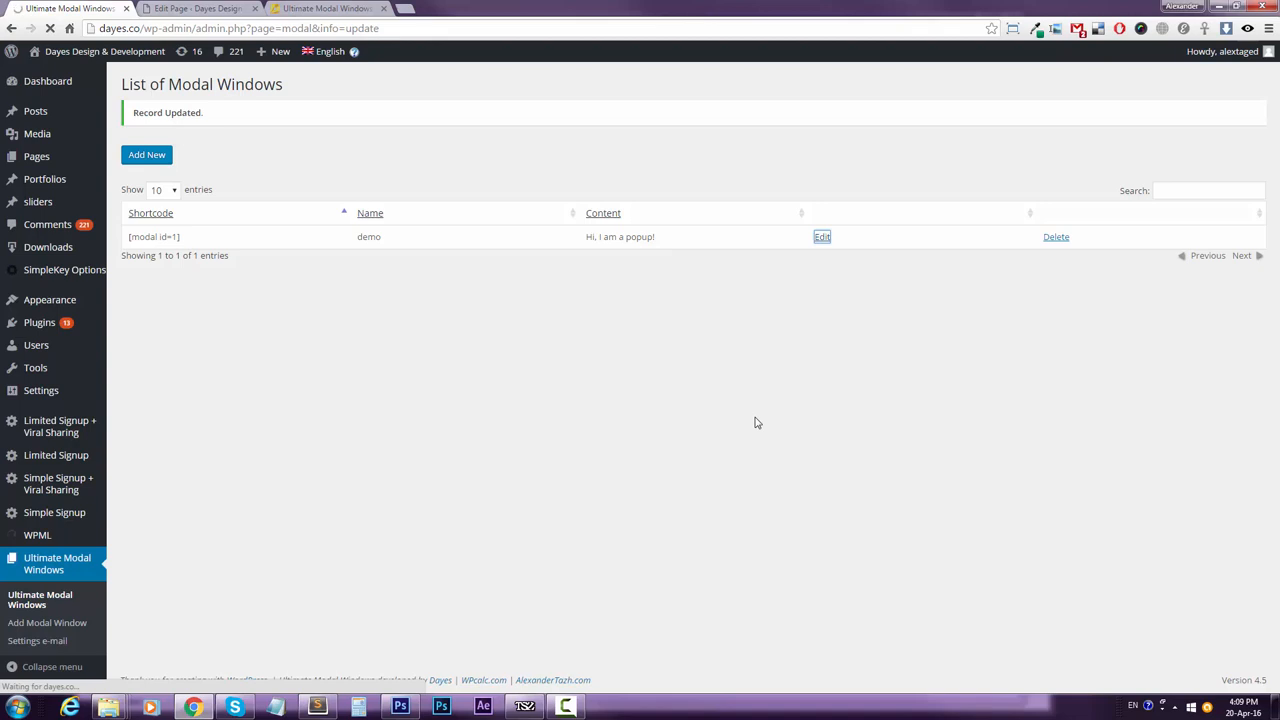
left_click(820, 236)
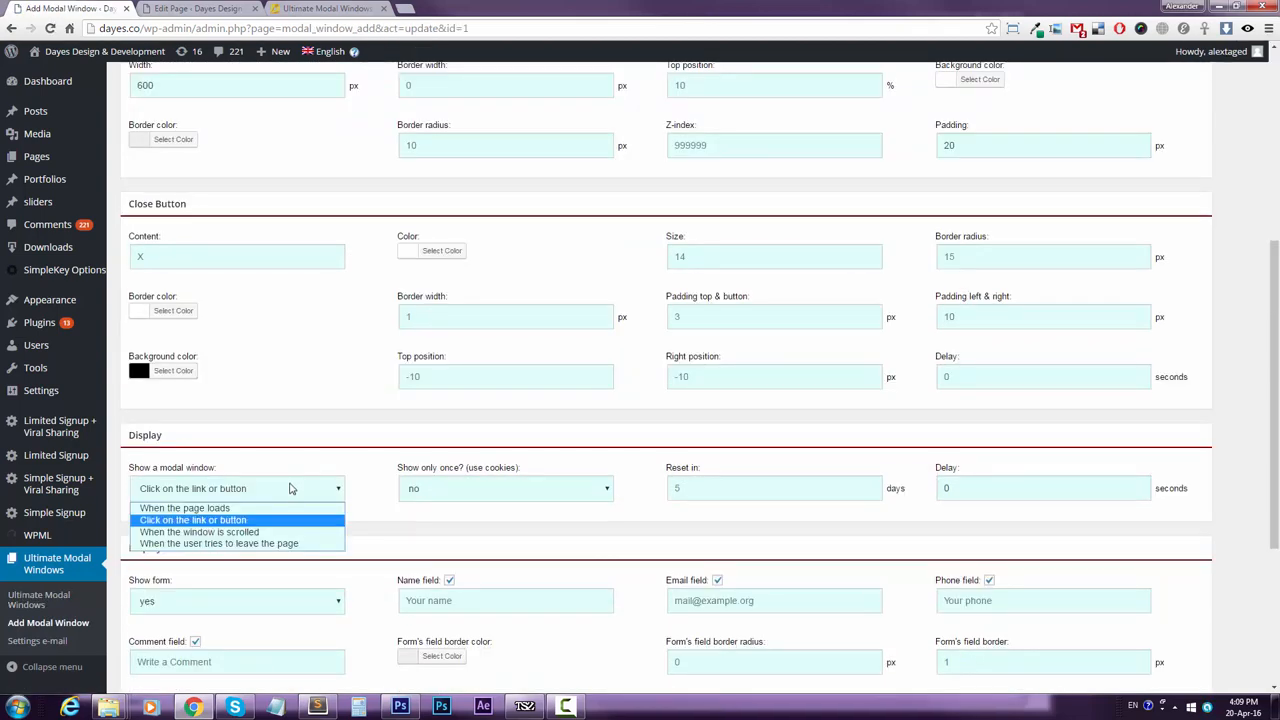
left_click(192, 520)
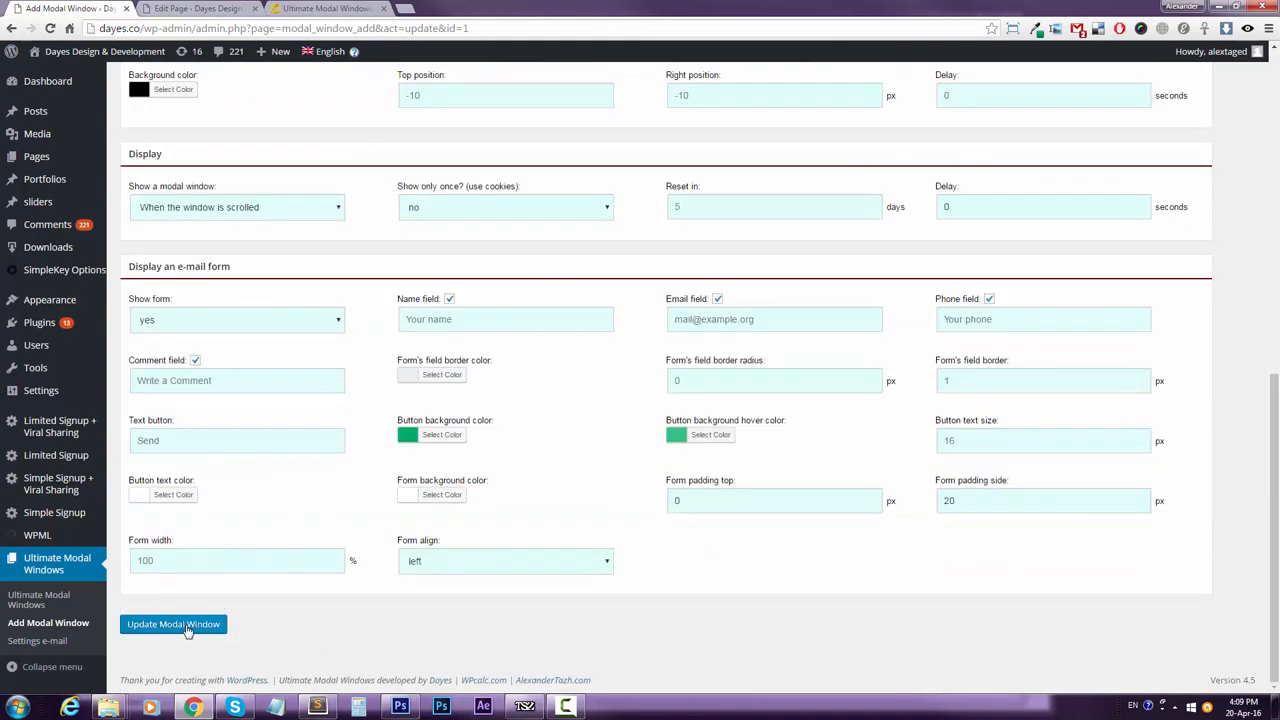
left_click(172, 624)
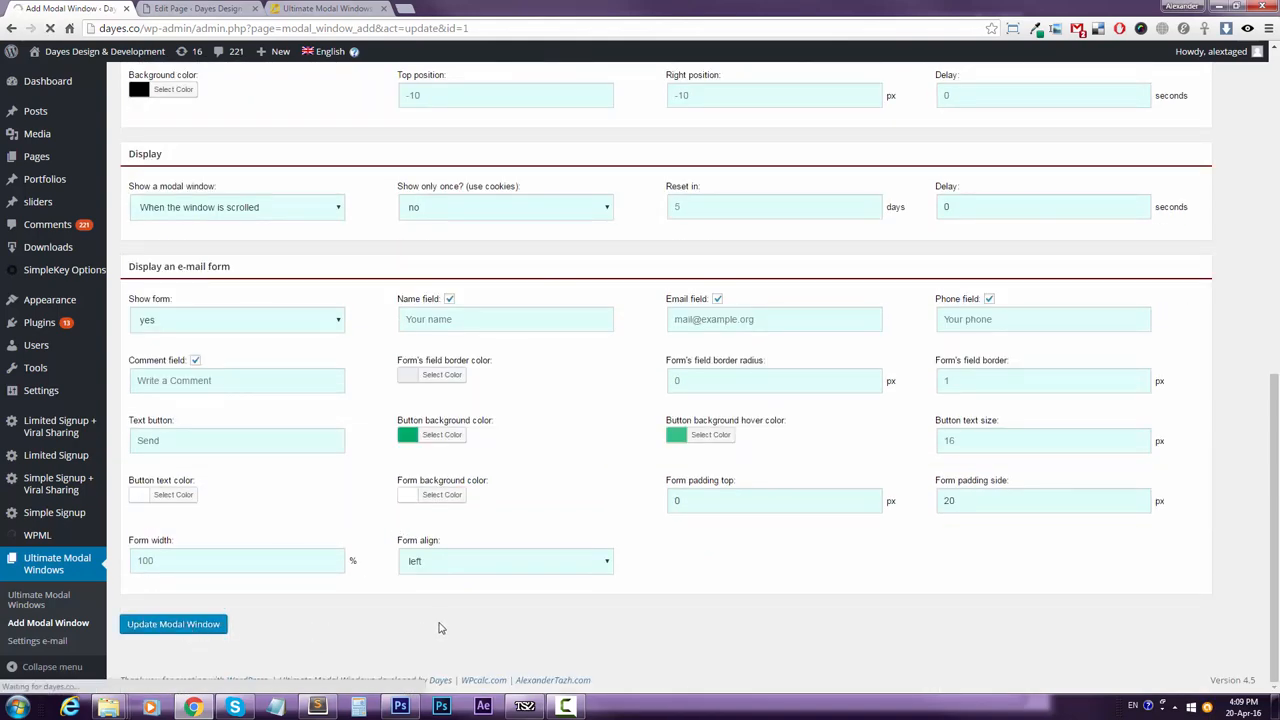
left_click(172, 624)
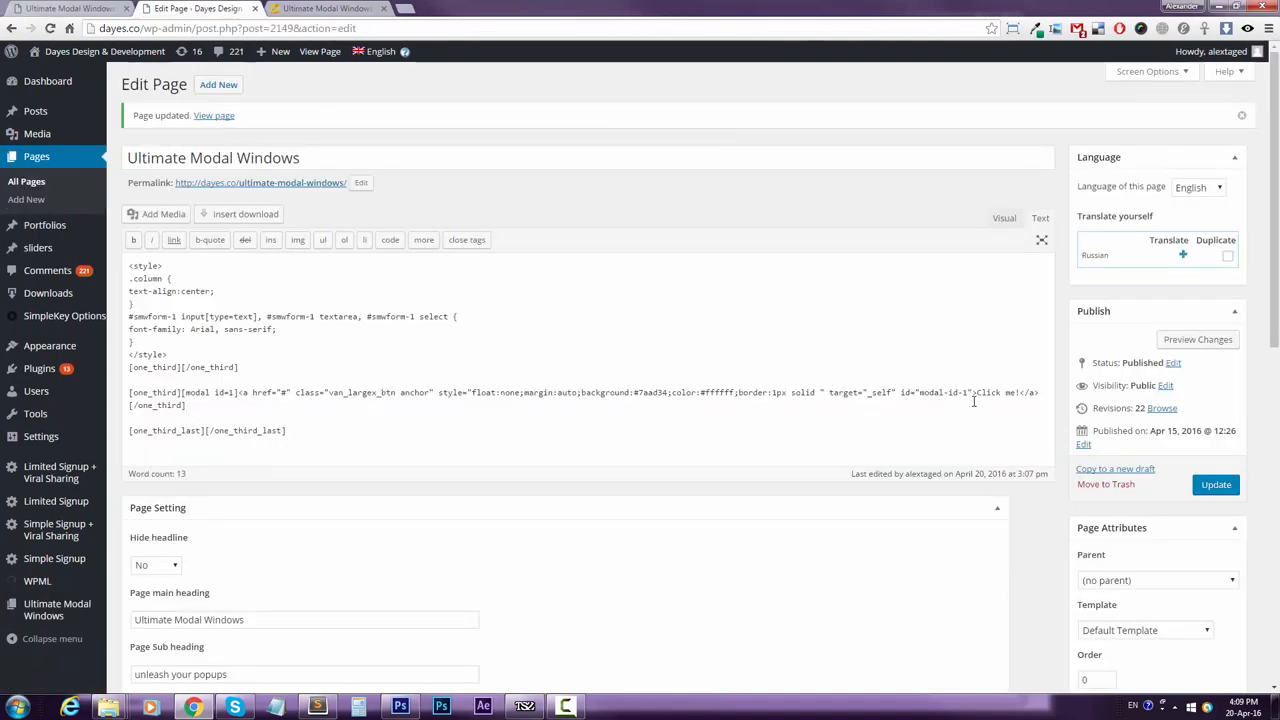
Step: Delete id="modal-id-1" from the Click me! anchor, update the page and view it live
double_click(936, 392)
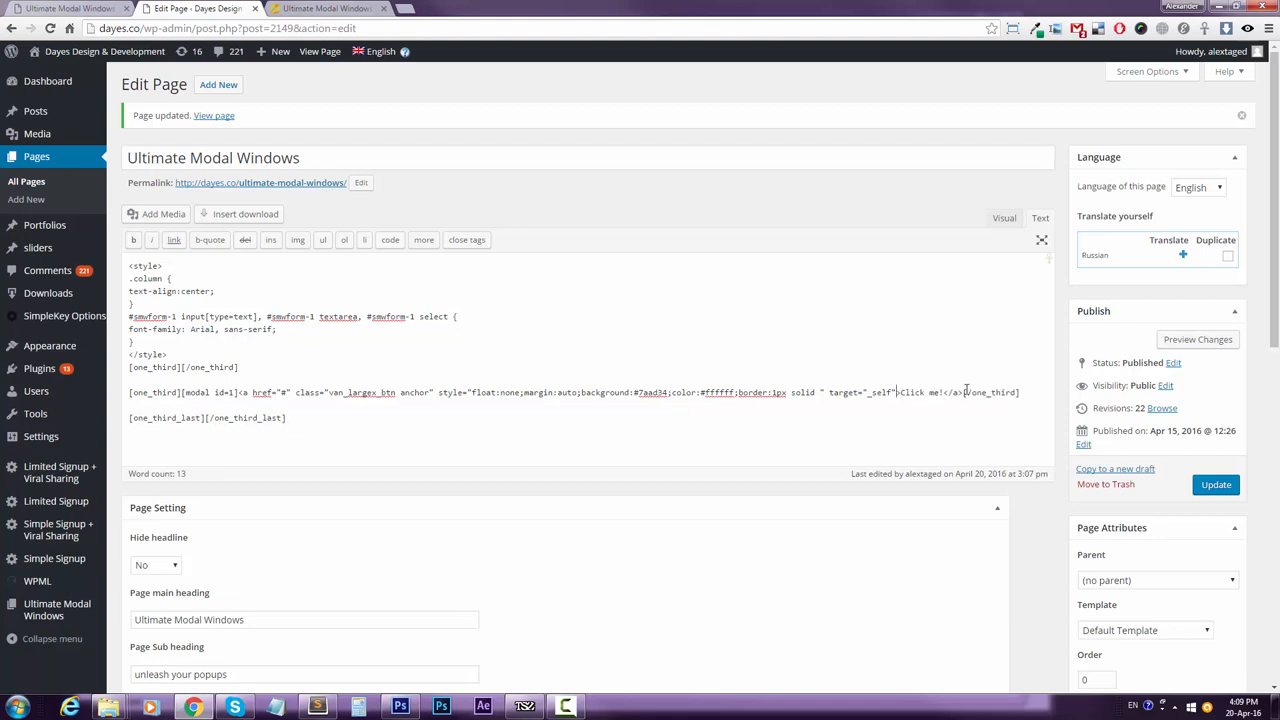
left_click(1216, 484)
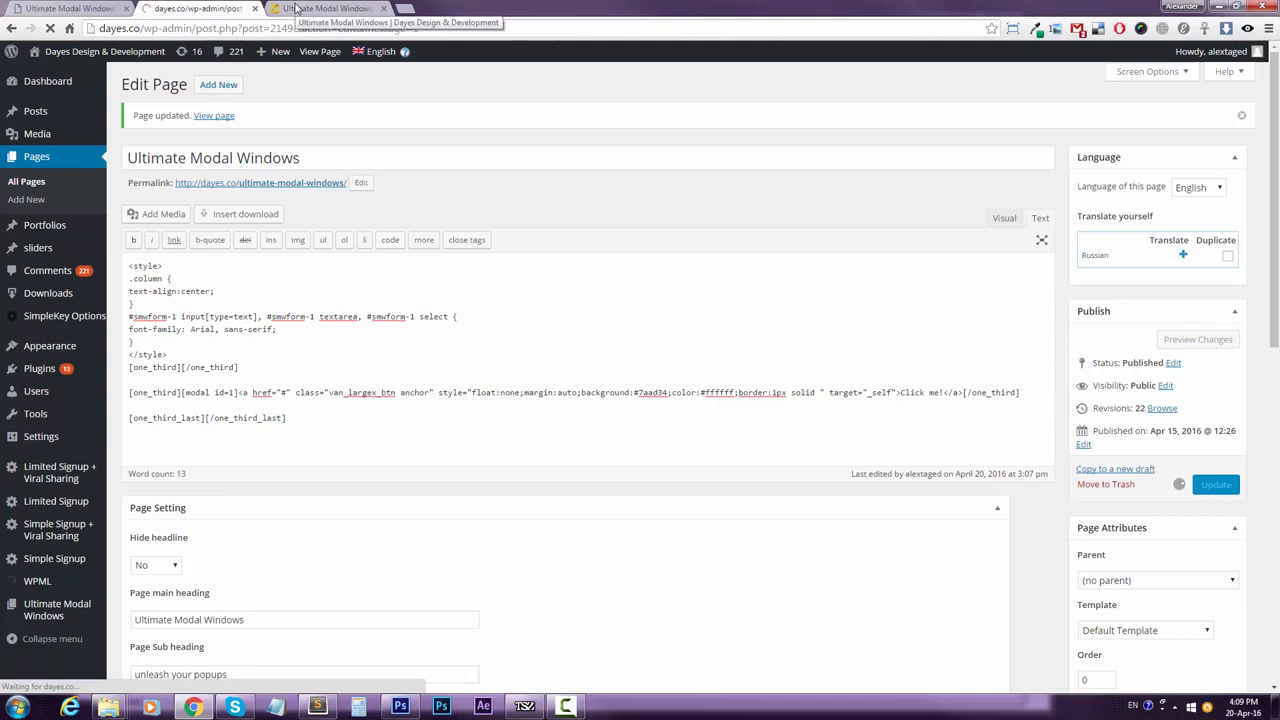
left_click(330, 8)
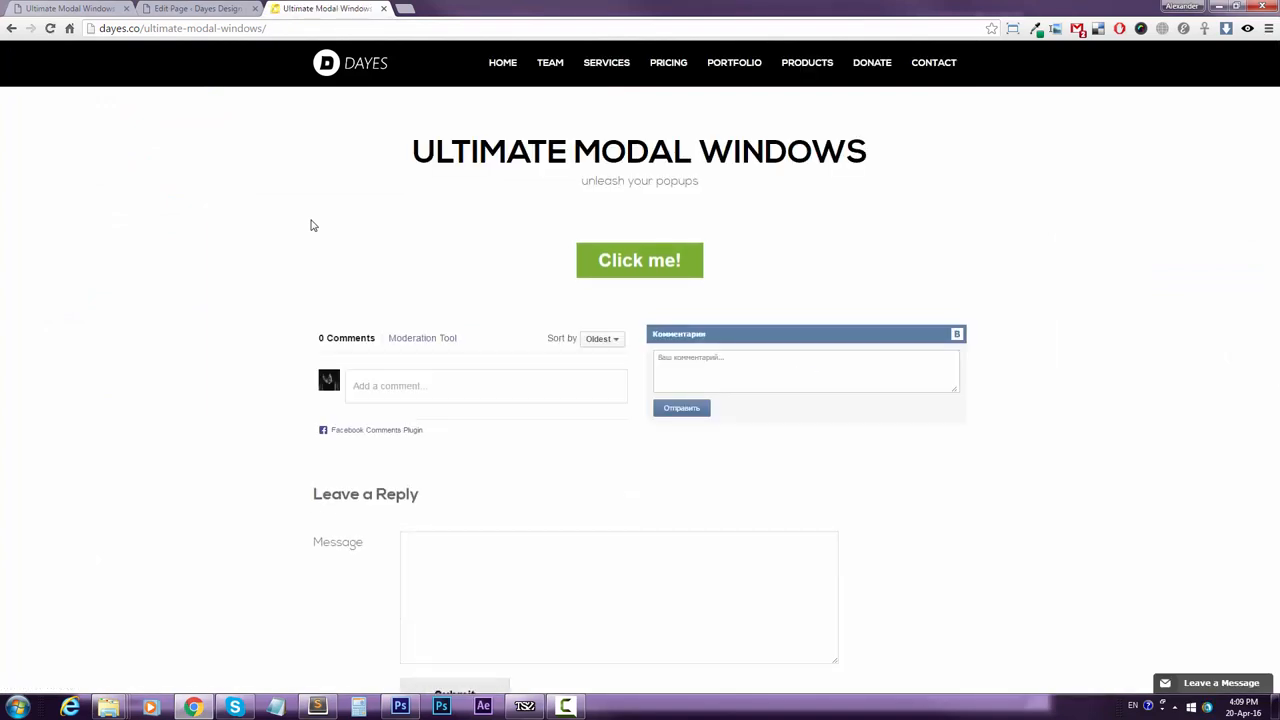
mouse_move(208, 224)
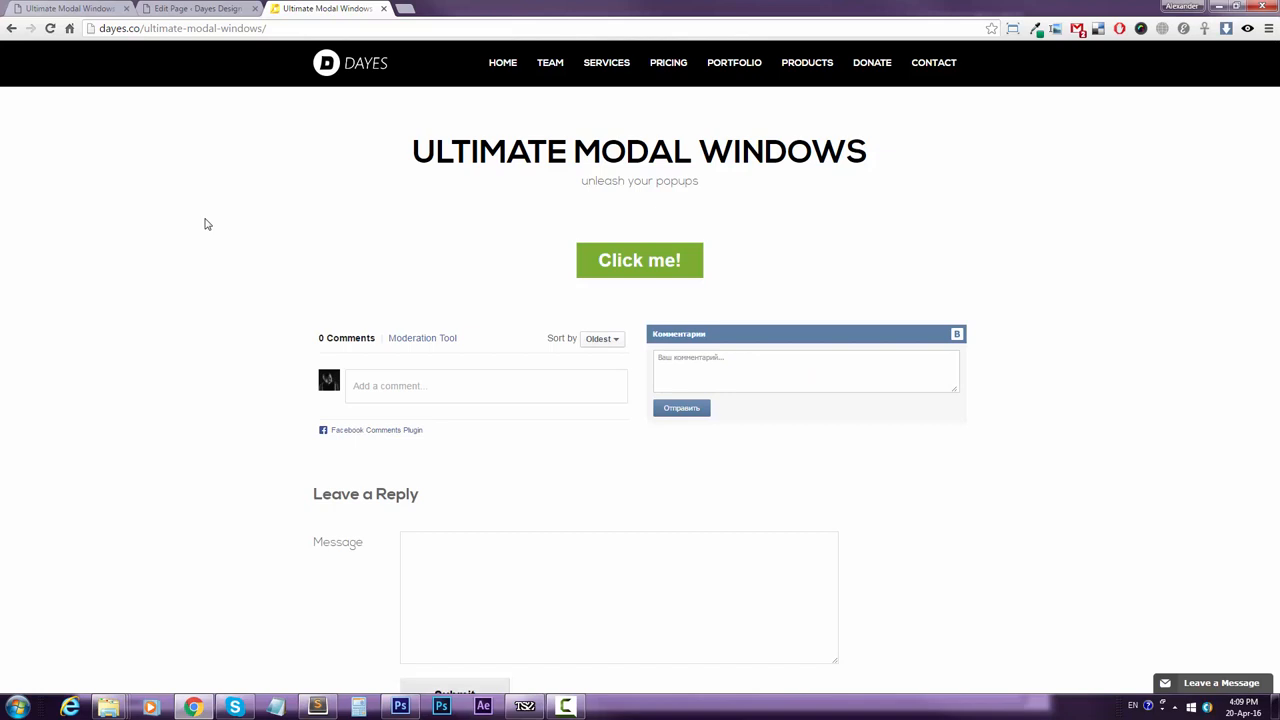
Step: Trigger the popup by scrolling the live page, close it, and return to the modal list
left_click(640, 260)
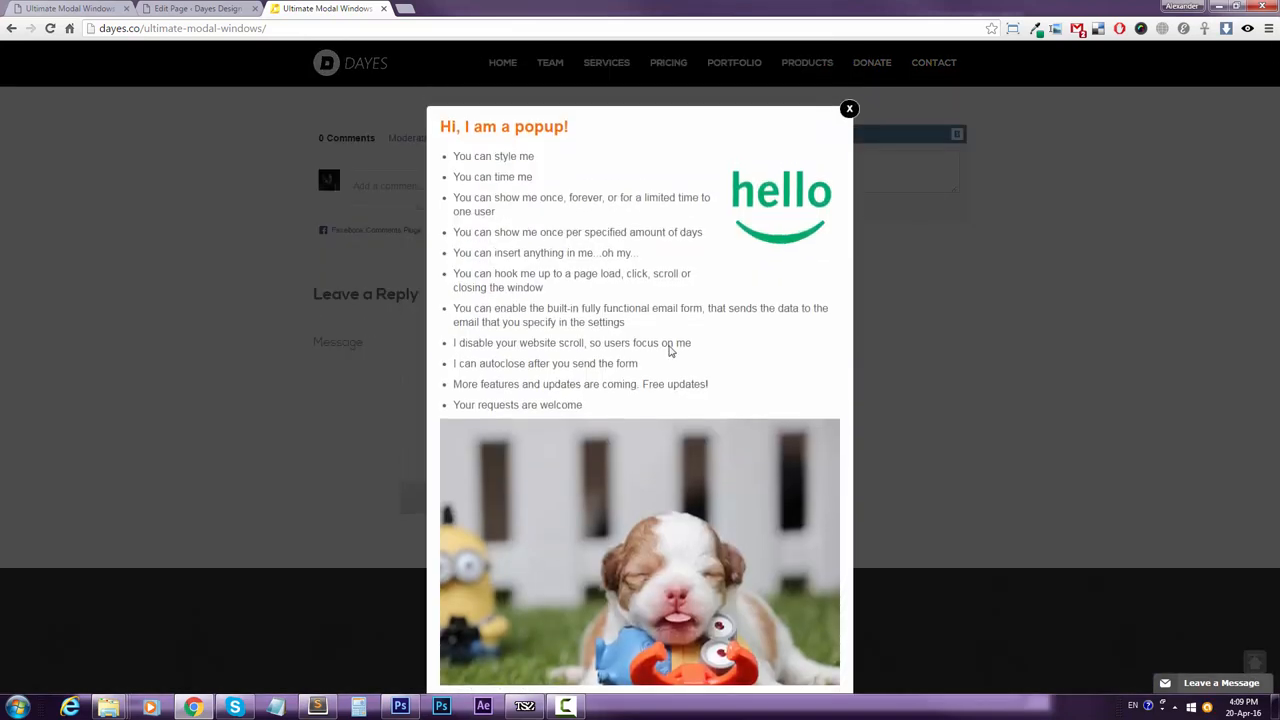
mouse_move(672, 344)
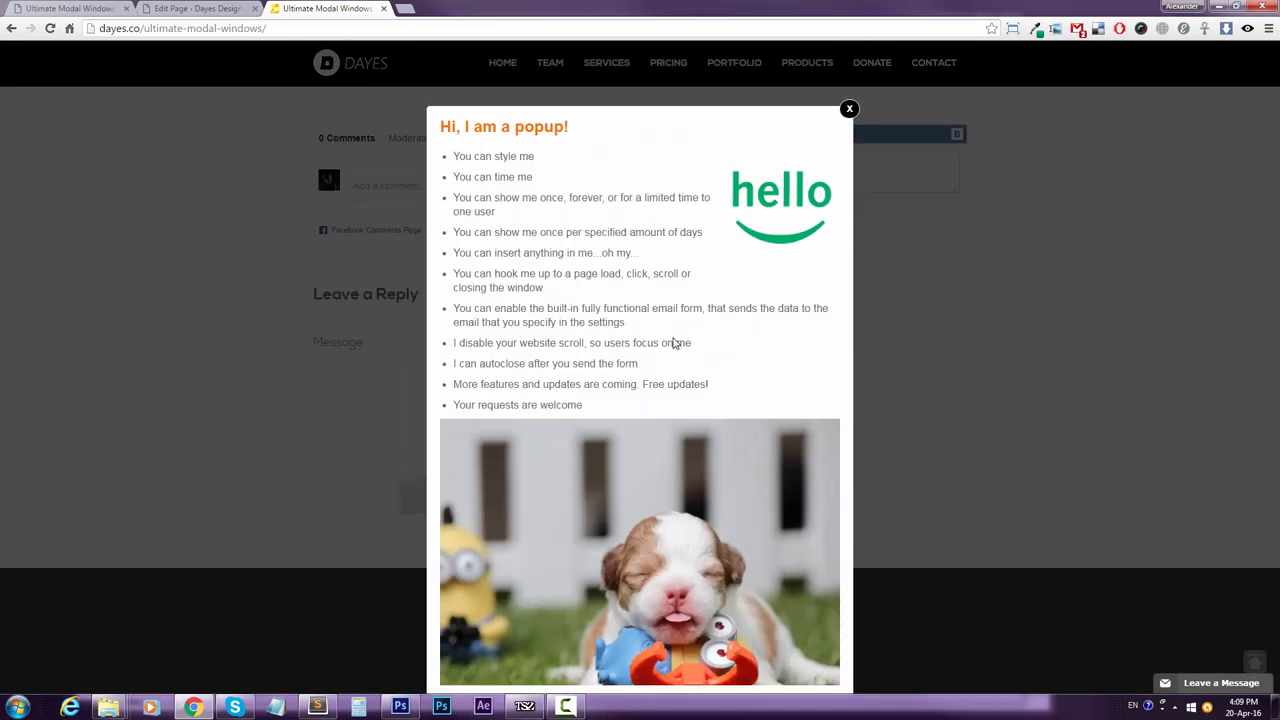
left_click(848, 108)
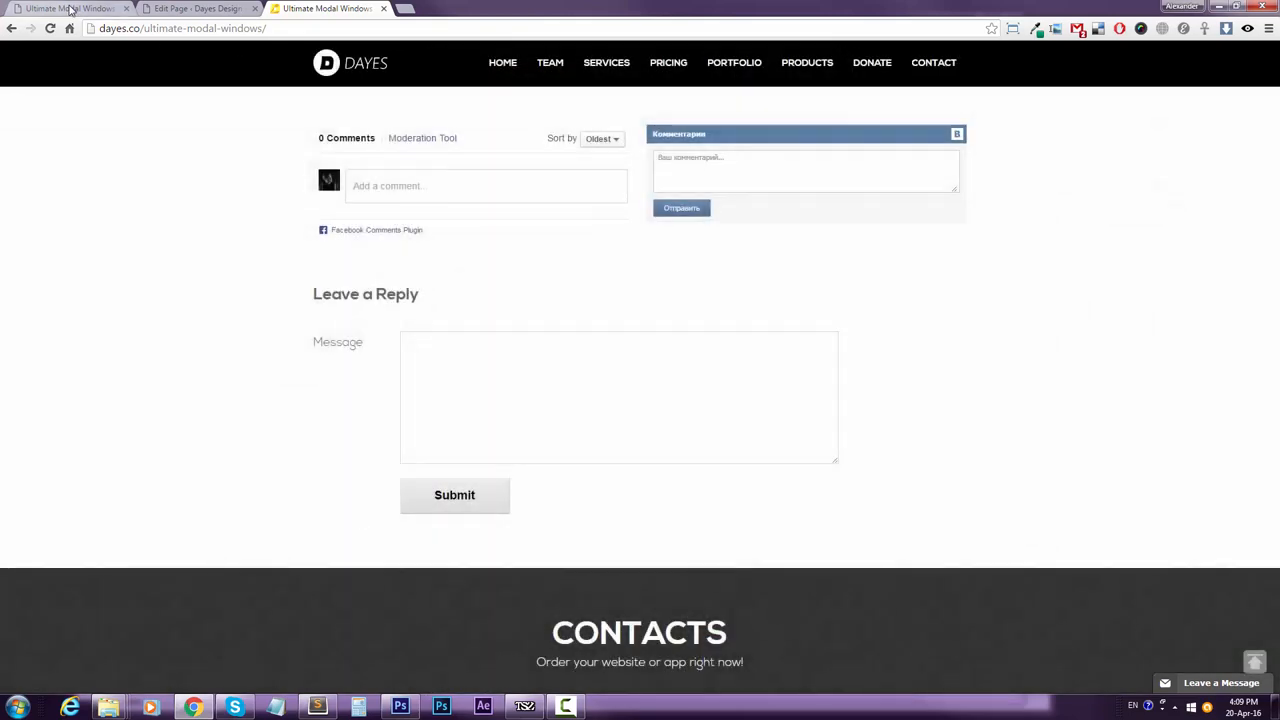
left_click(328, 8)
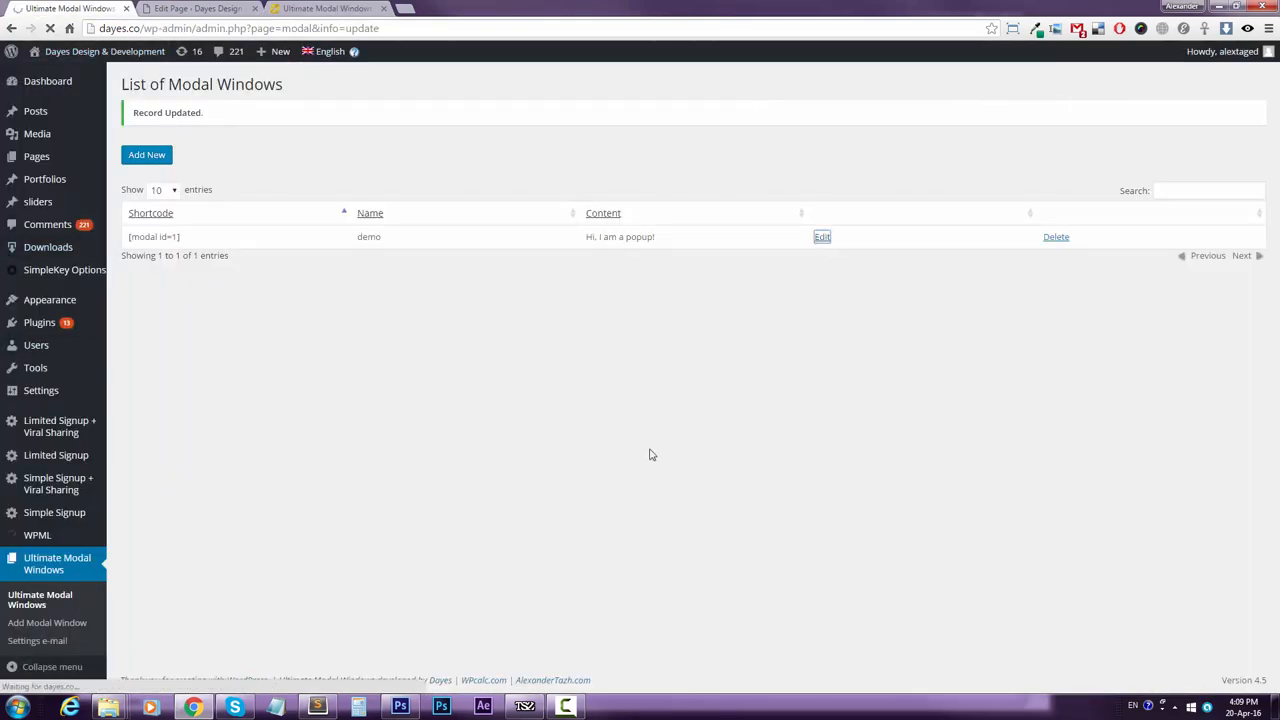
Step: Set the demo modal to show 'When the user tries to leave the page' and save it
left_click(820, 236)
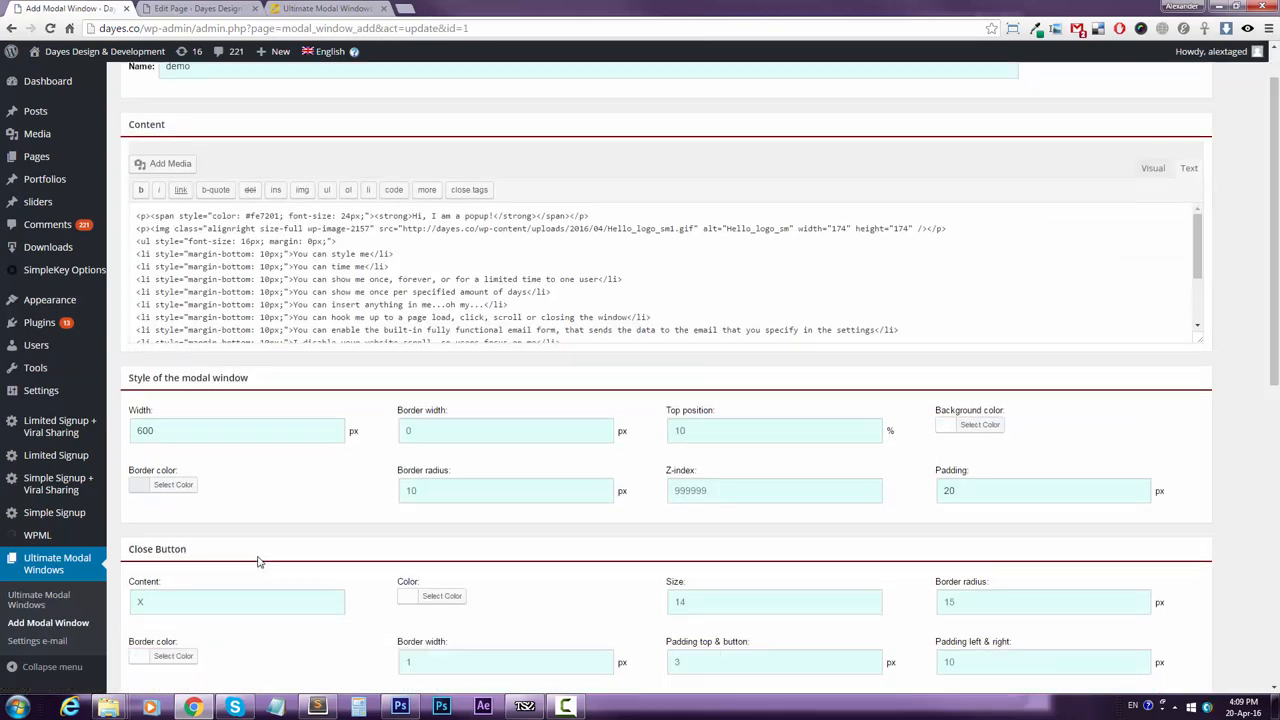
left_click(236, 206)
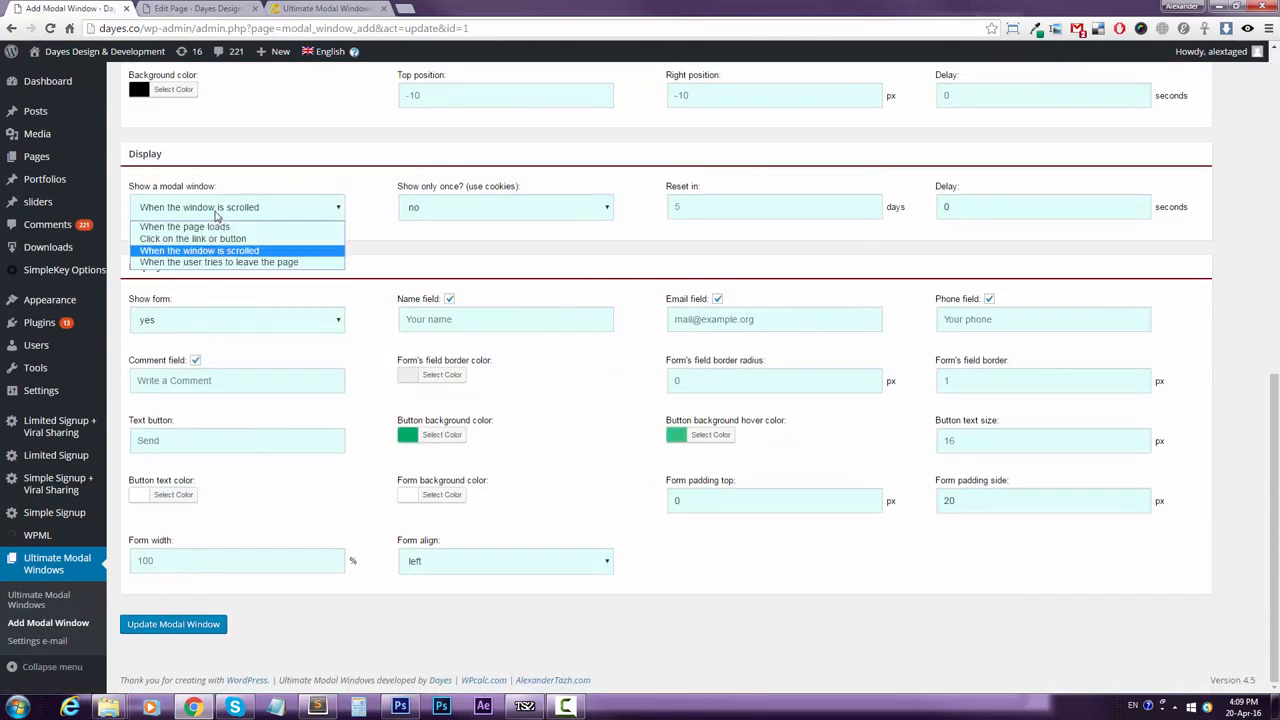
left_click(218, 262)
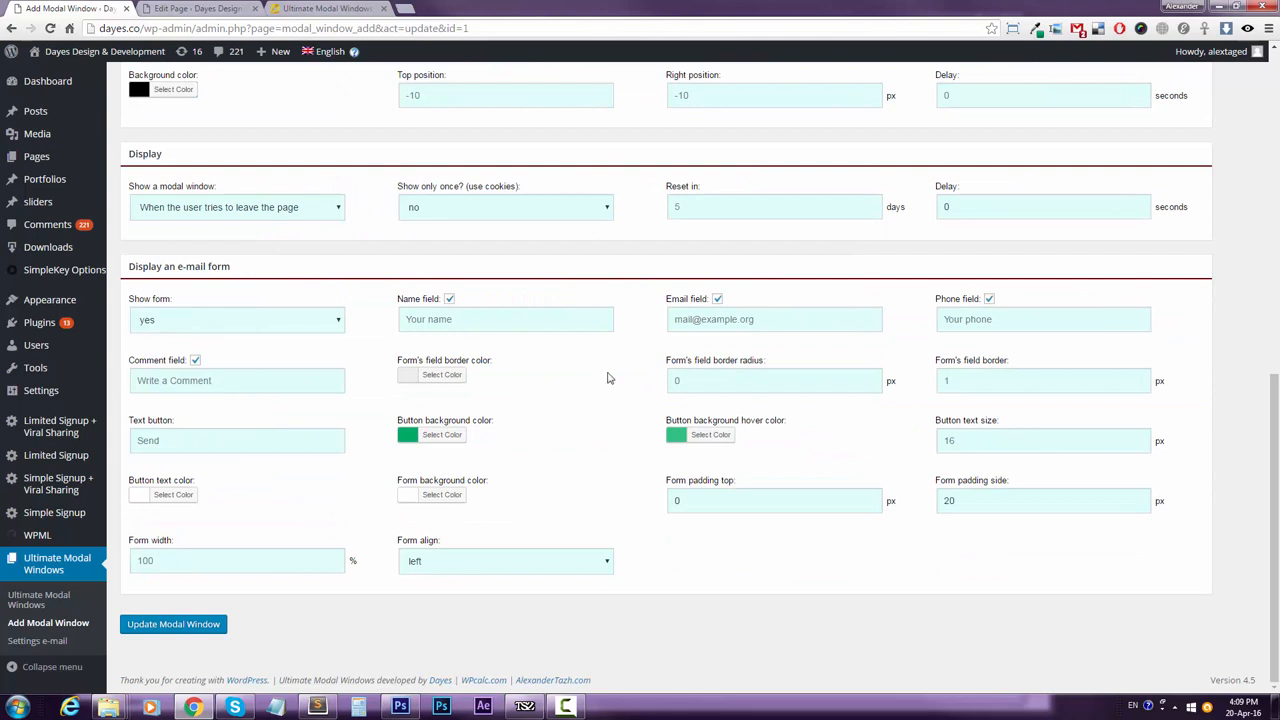
left_click(172, 624)
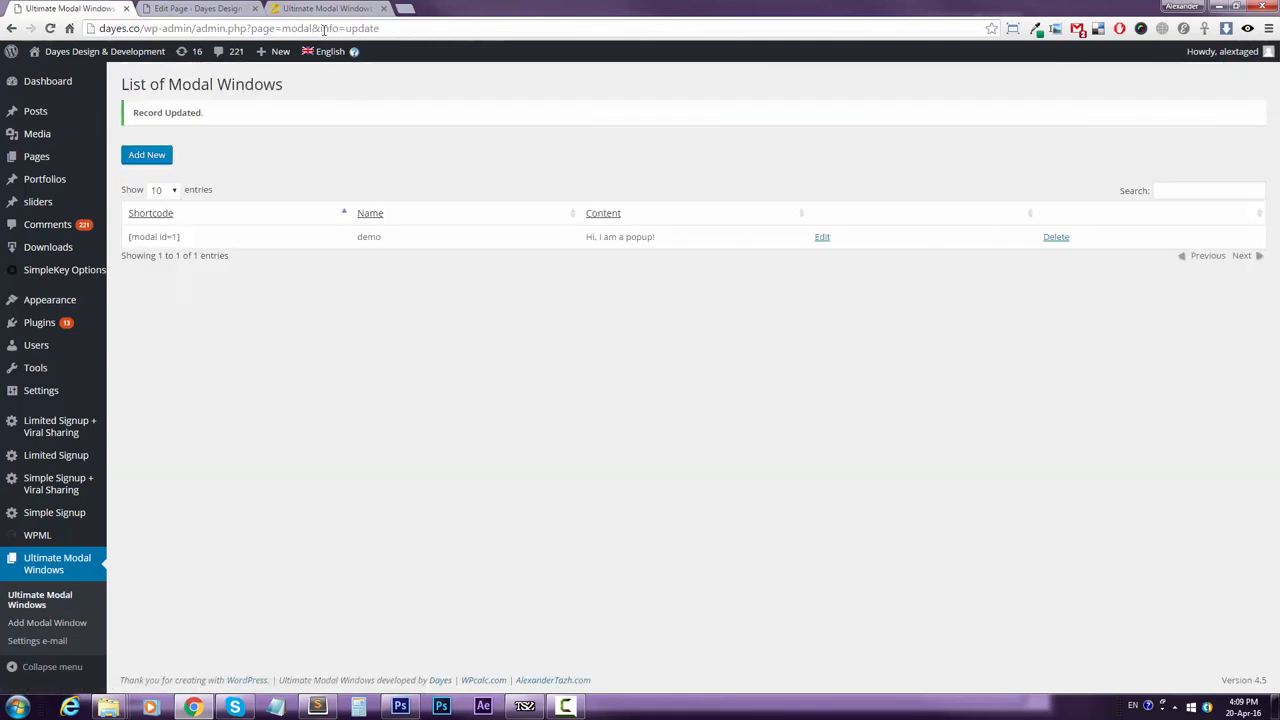
Step: Reload the live page to see the exit-intent popup, then return to the modal list
left_click(324, 8)
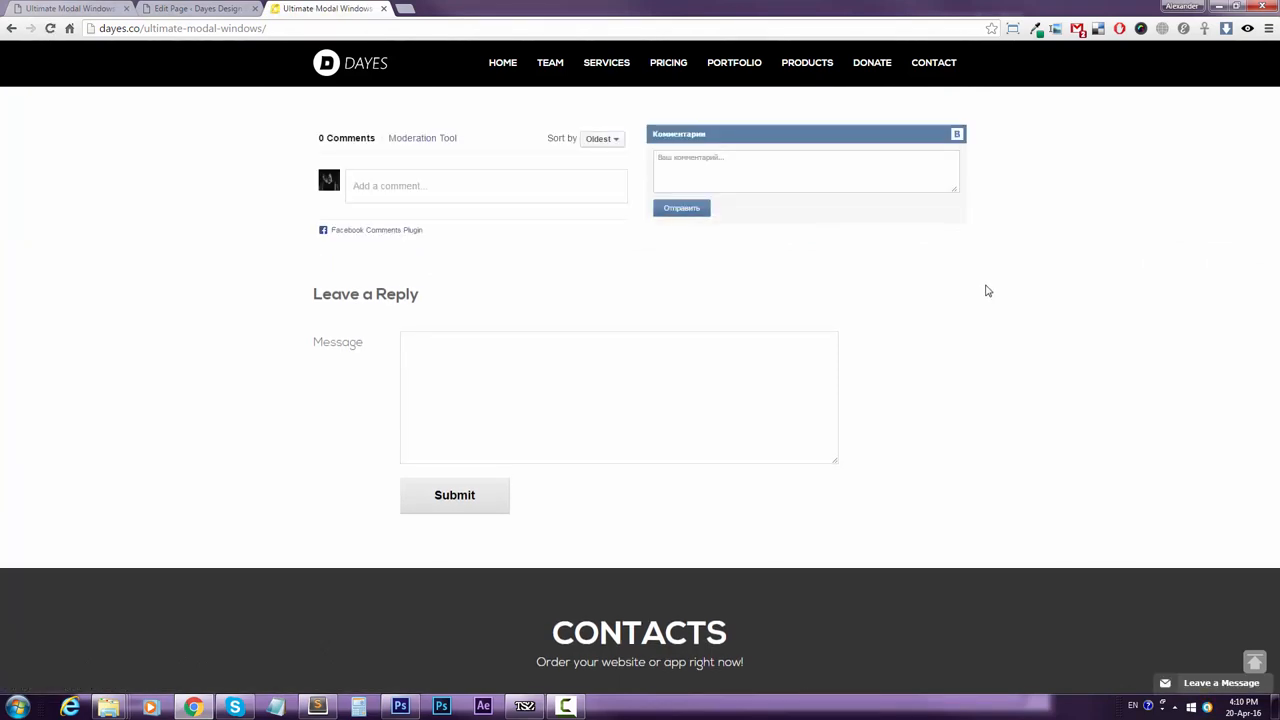
scroll("up", 3)
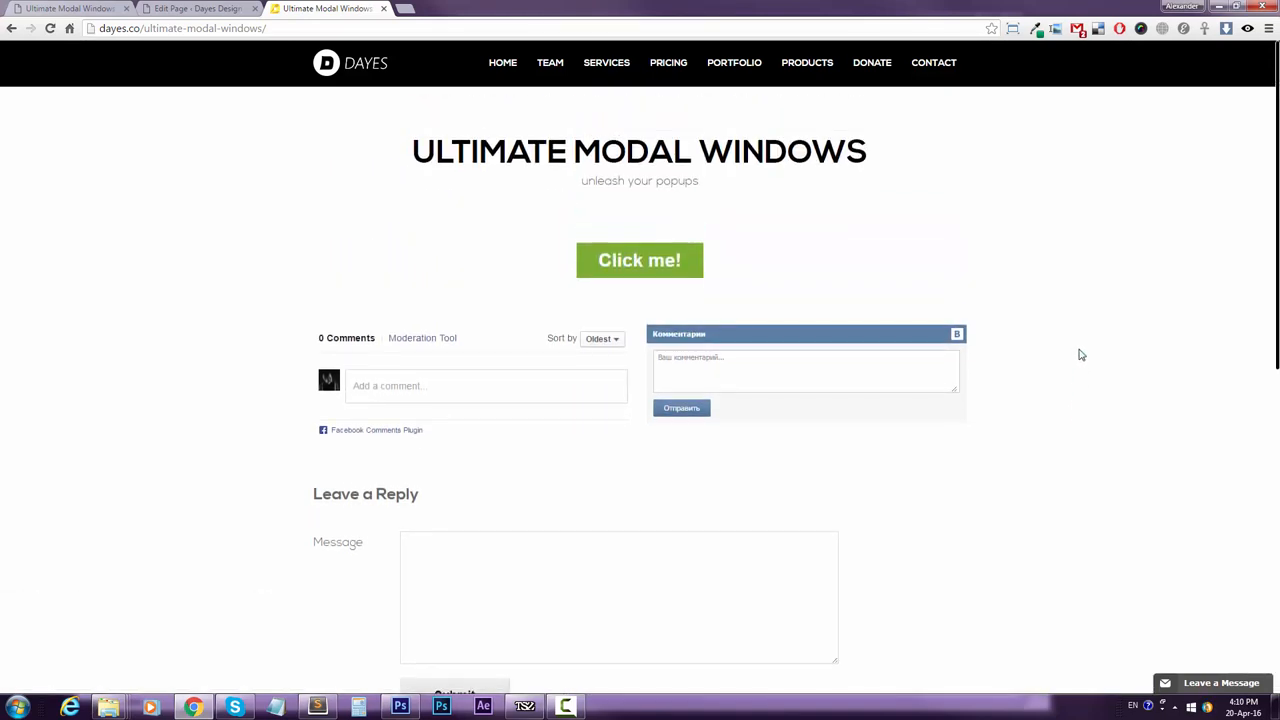
mouse_move(464, 220)
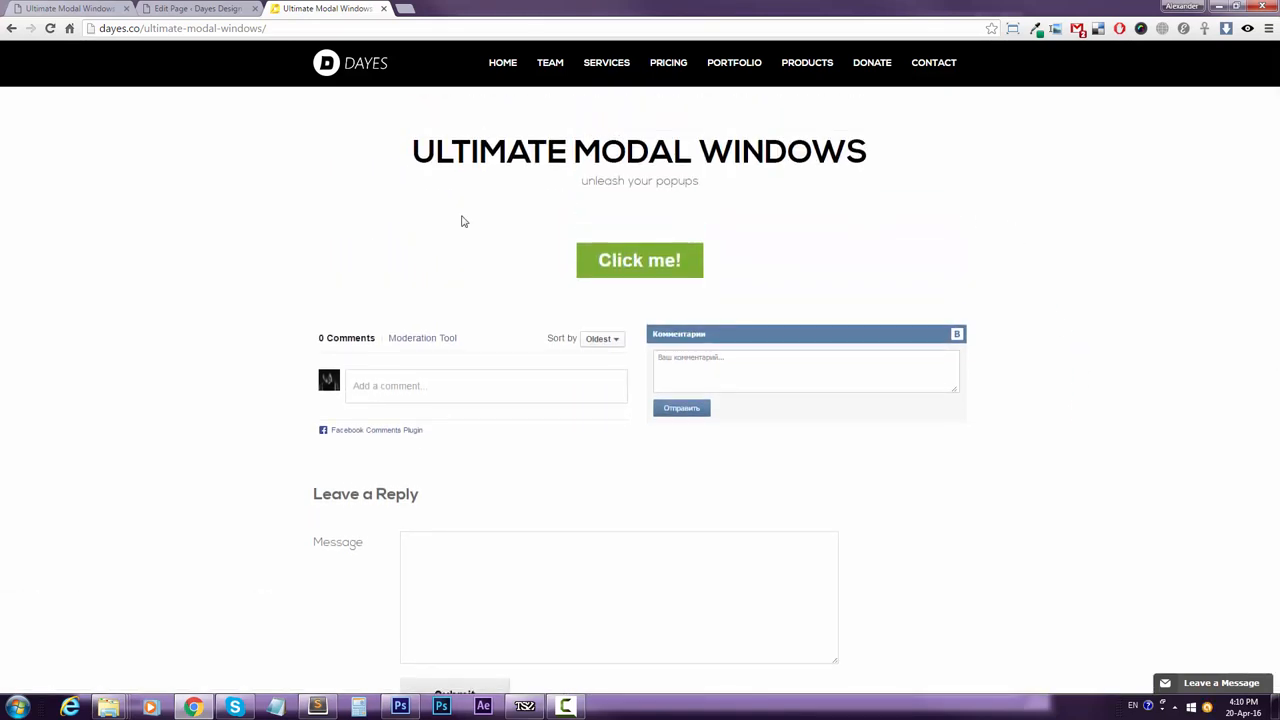
mouse_move(352, 128)
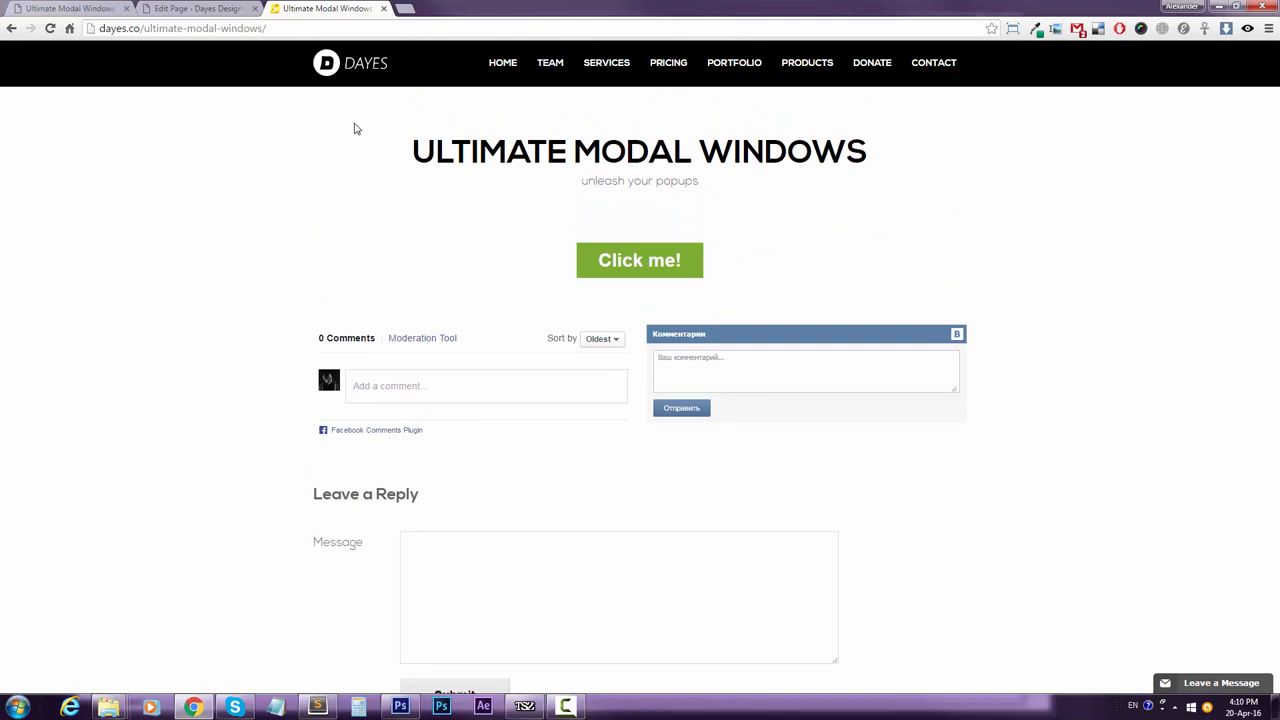
left_click(640, 260)
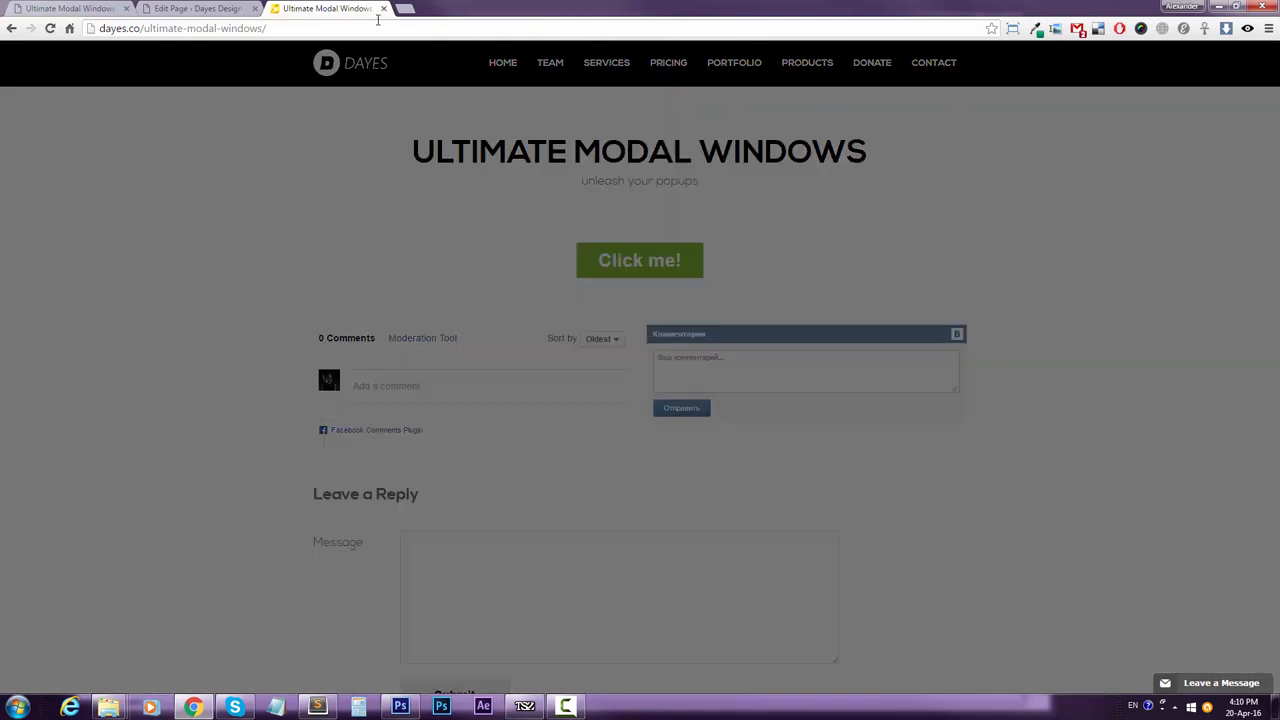
left_click(640, 260)
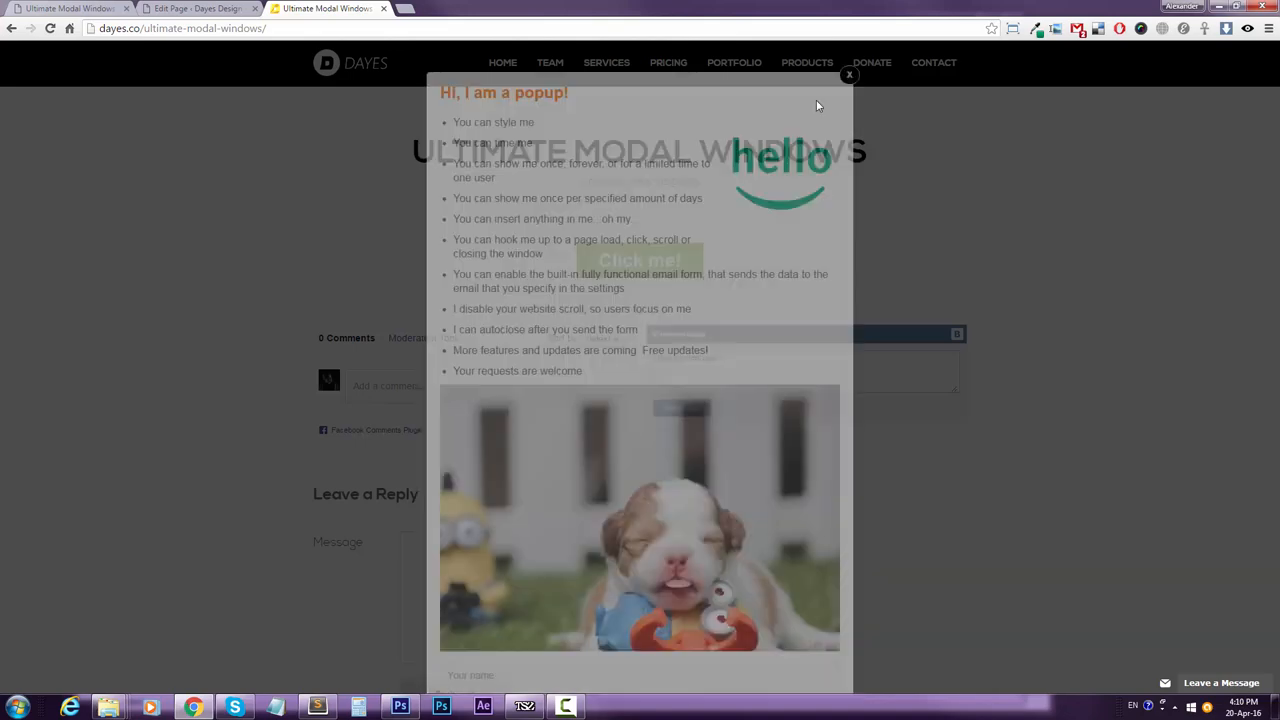
left_click(848, 76)
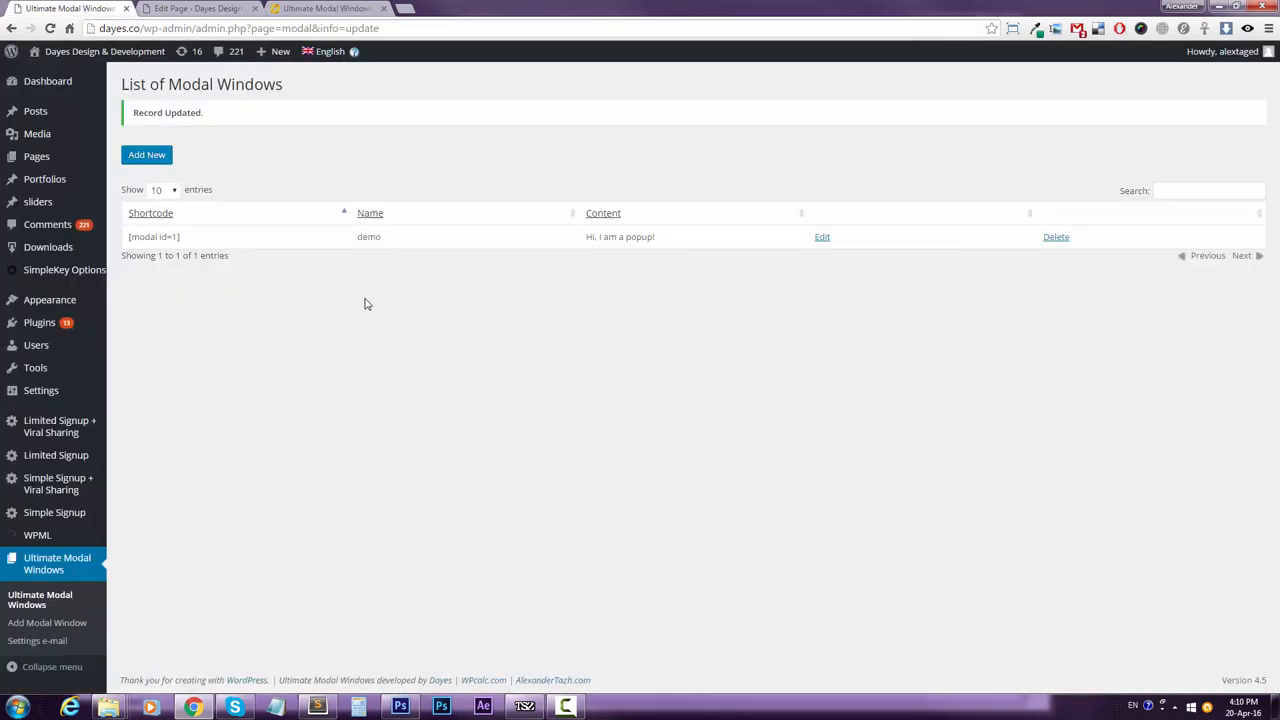
Step: Give the demo close button a red background, purple border and 3 px border width
left_click(820, 236)
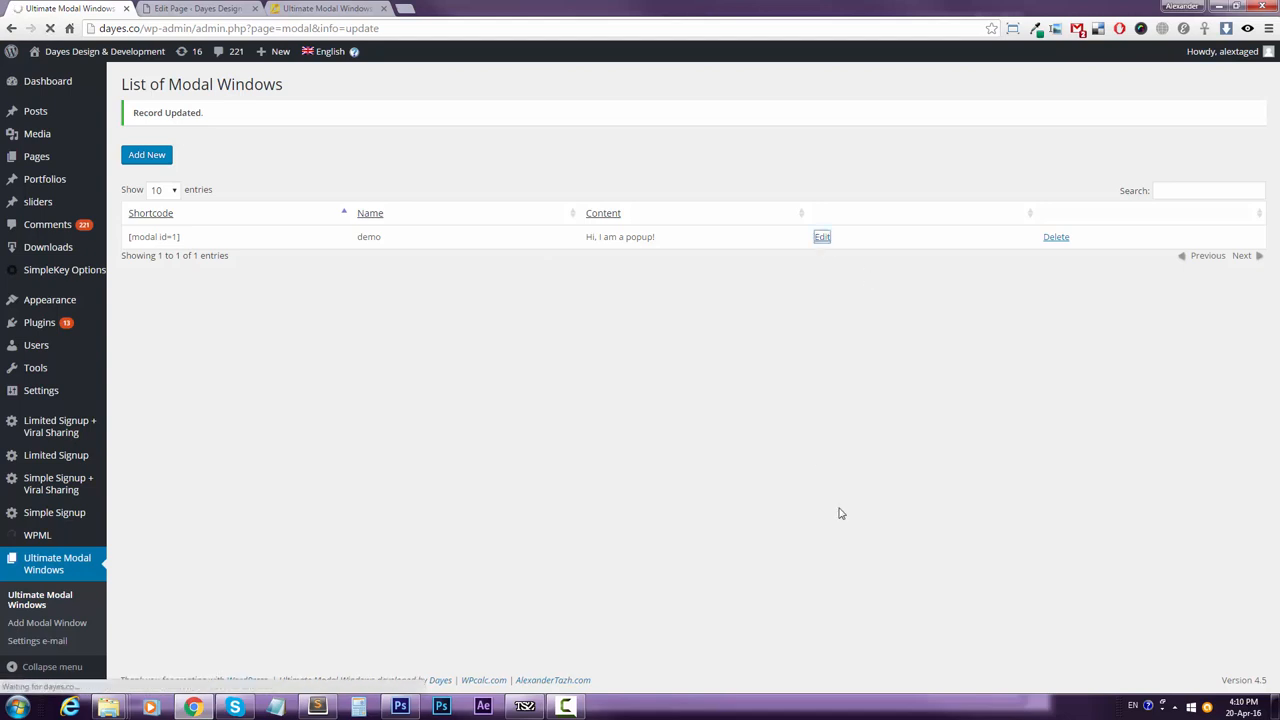
left_click(820, 236)
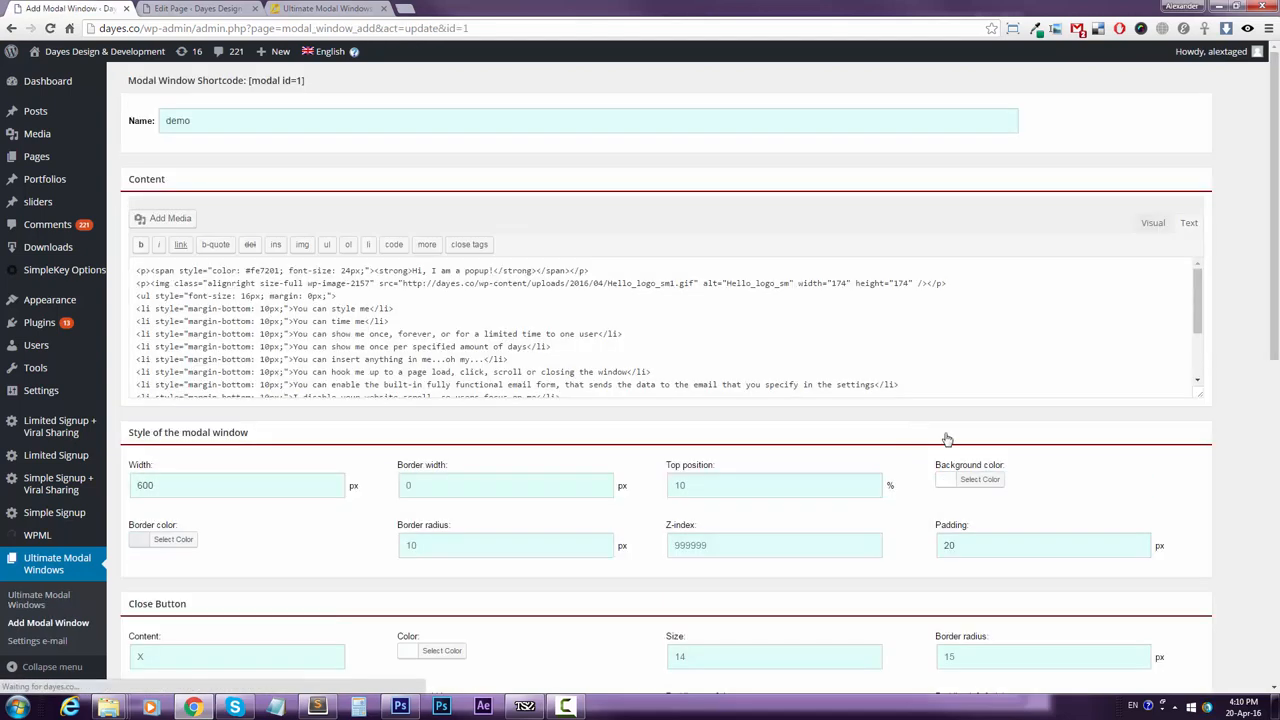
scroll("down", 3)
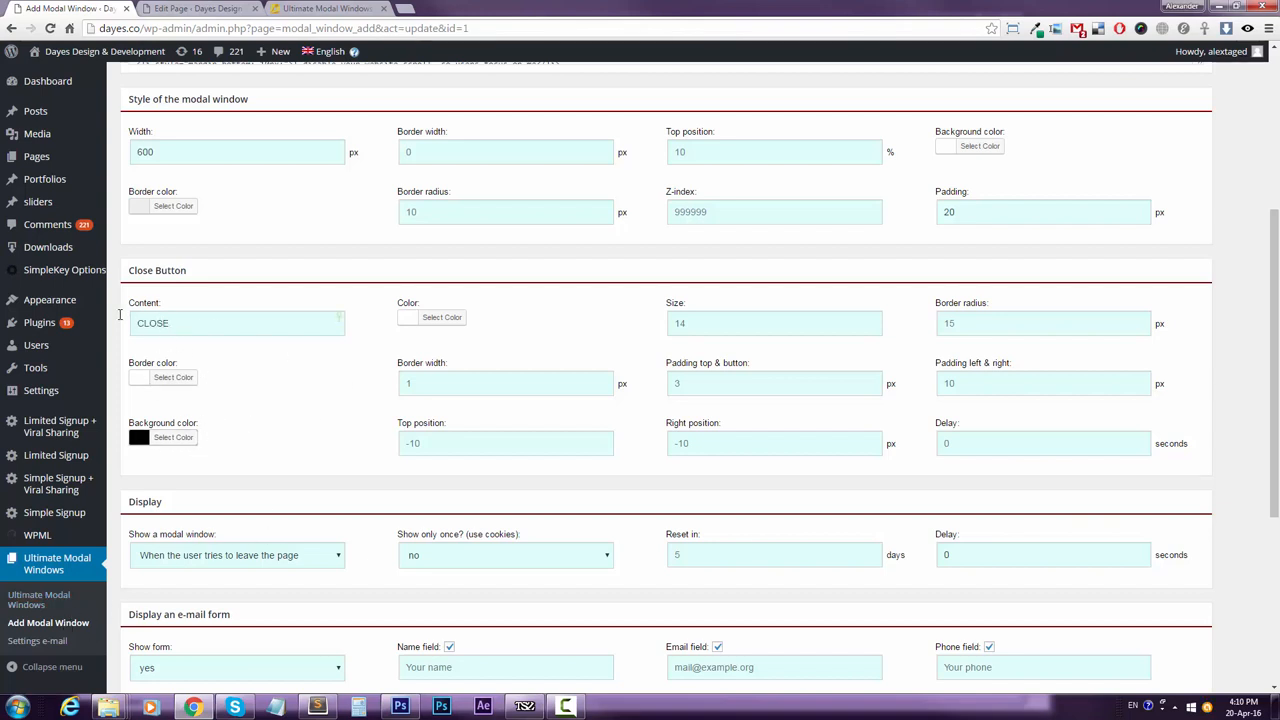
left_click(138, 436)
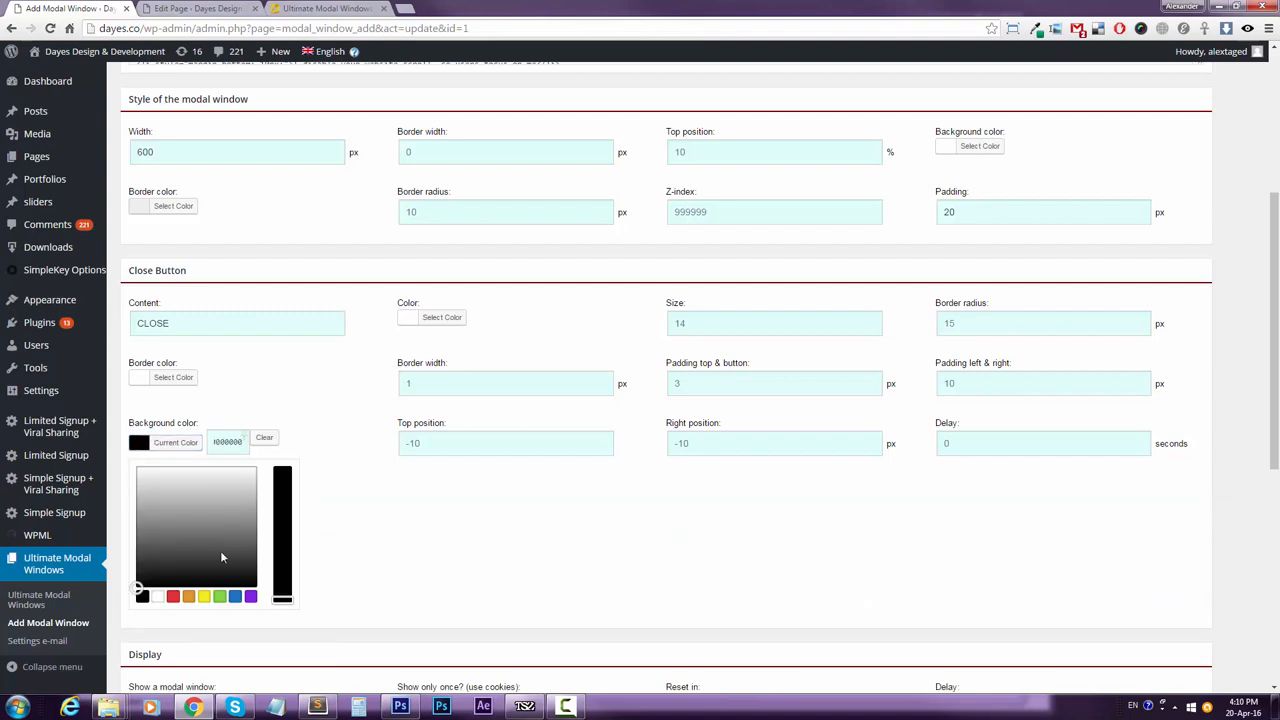
left_click(282, 478)
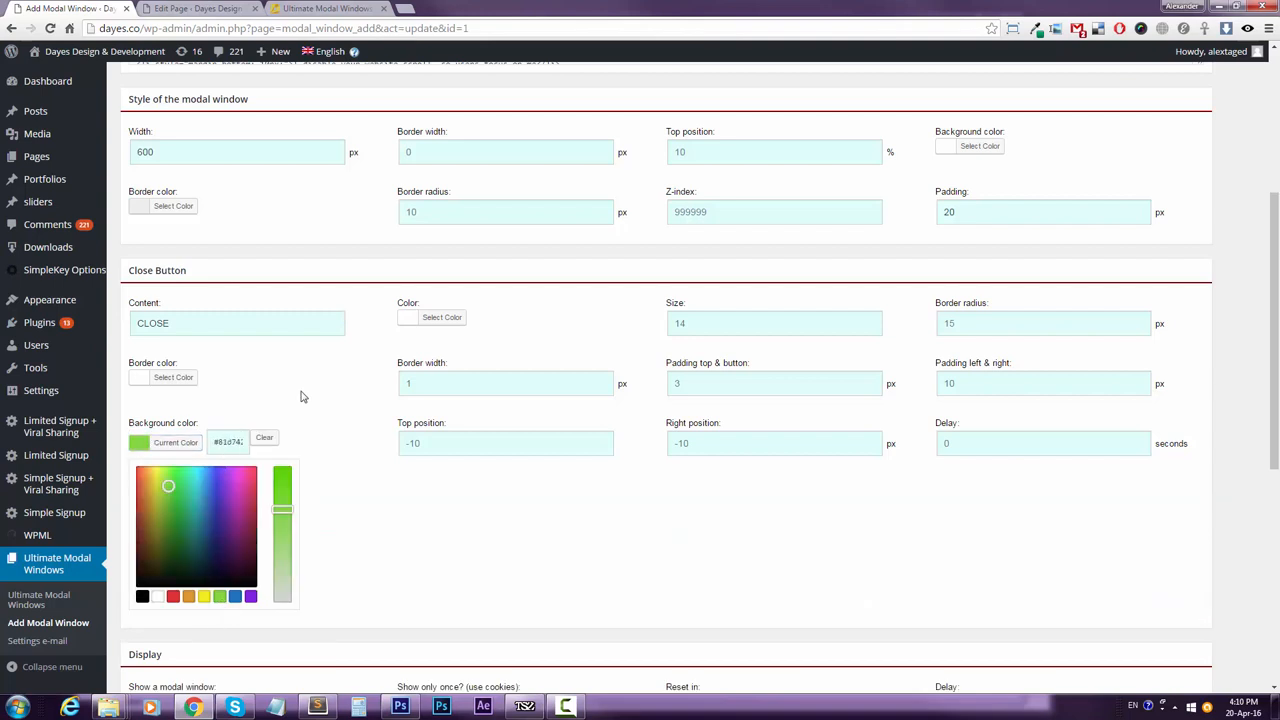
mouse_move(248, 408)
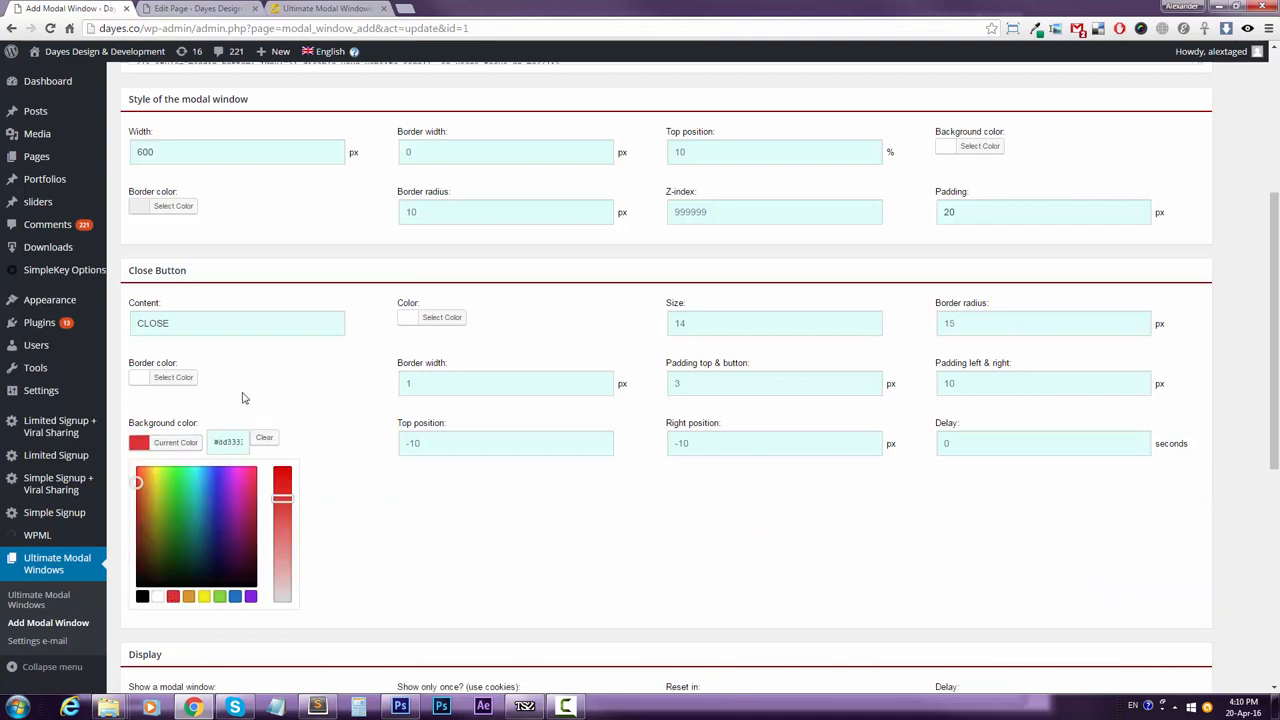
left_click(172, 376)
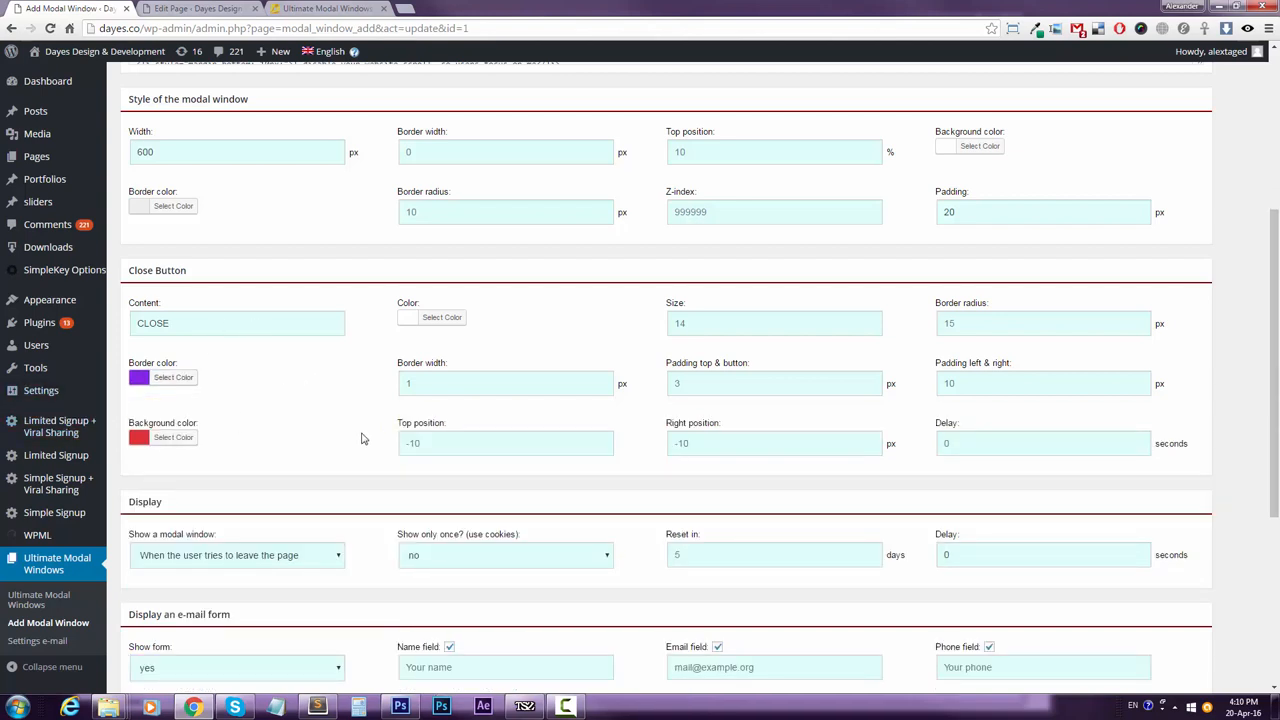
left_click(440, 316)
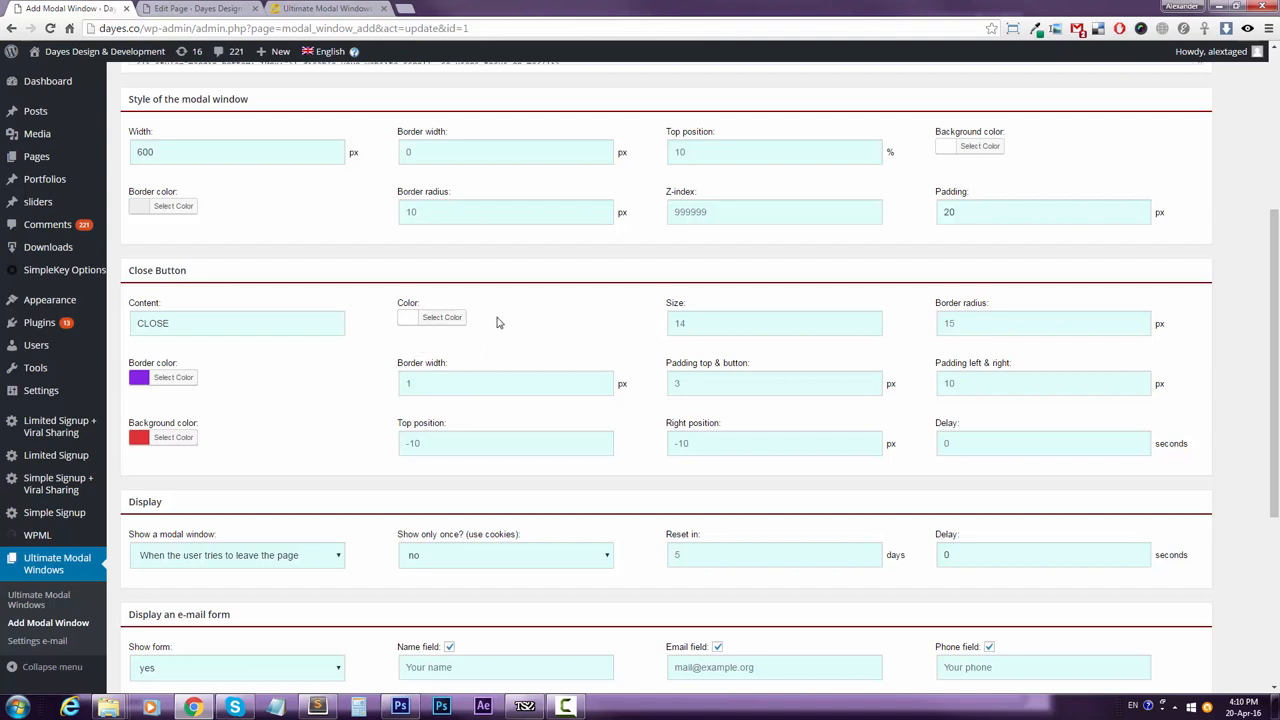
mouse_move(588, 338)
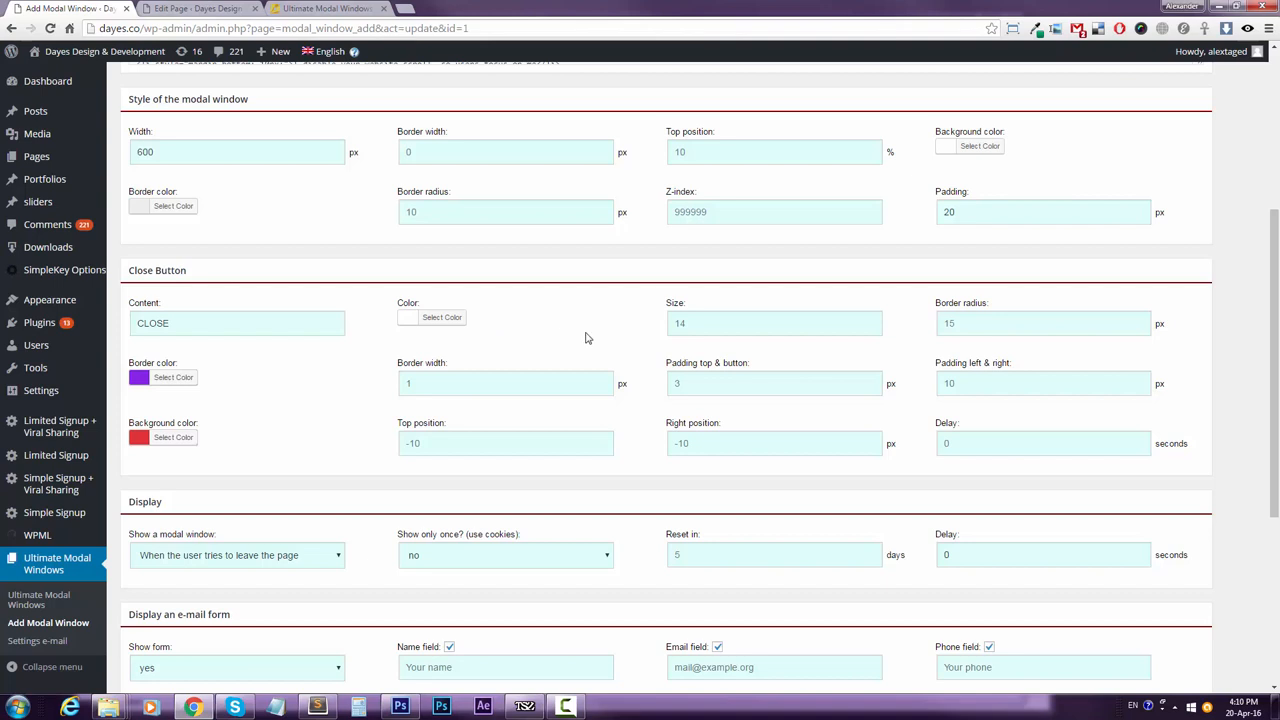
mouse_move(412, 336)
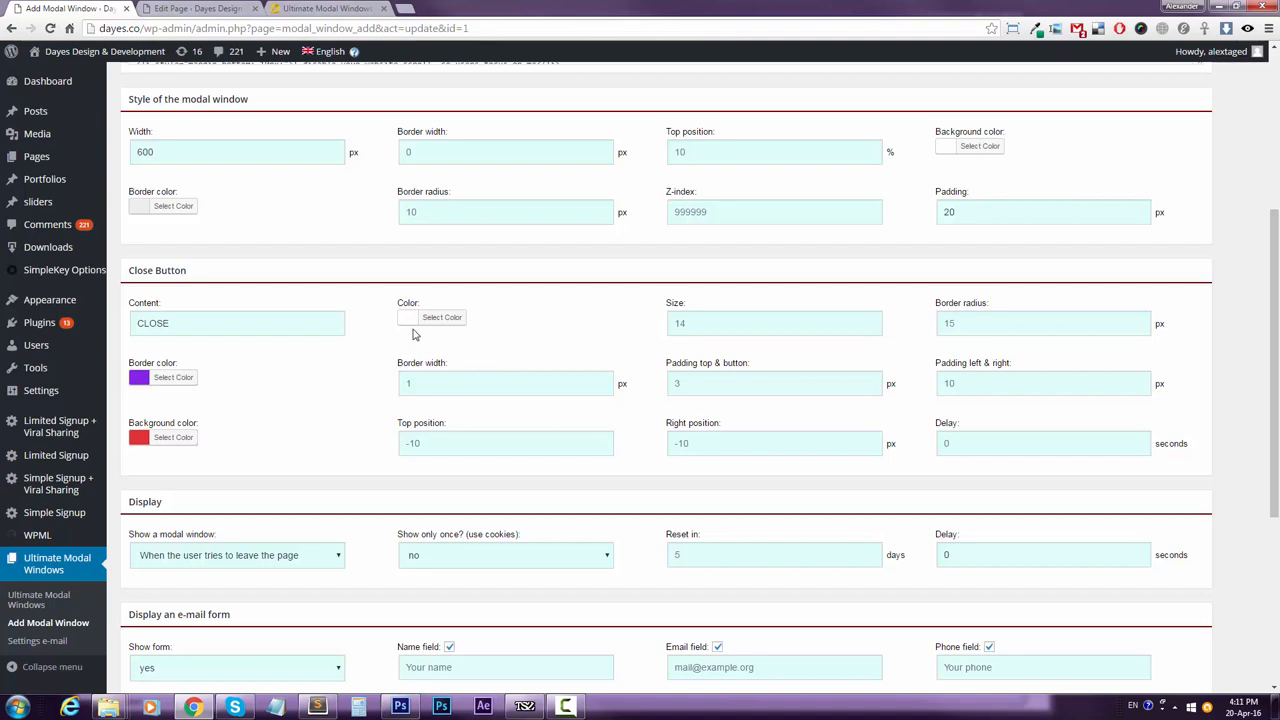
mouse_move(604, 304)
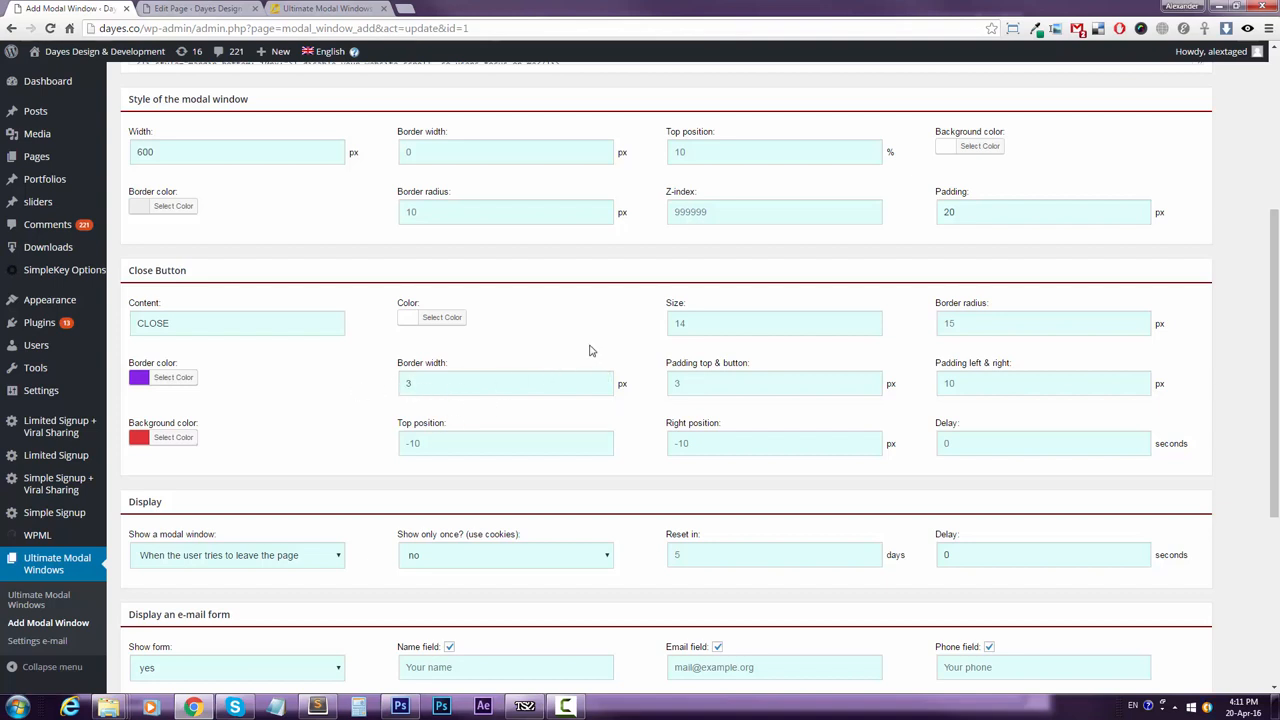
mouse_move(696, 418)
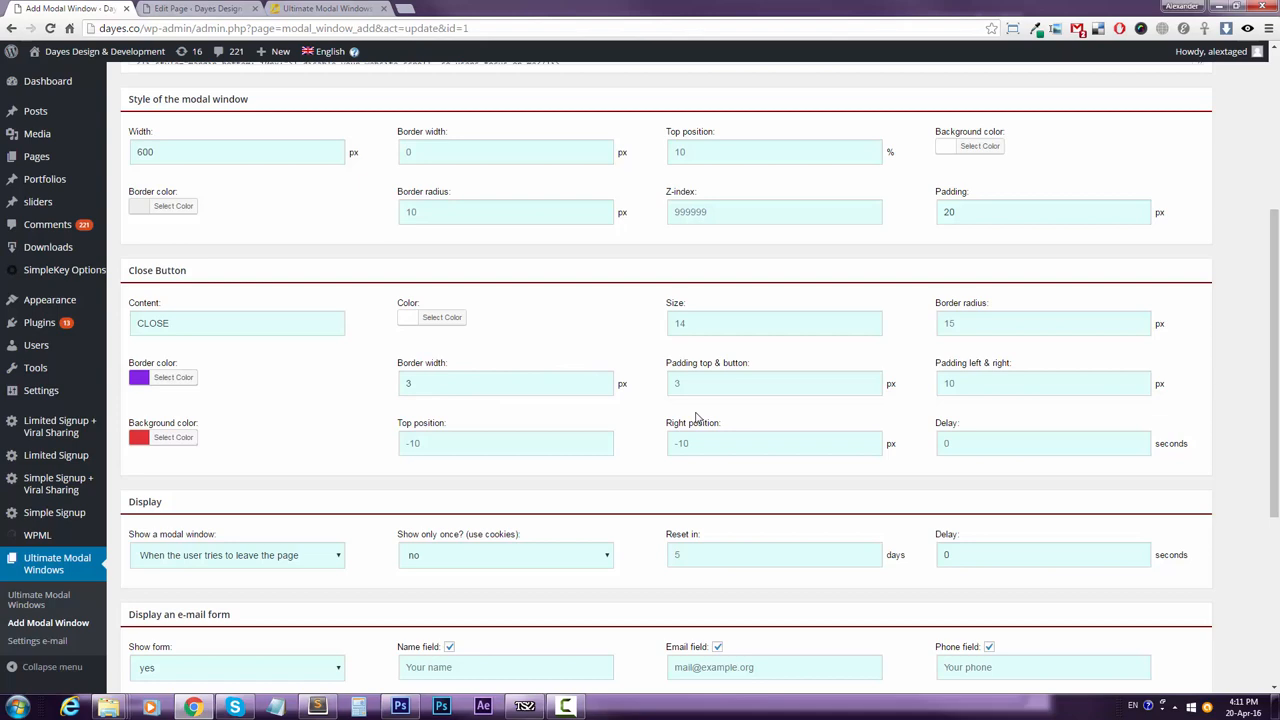
Step: Set the e-mail form background colour to red in the demo modal settings
scroll("down", 3)
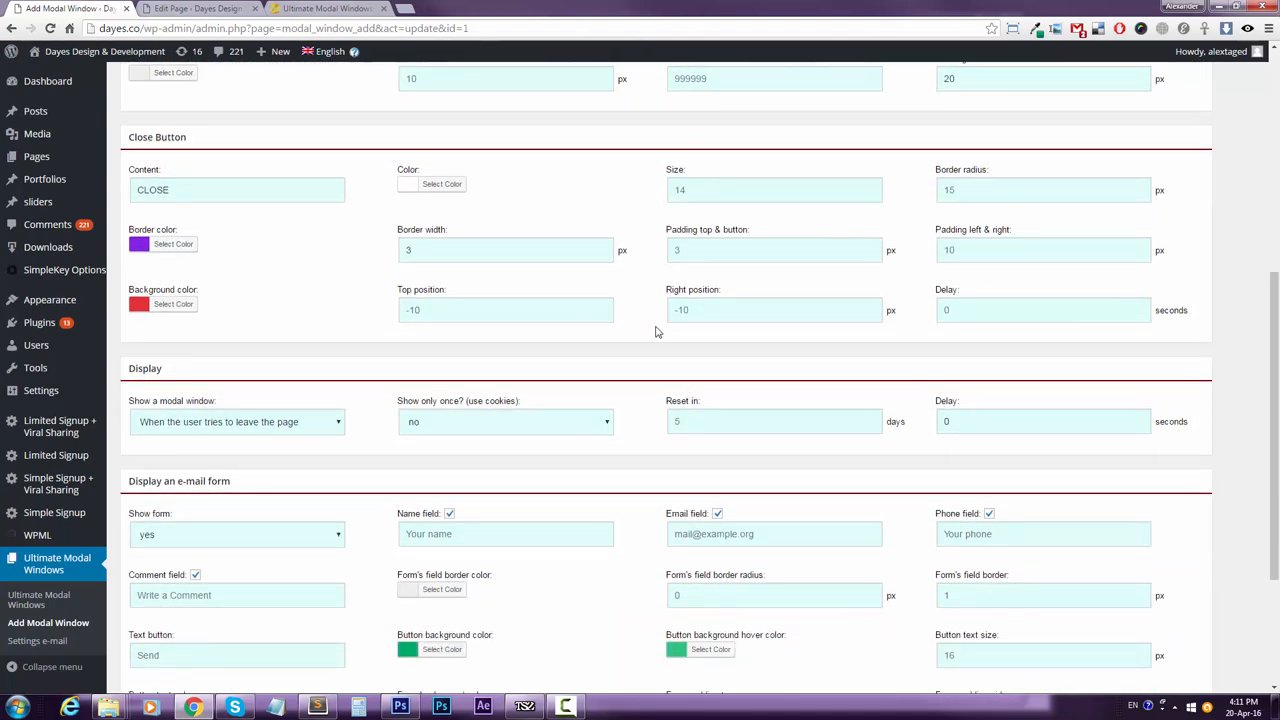
scroll("down", 3)
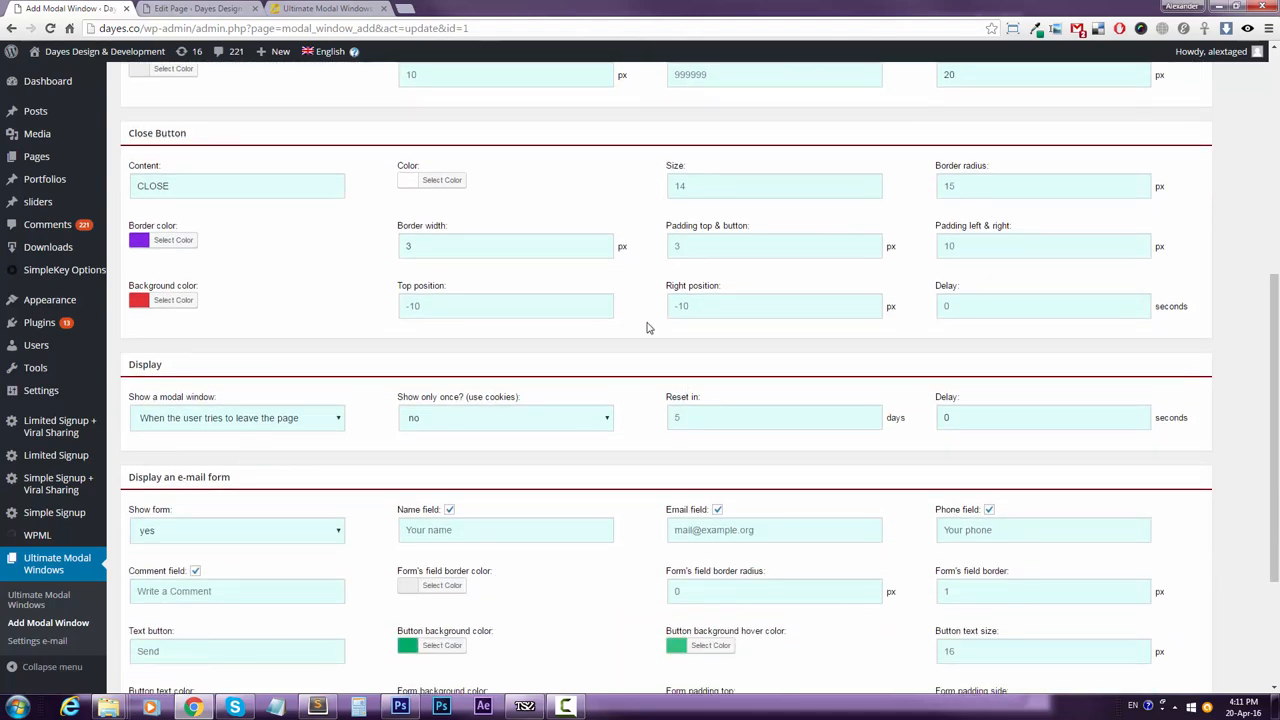
scroll("down", 3)
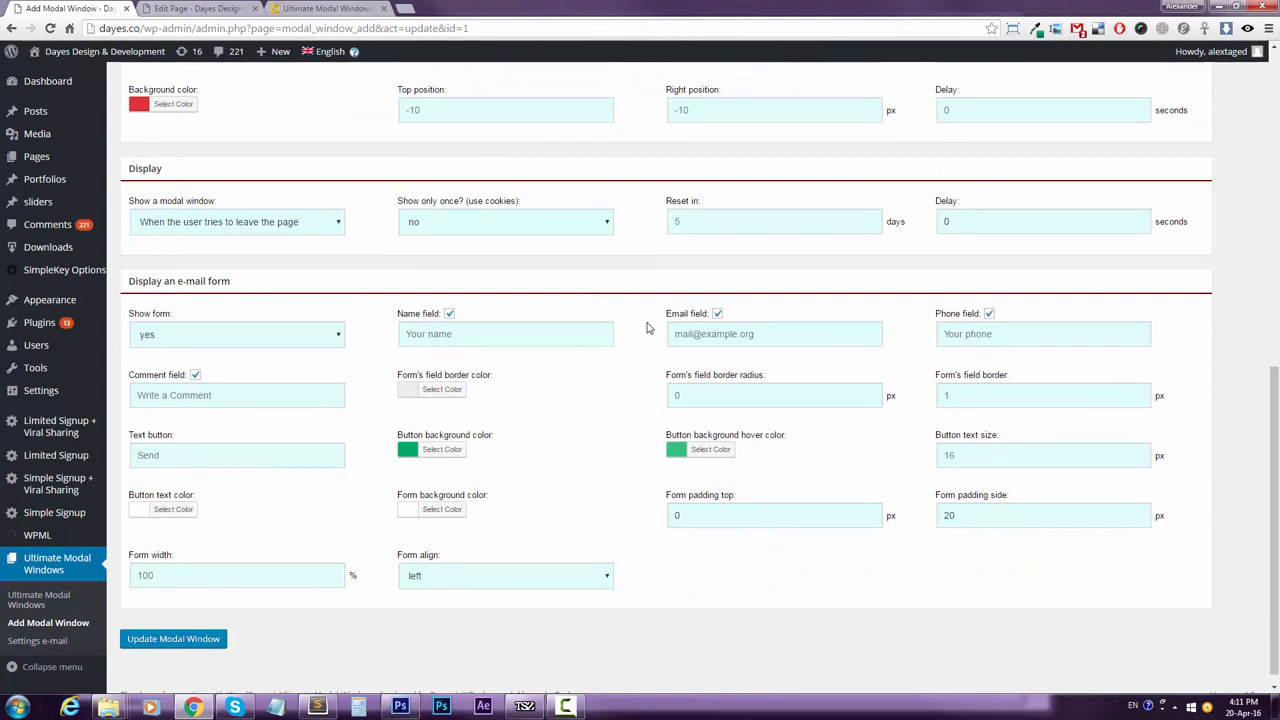
mouse_move(440, 510)
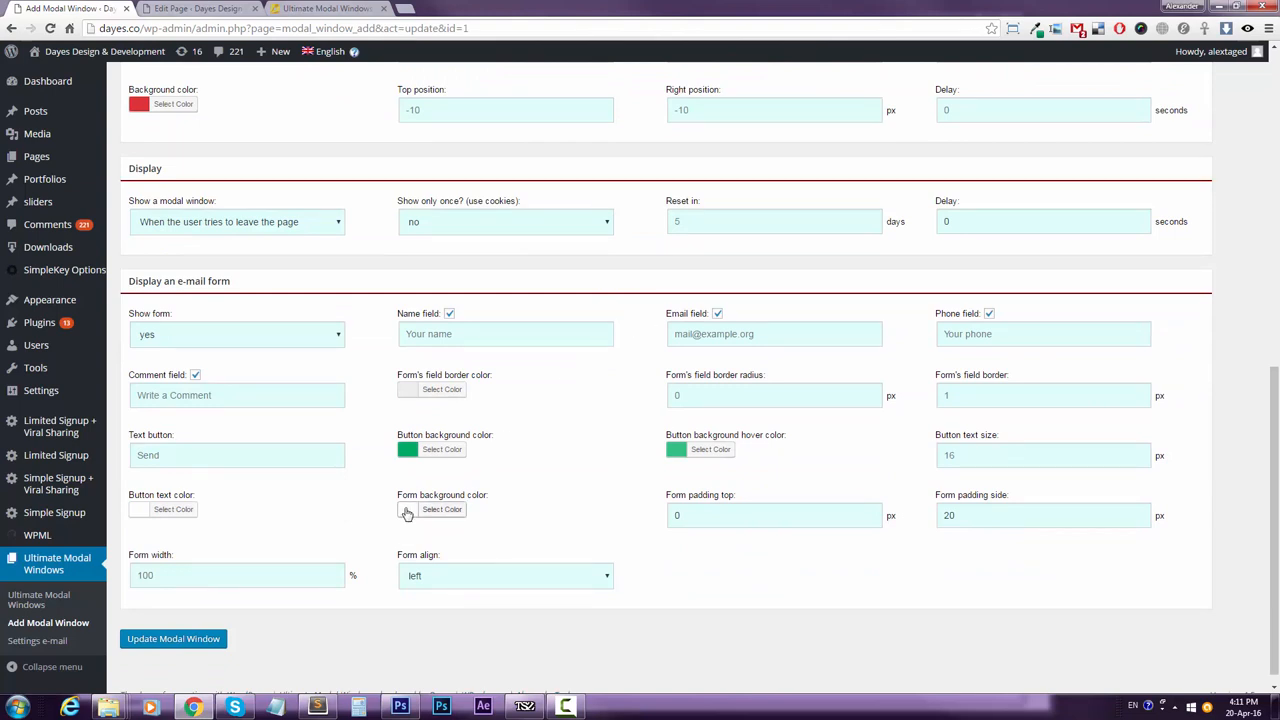
left_click(440, 510)
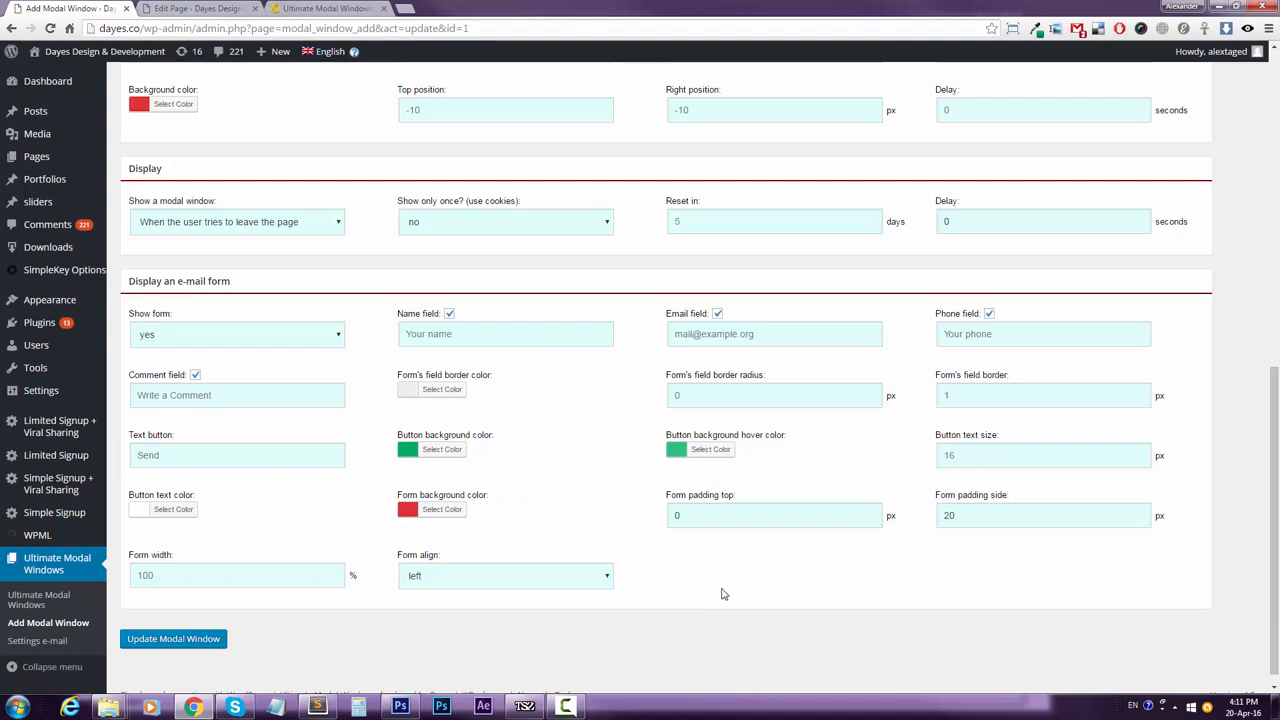
scroll("up", 3)
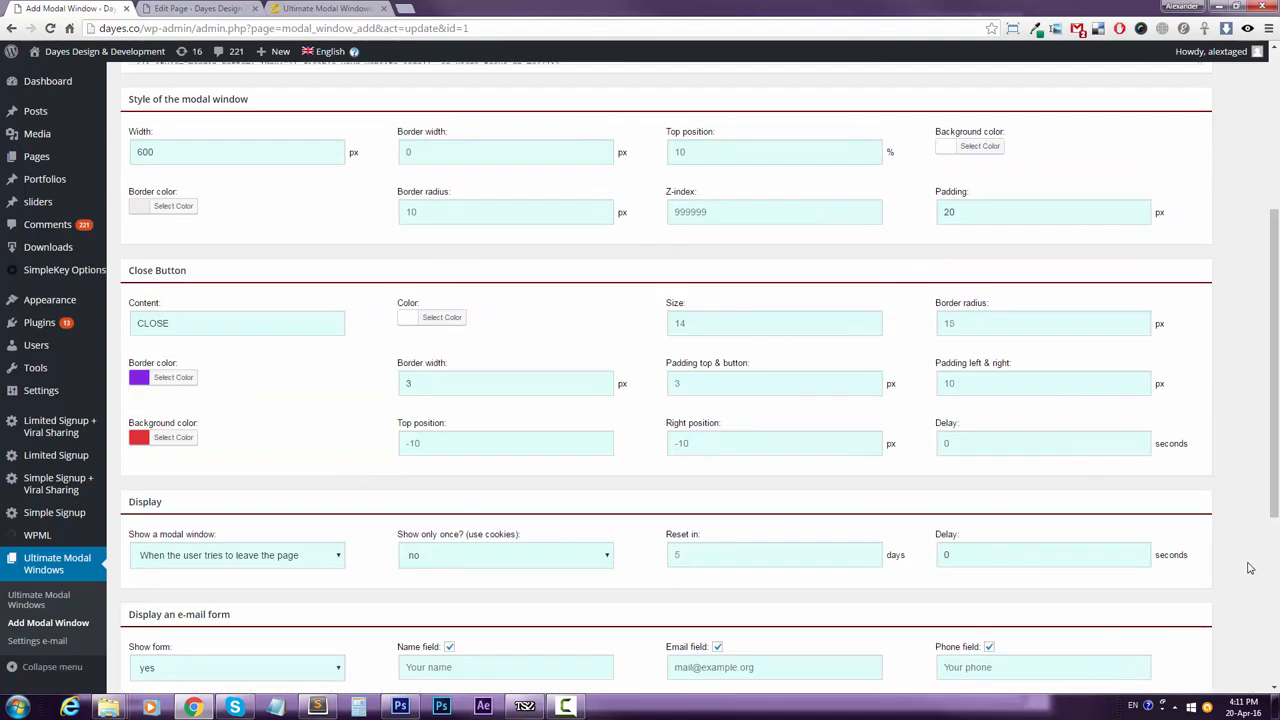
Step: Set border black, width 10, radius 5, top 5% in Style and update the modal window
scroll("up", 3)
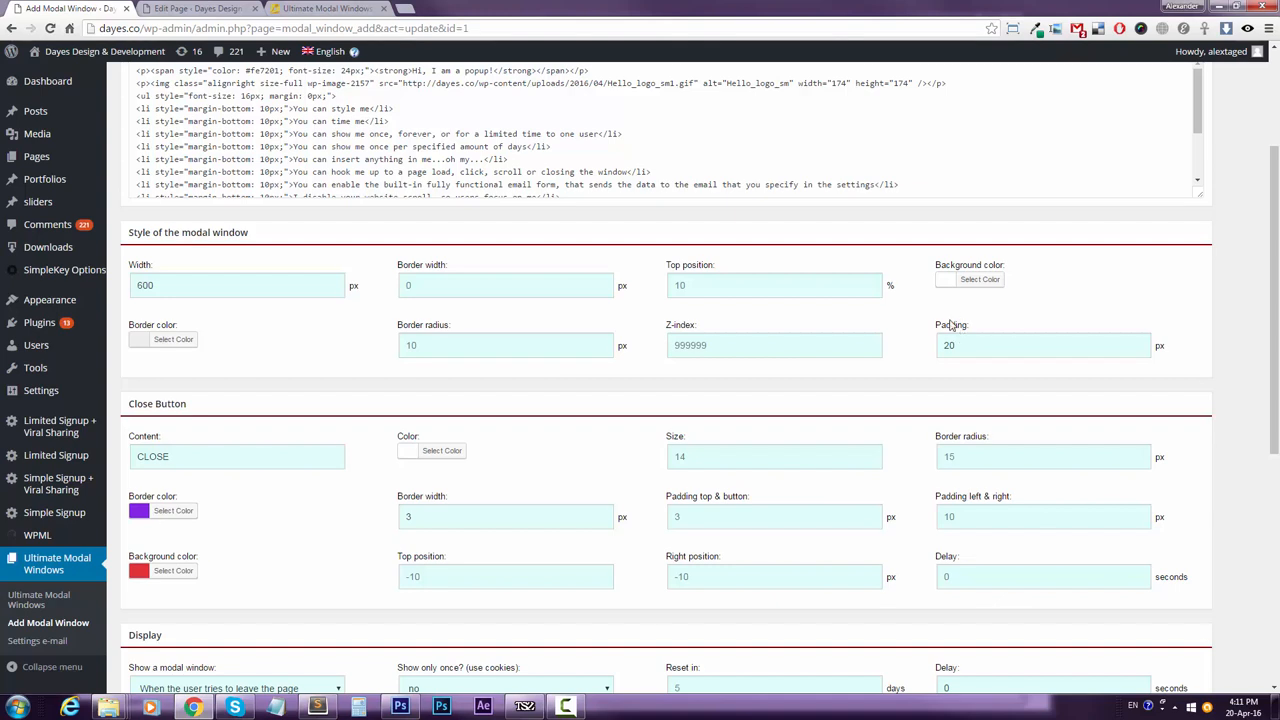
left_click(172, 340)
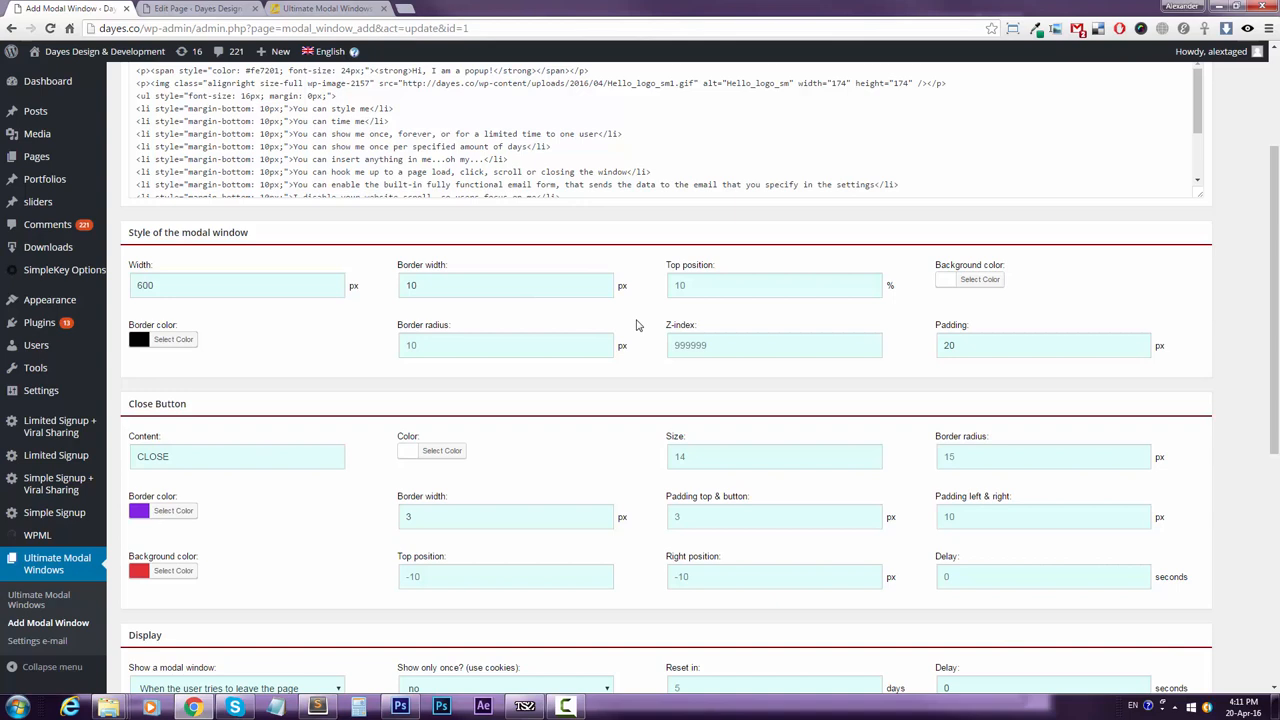
left_click(504, 344)
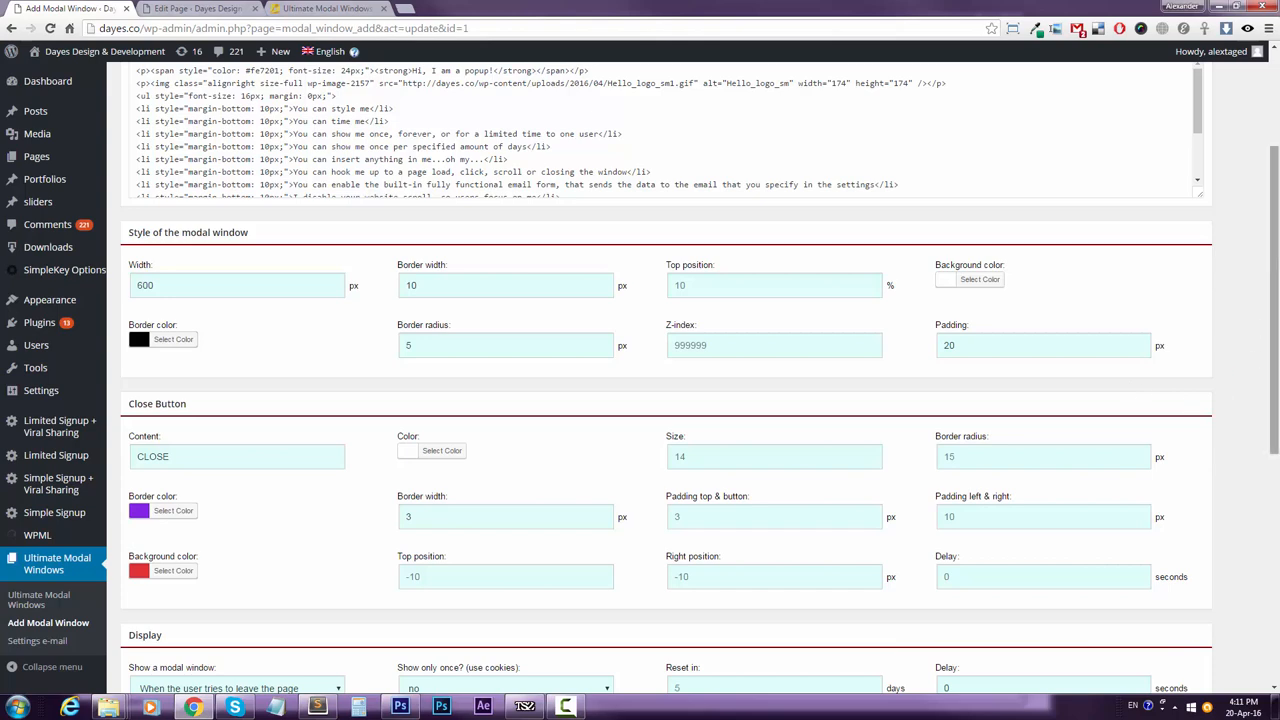
scroll("down", 3)
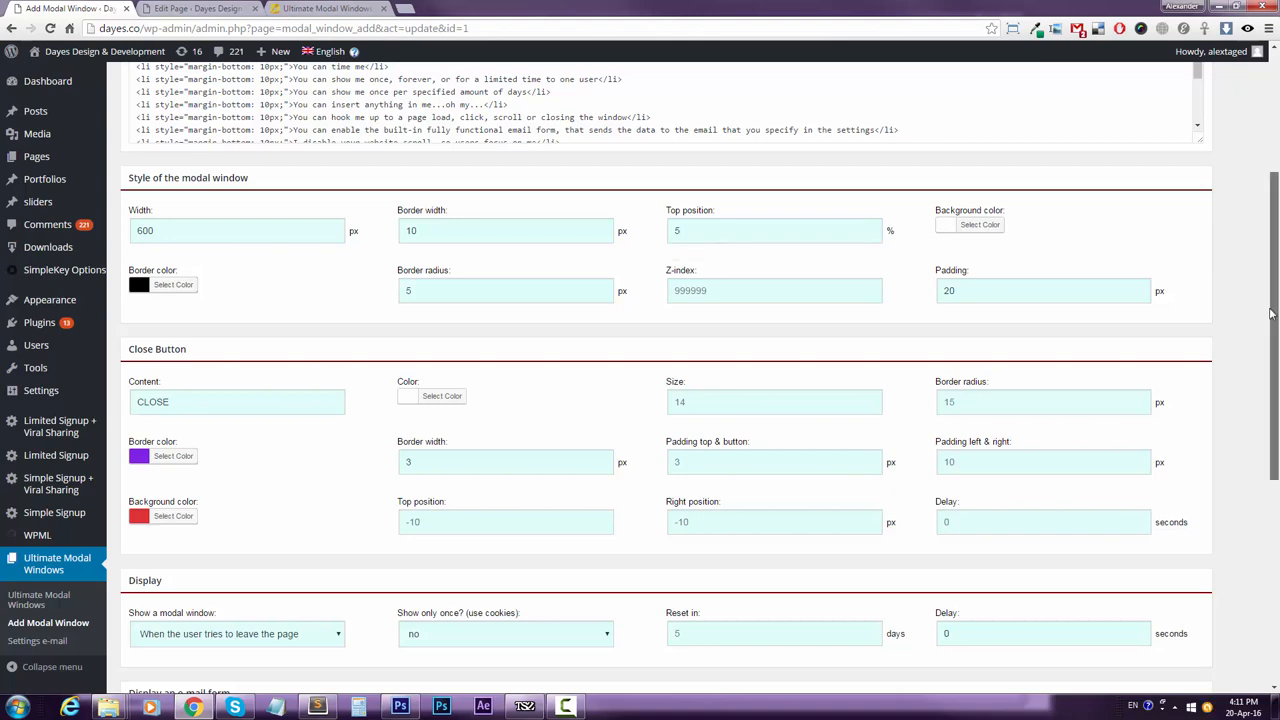
scroll("down", 3)
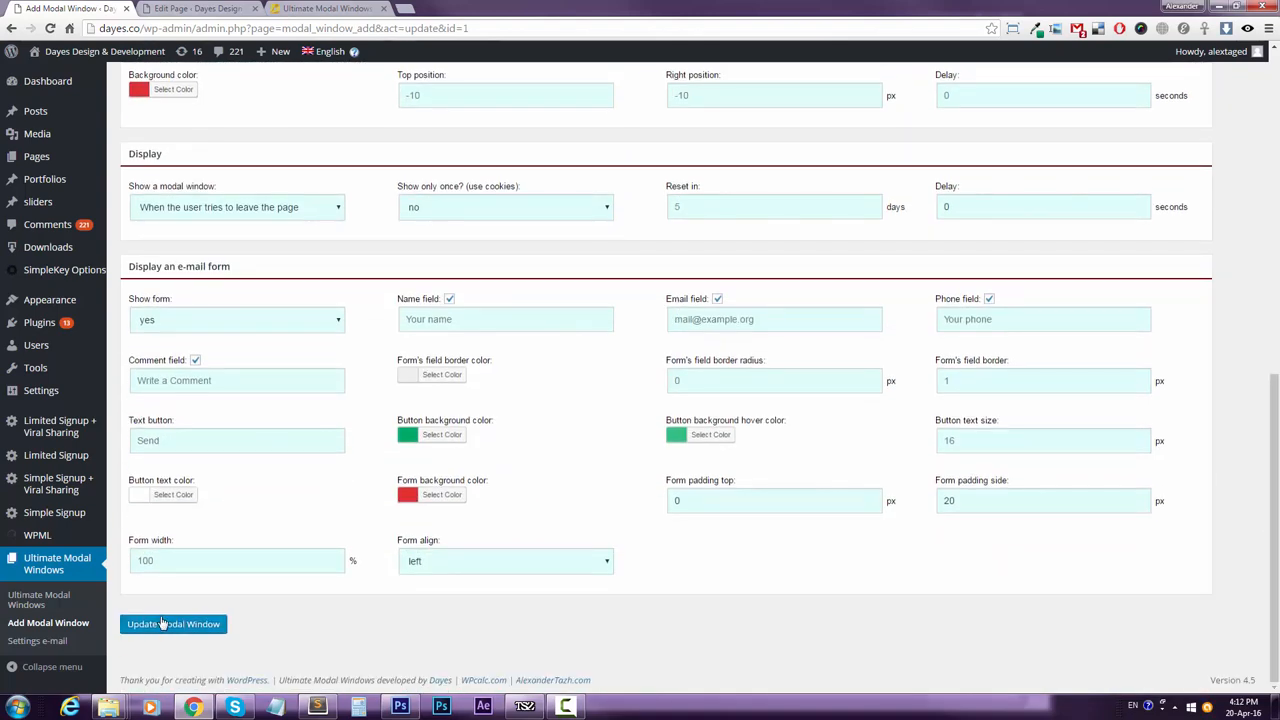
left_click(172, 624)
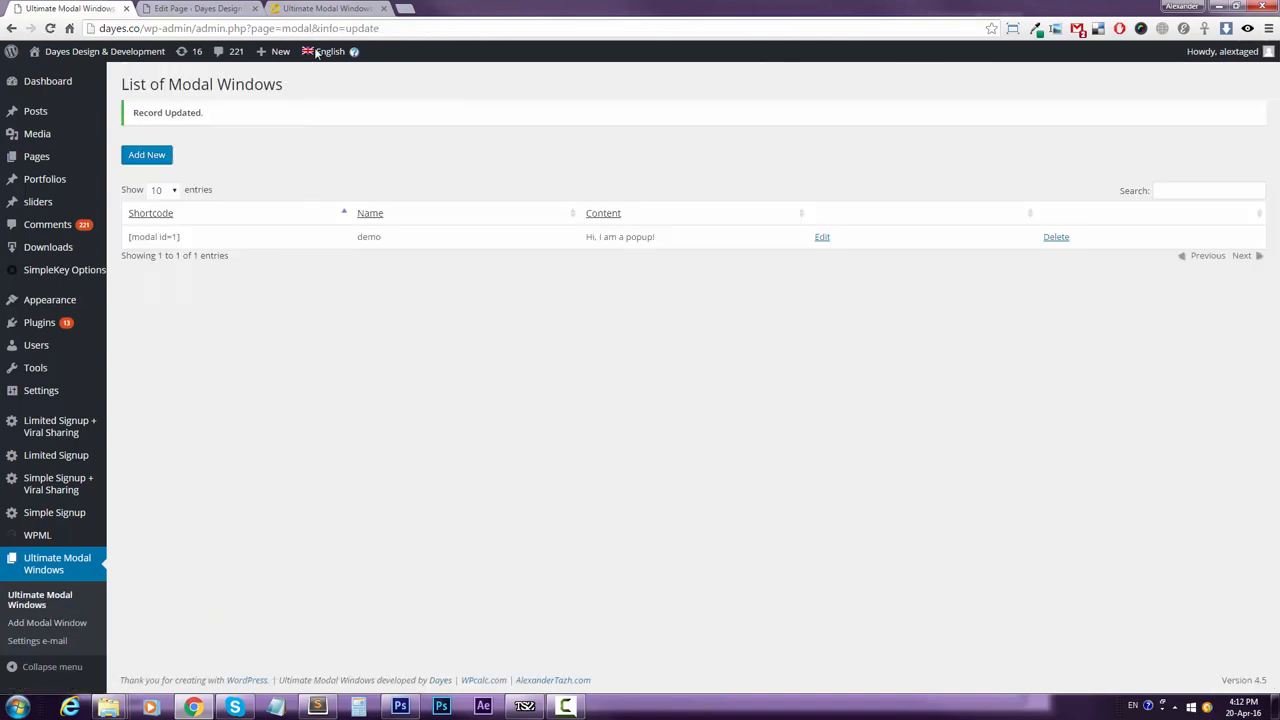
Step: Reload the live demo page and trigger the restyled exit-intent popup
left_click(328, 8)
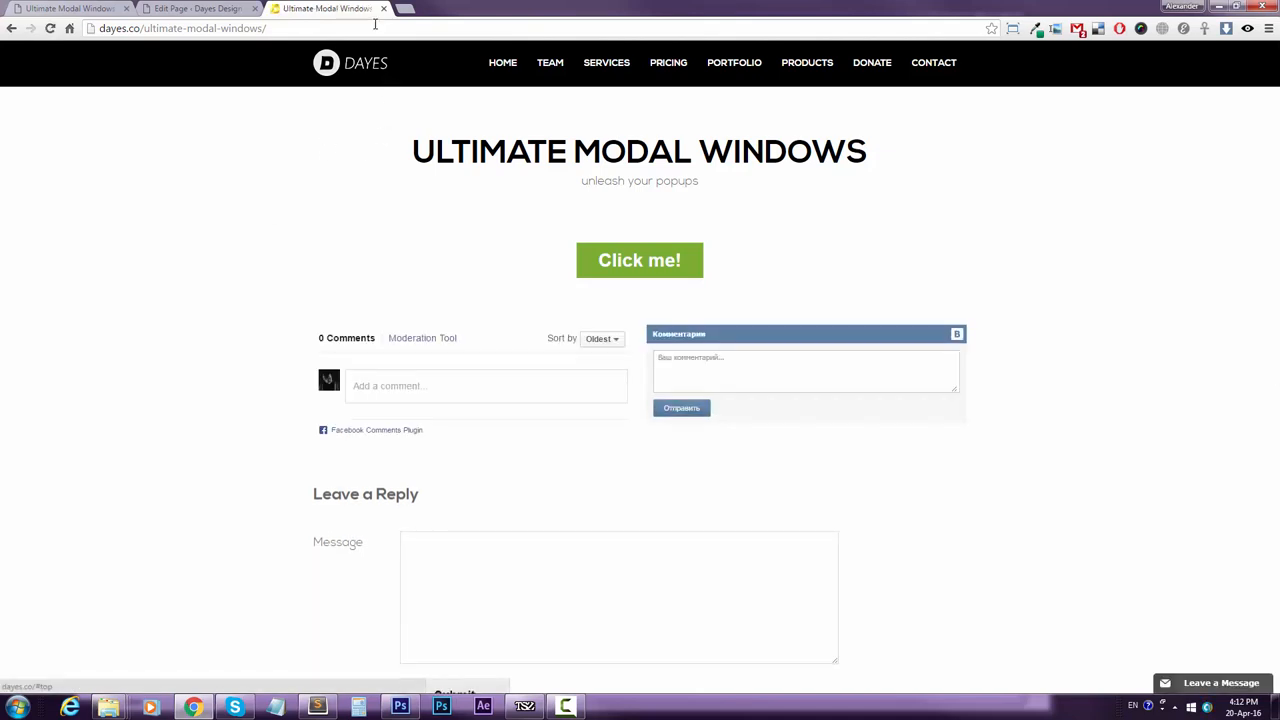
left_click(640, 260)
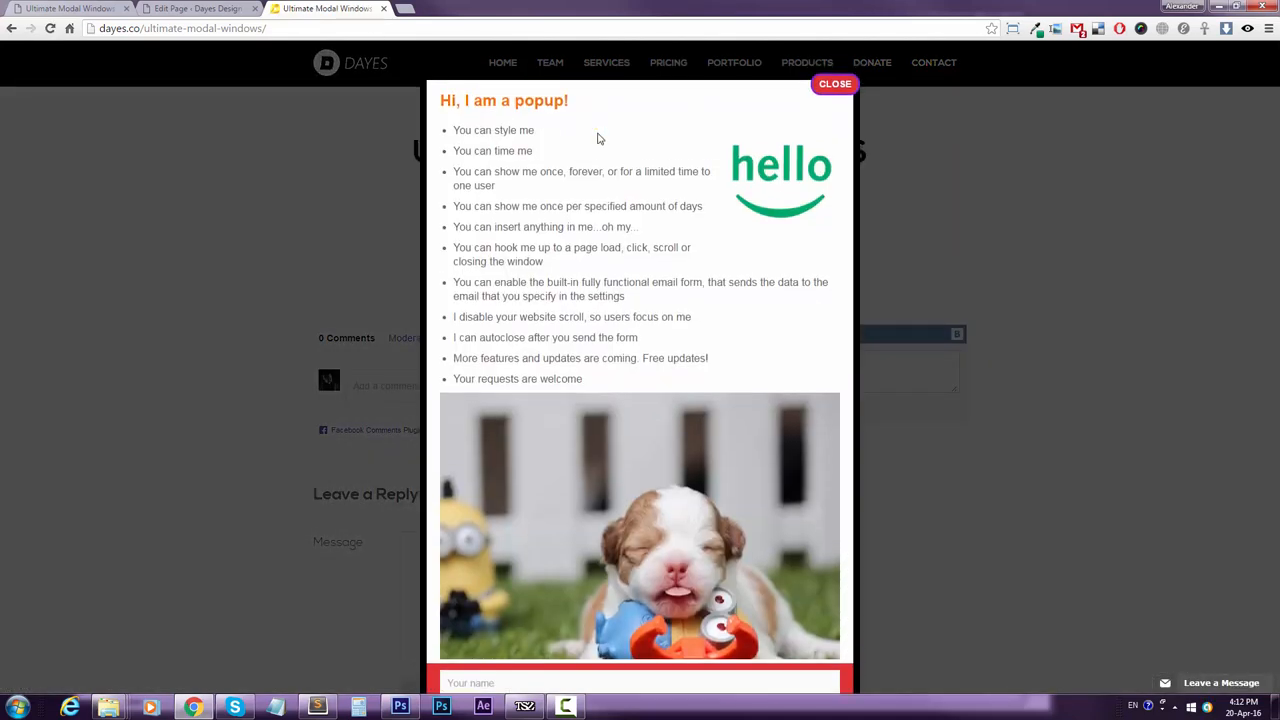
mouse_move(750, 284)
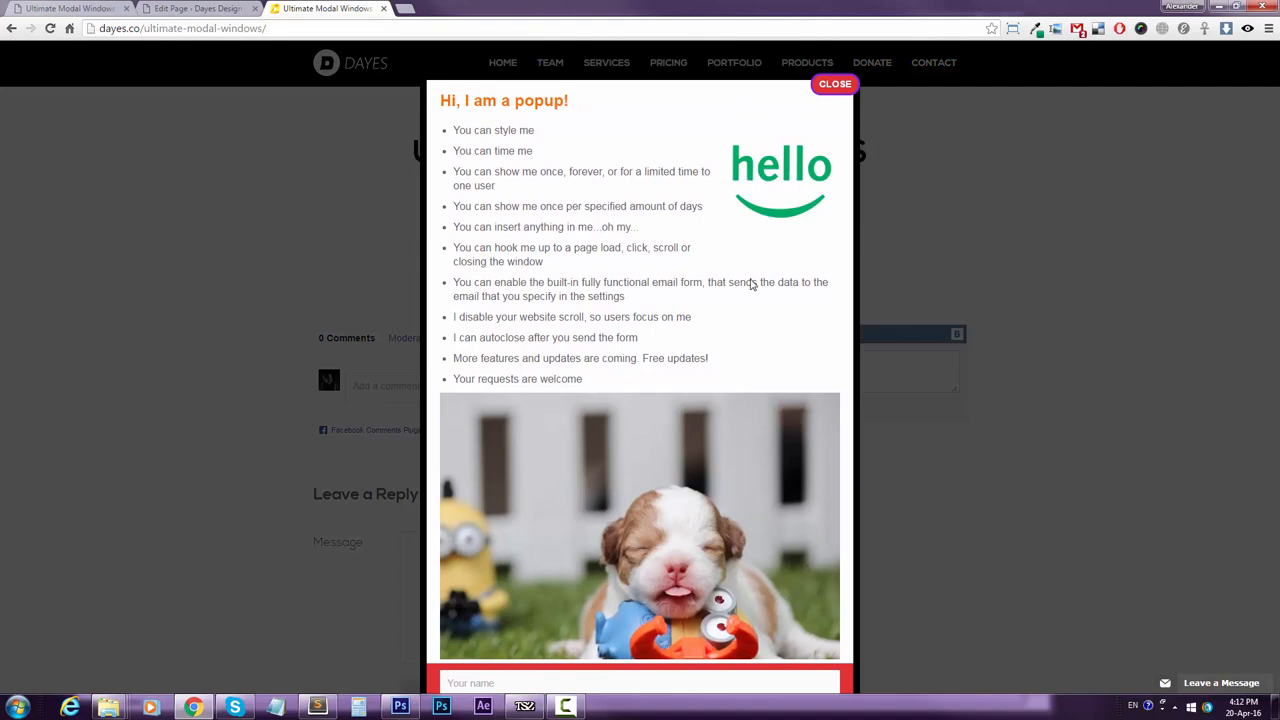